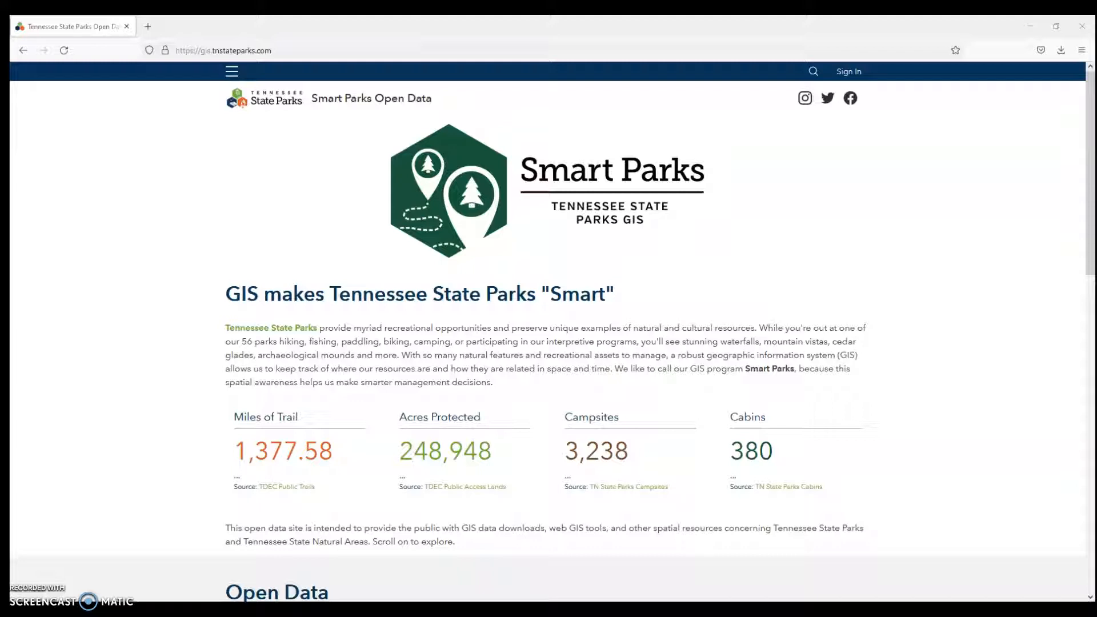
pyautogui.moveTo(56, 595)
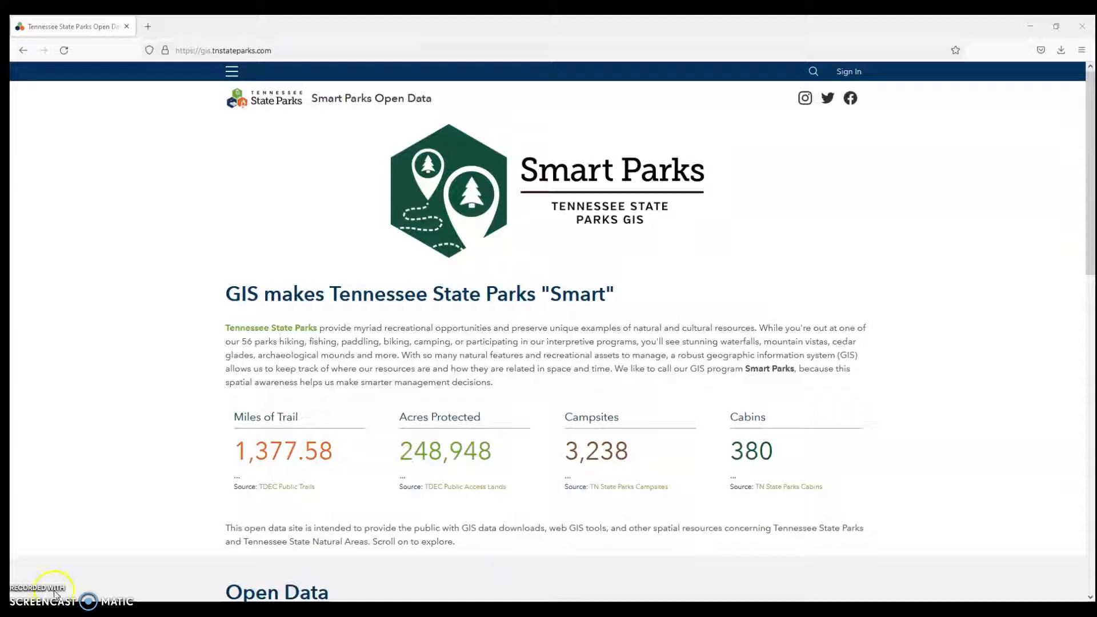
# Scroll the Smart Parks page down to the Open Data catalog of dataset cards
pyautogui.scroll(-3)
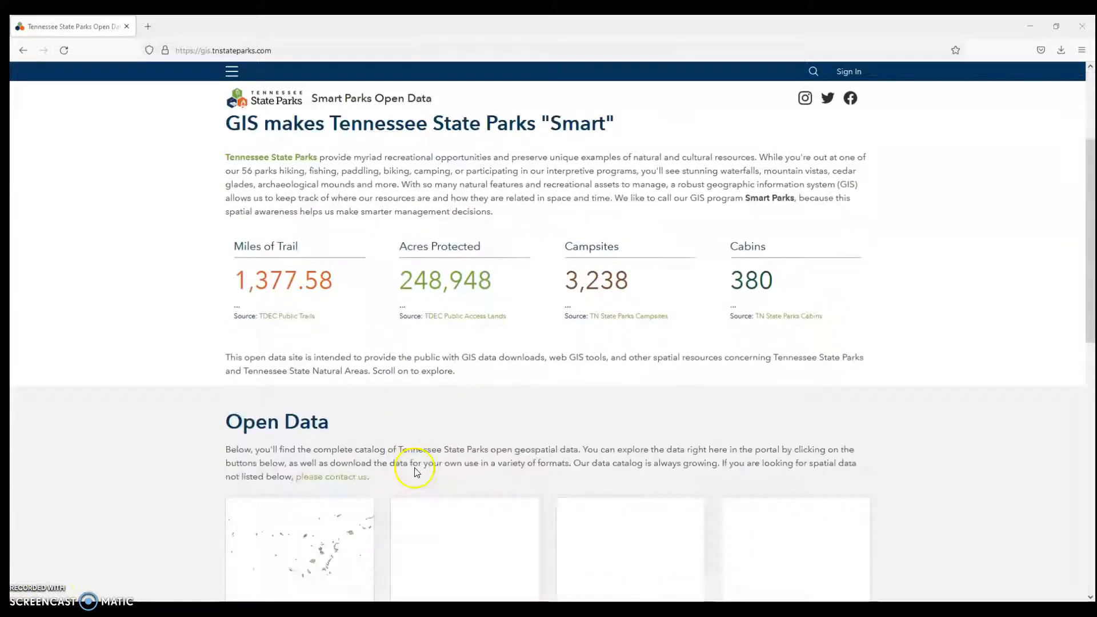
pyautogui.scroll(-3)
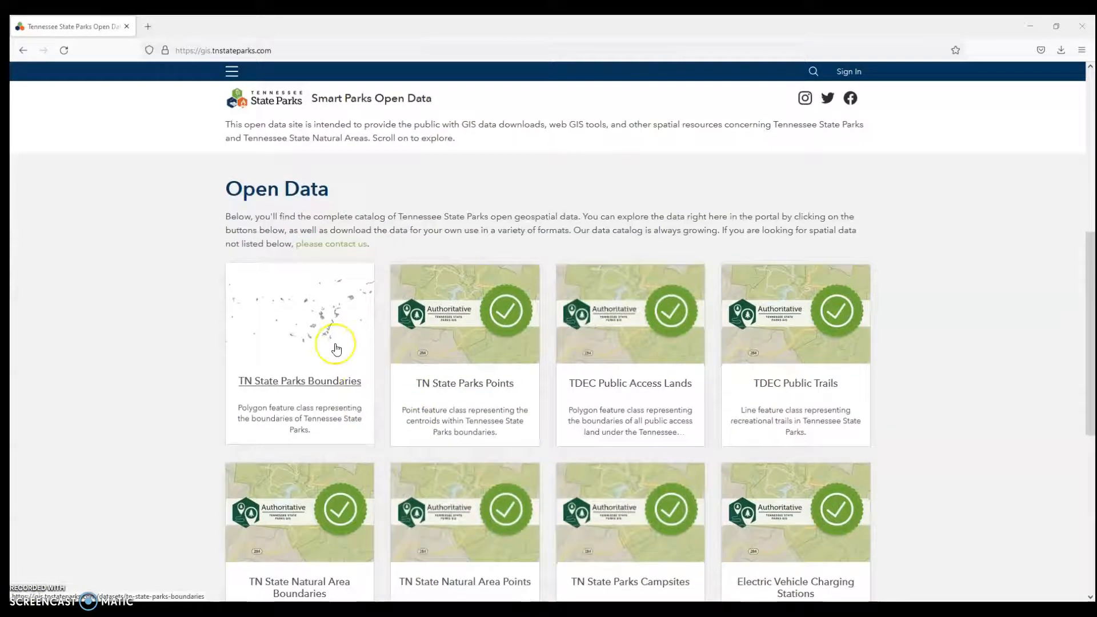
pyautogui.moveTo(336, 349)
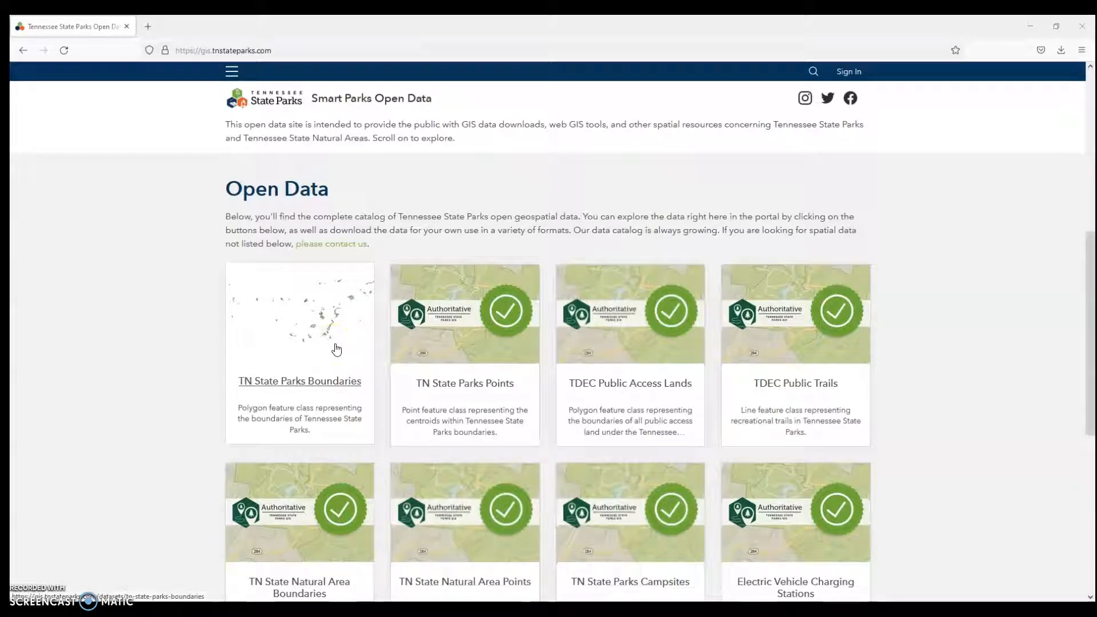
pyautogui.moveTo(435, 357)
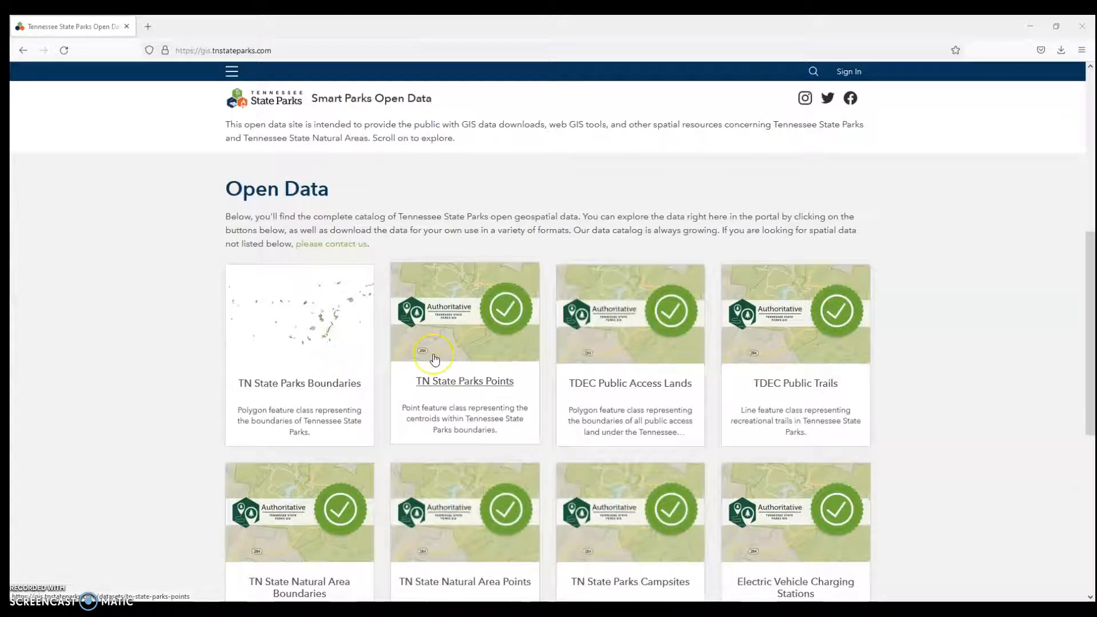
pyautogui.moveTo(703, 481)
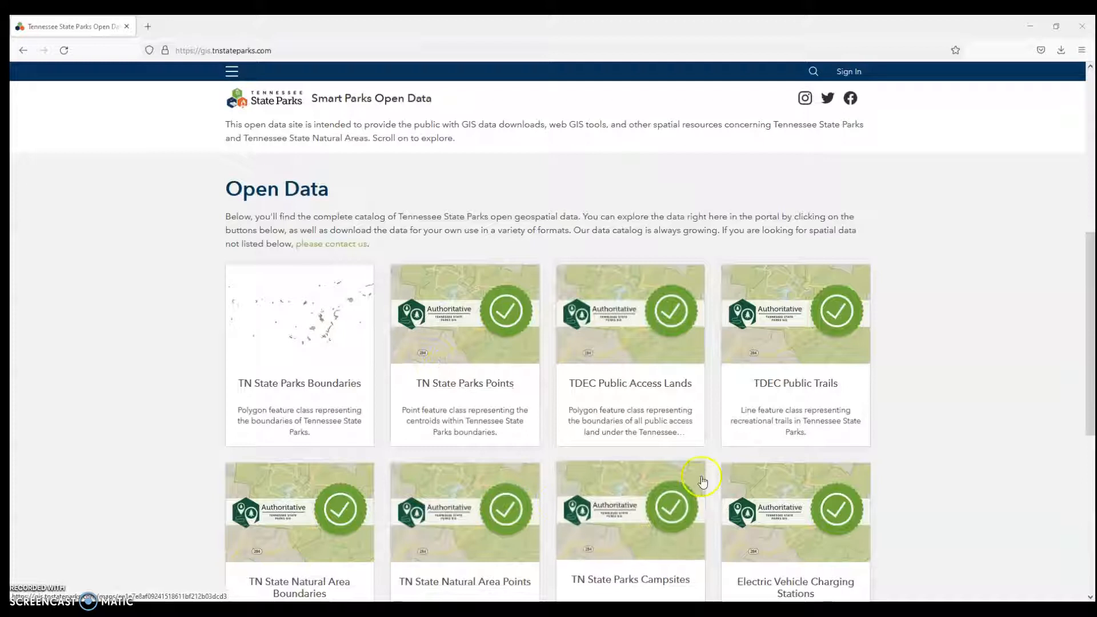
pyautogui.scroll(-3)
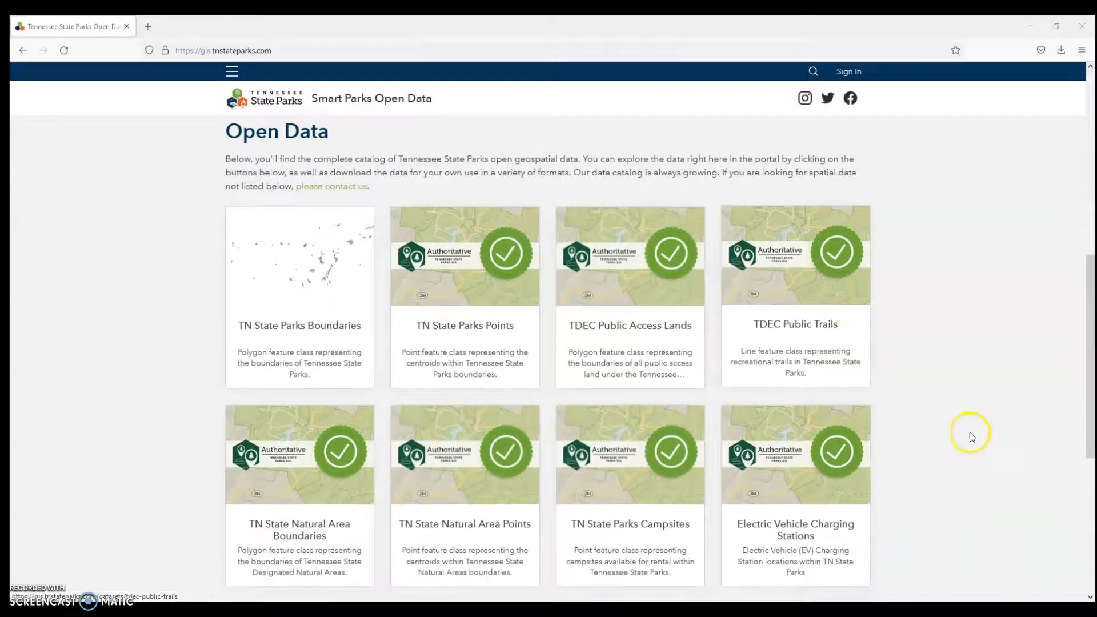
pyautogui.scroll(-3)
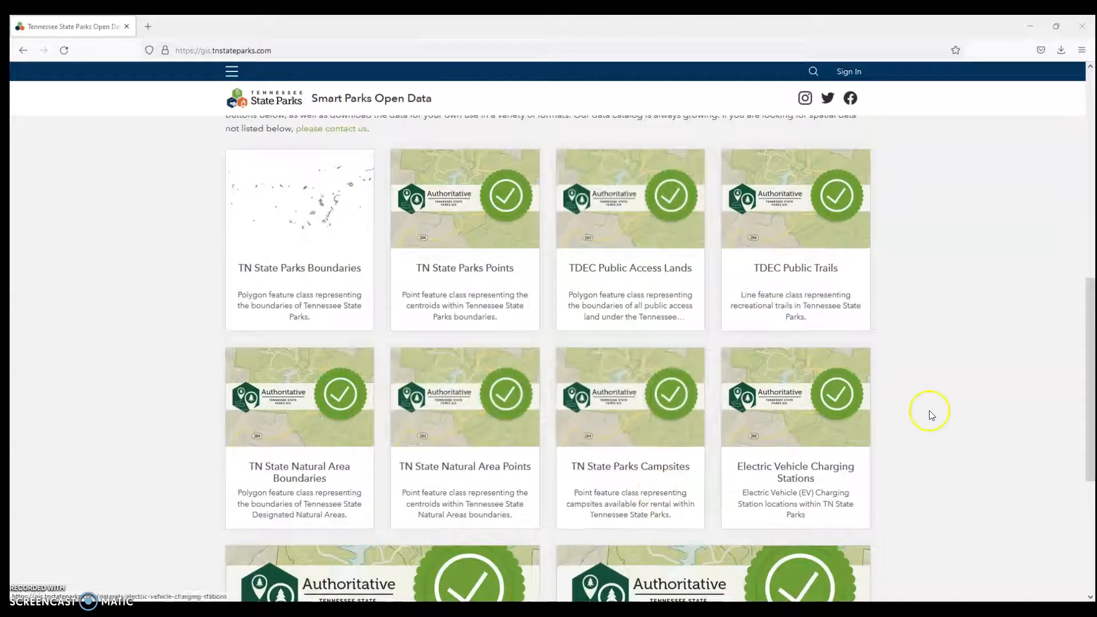
pyautogui.moveTo(1032, 424)
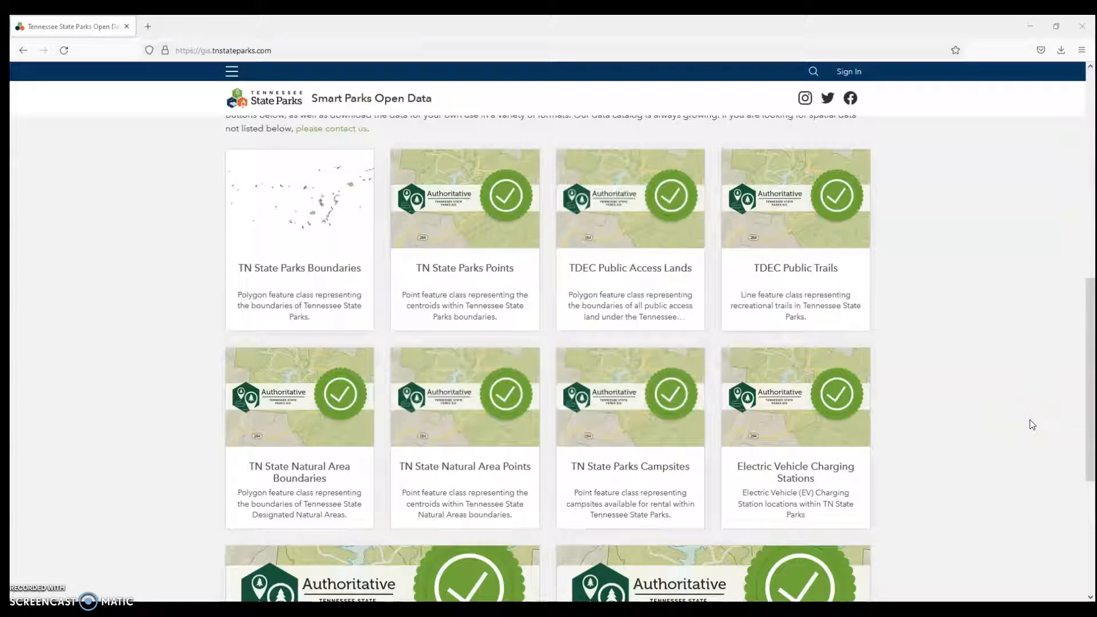
pyautogui.moveTo(999, 279)
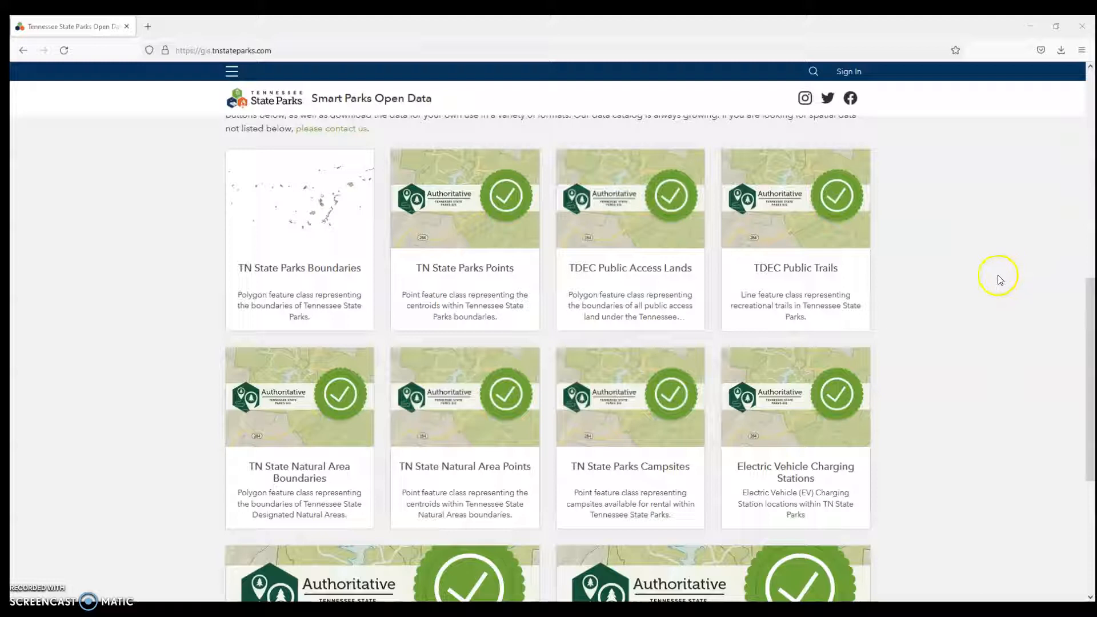
pyautogui.moveTo(985, 281)
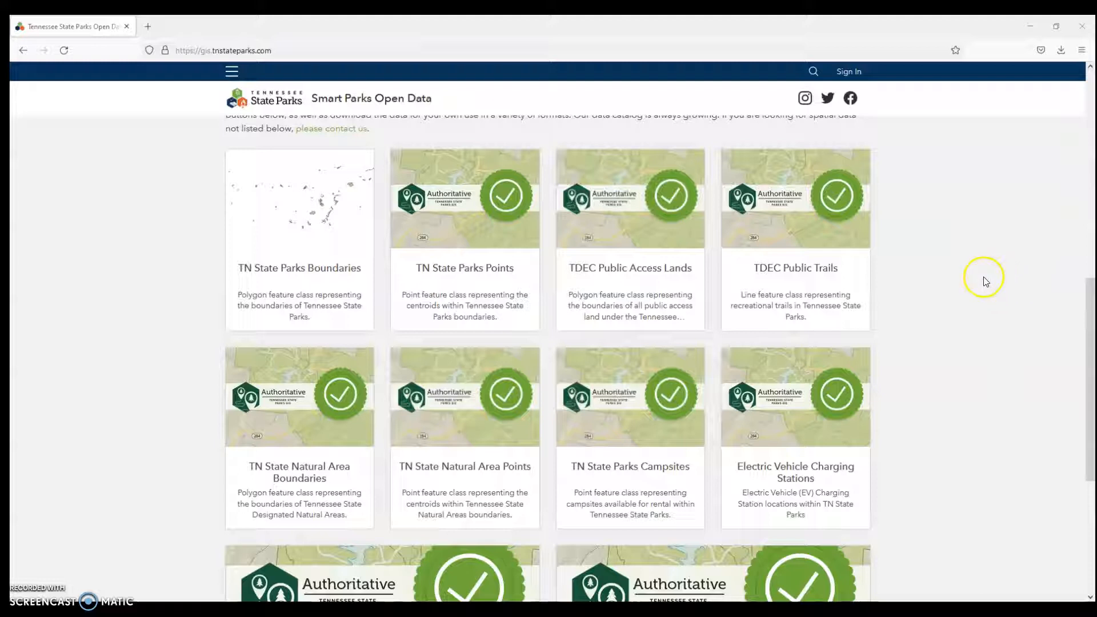
pyautogui.moveTo(693, 418)
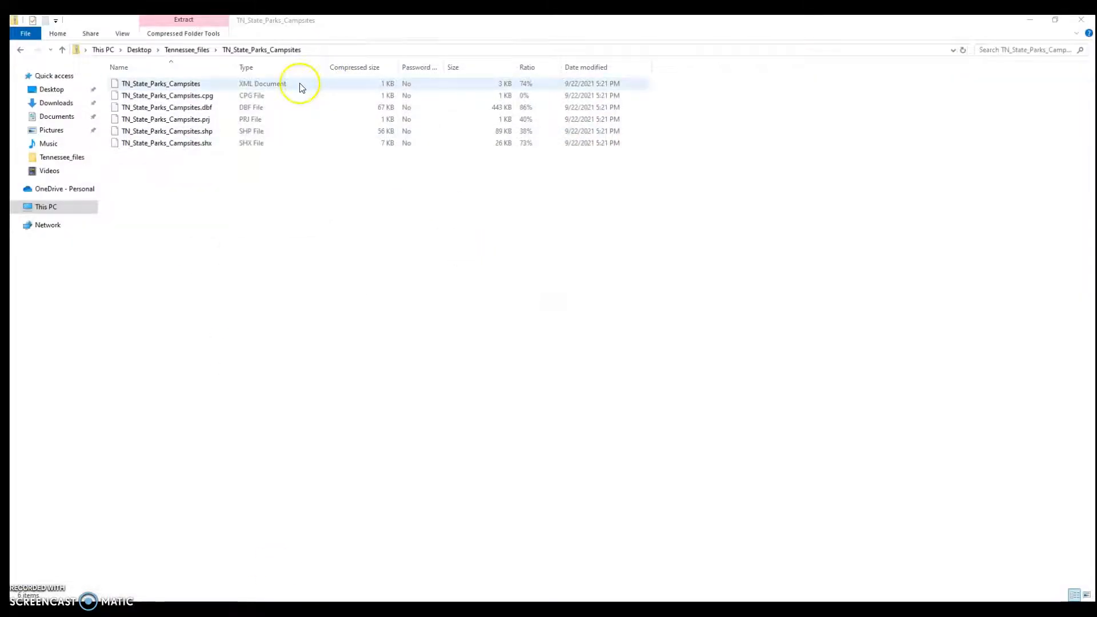
pyautogui.click(168, 95)
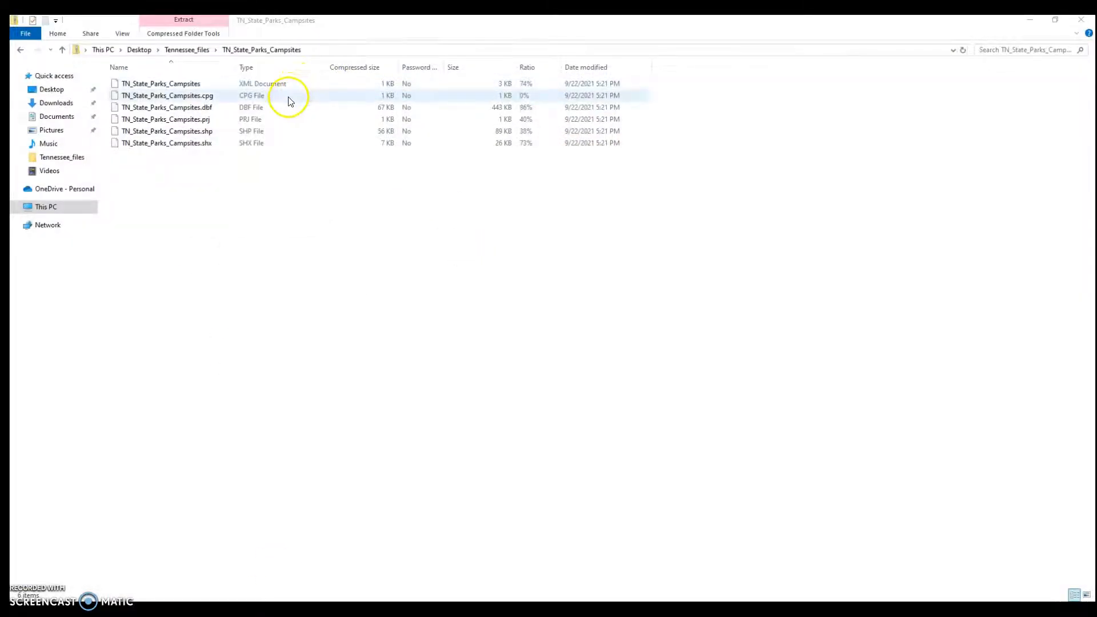
pyautogui.moveTo(286, 105)
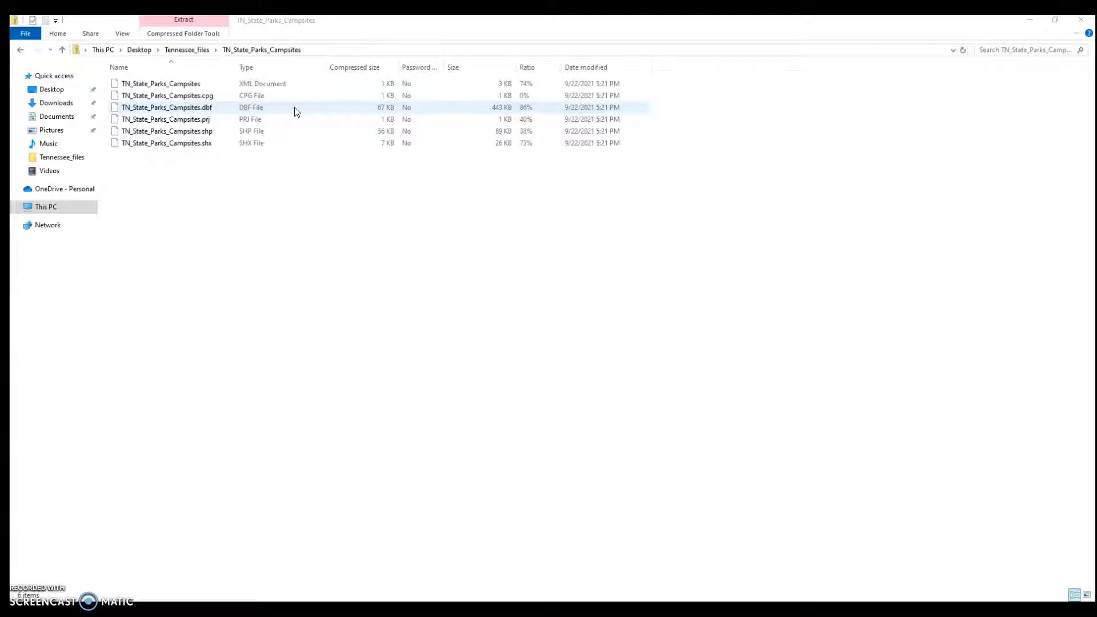
pyautogui.click(168, 118)
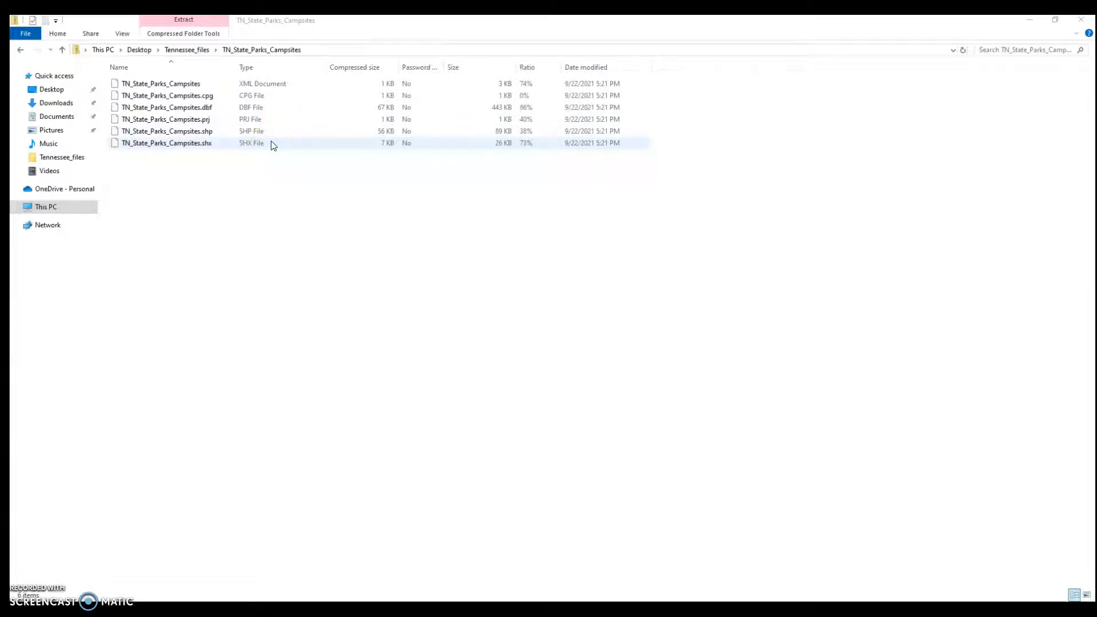
pyautogui.moveTo(247, 174)
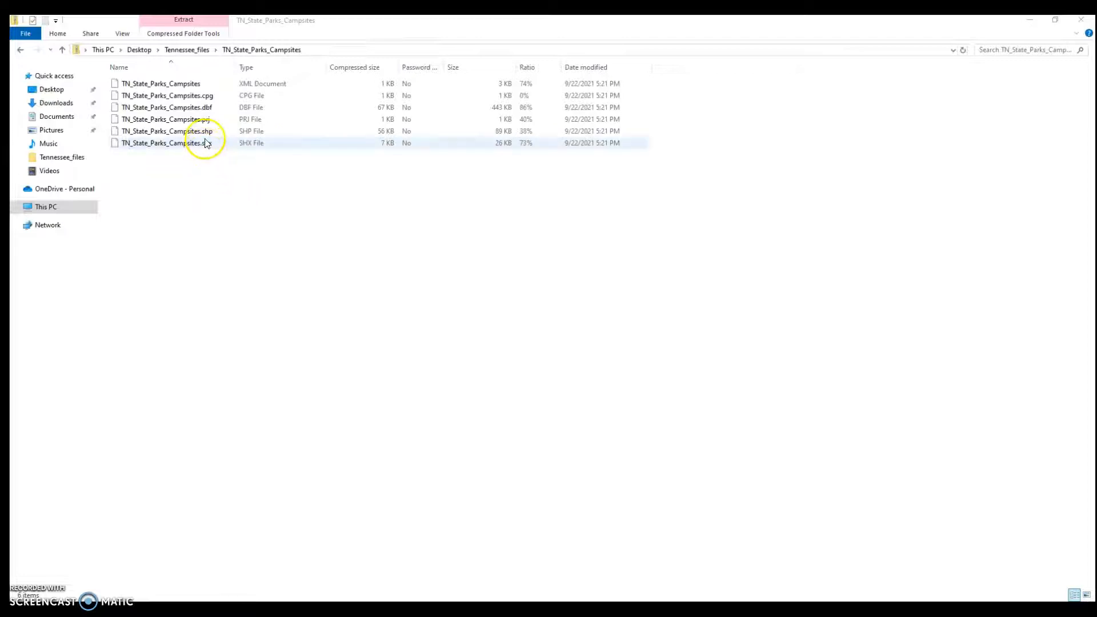
pyautogui.click(168, 131)
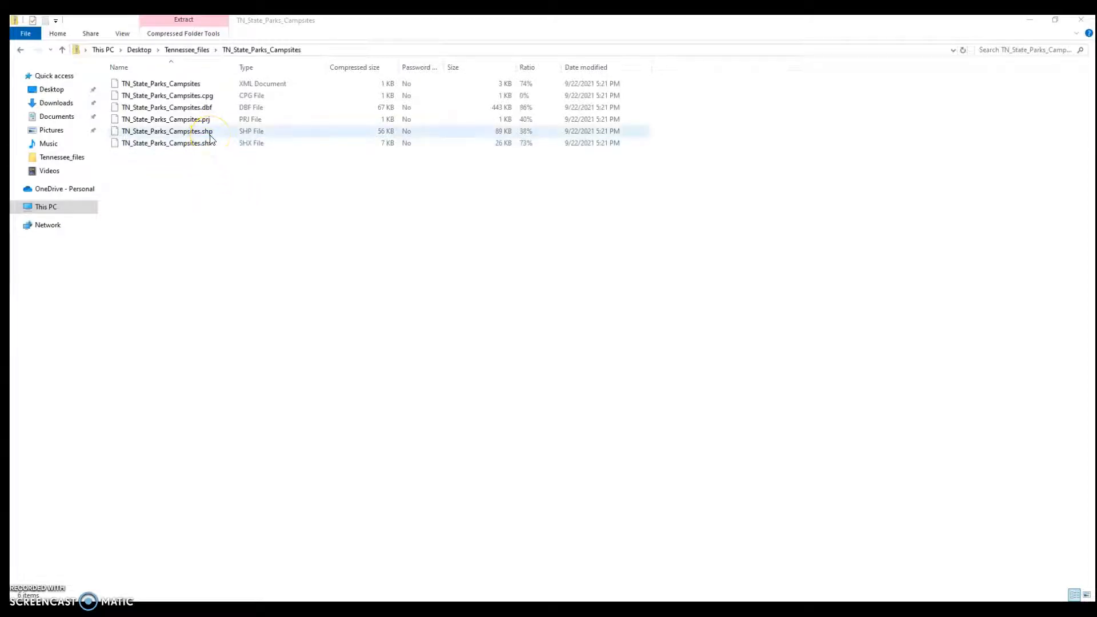
pyautogui.click(166, 107)
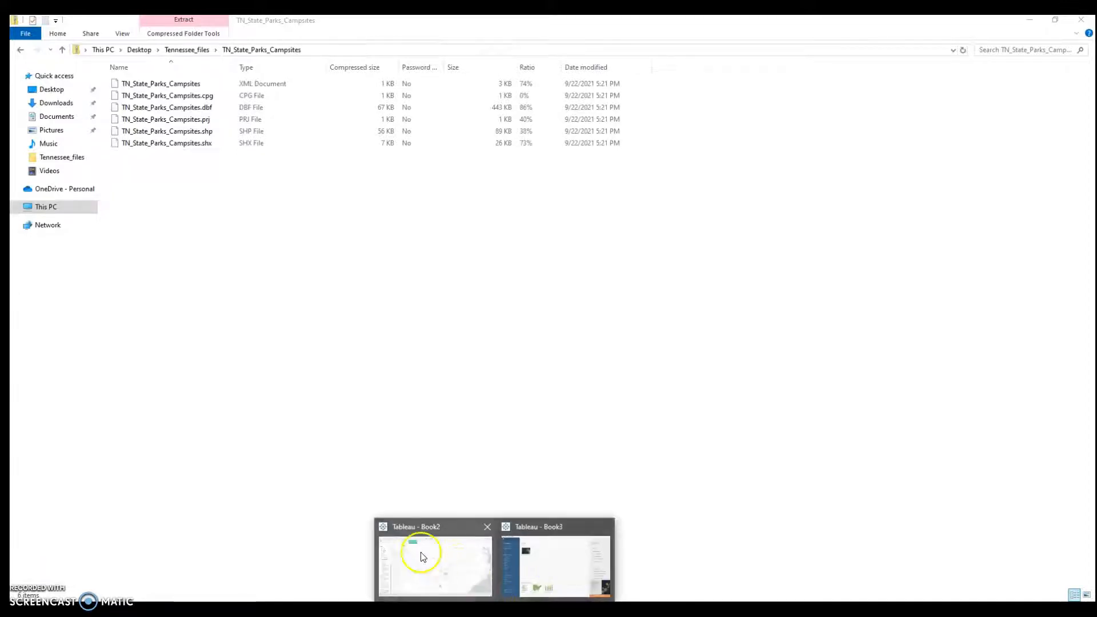
# Switch to the Book2 workbook and reach the Connect start page from its data source page
pyautogui.click(434, 560)
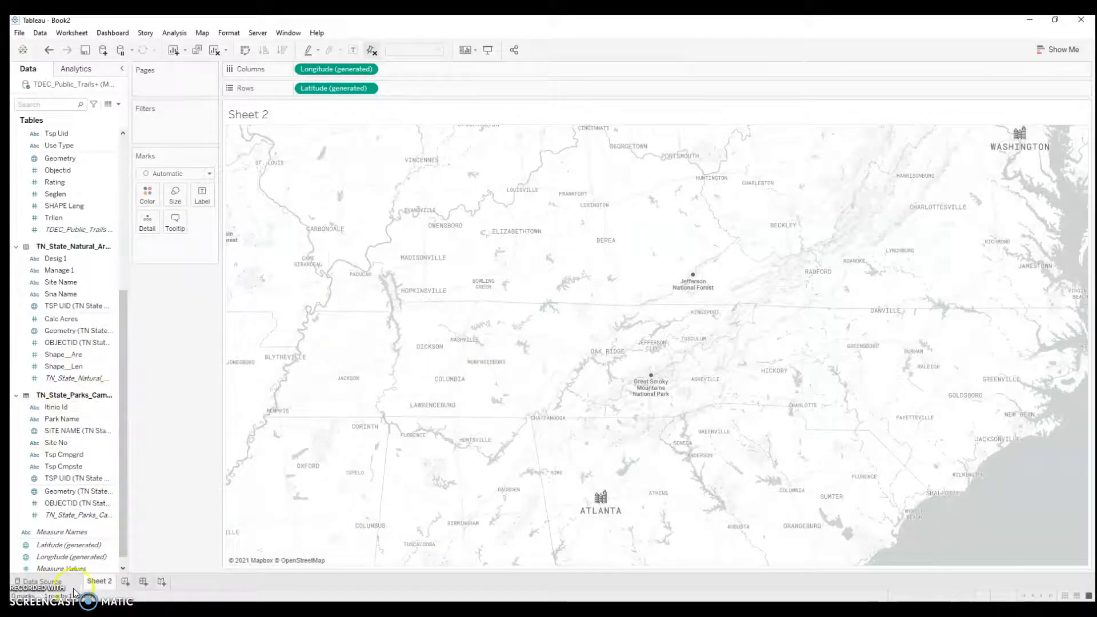
pyautogui.click(40, 582)
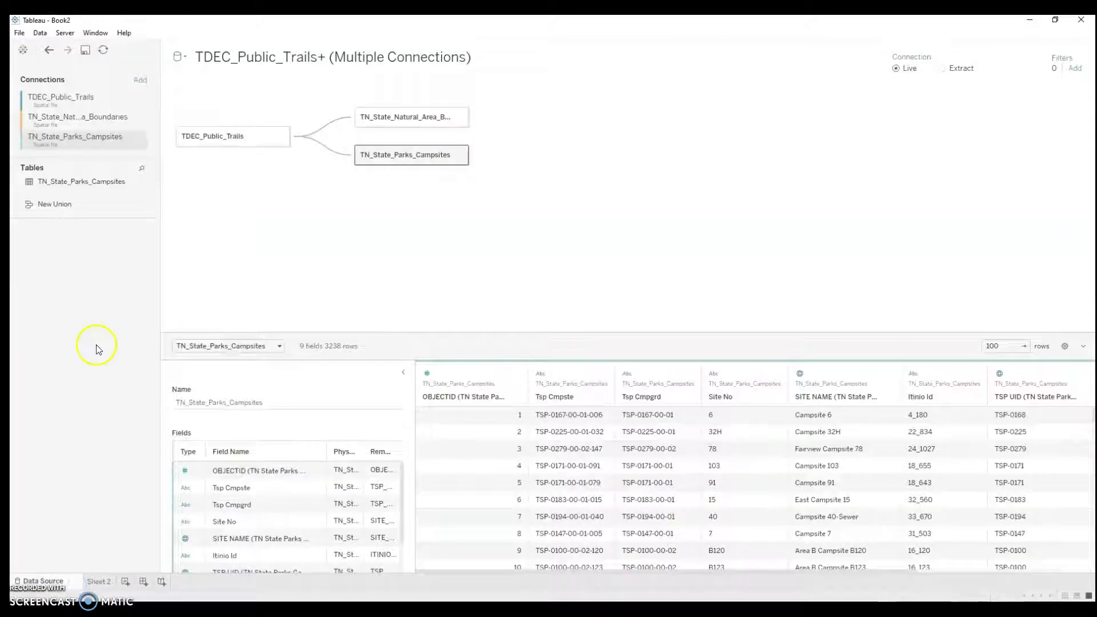
pyautogui.click(23, 49)
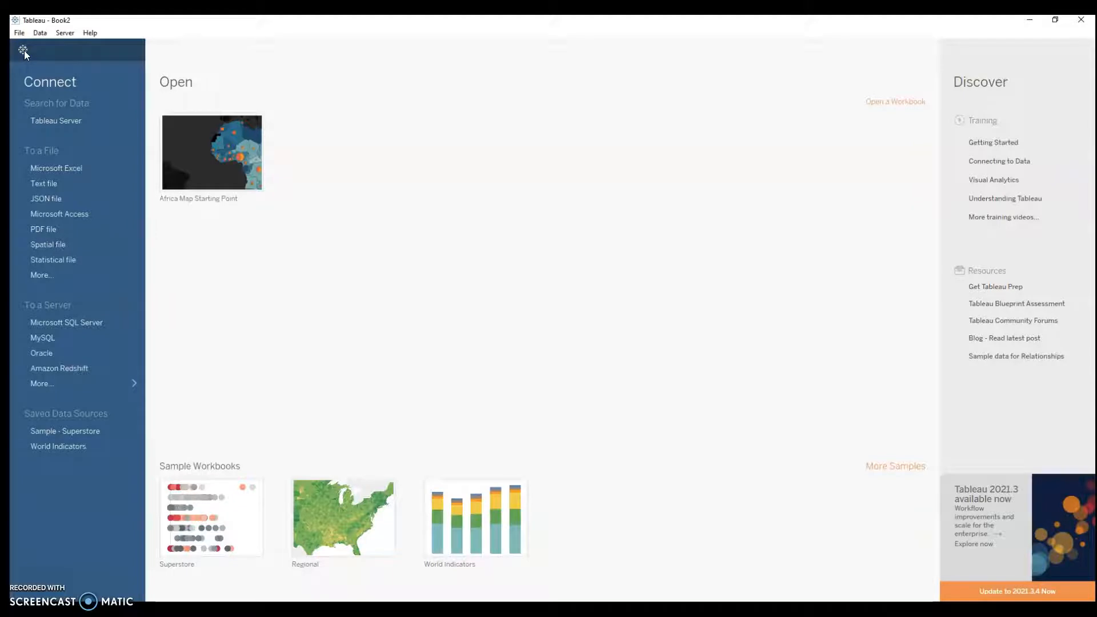
pyautogui.moveTo(48, 244)
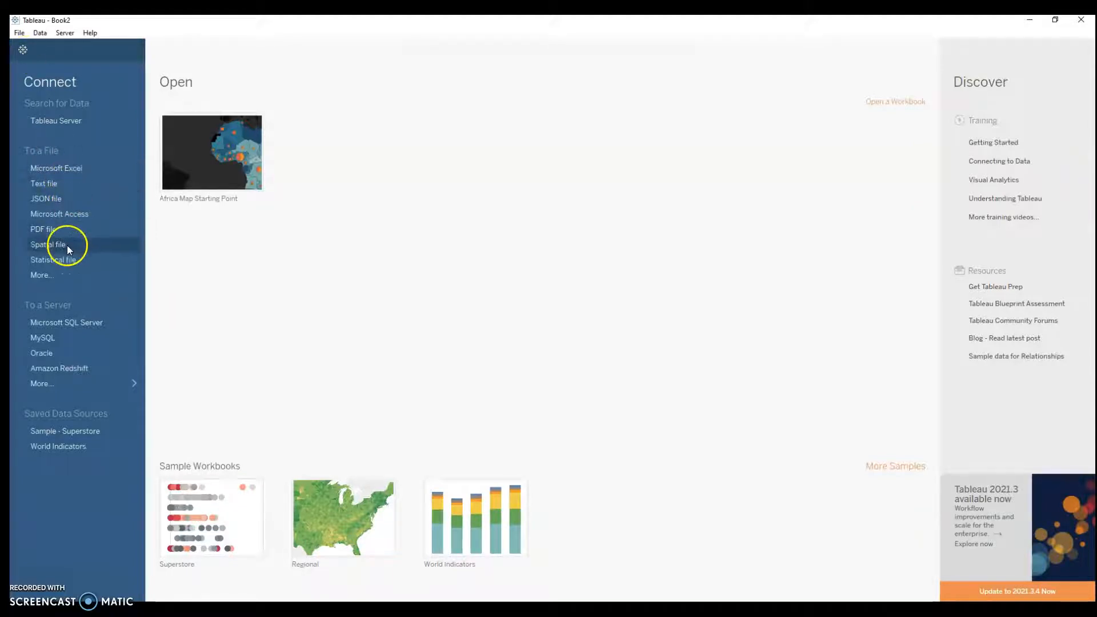
# Browse the Tennessee_files spatial files and cancel without adding a connection
pyautogui.click(48, 245)
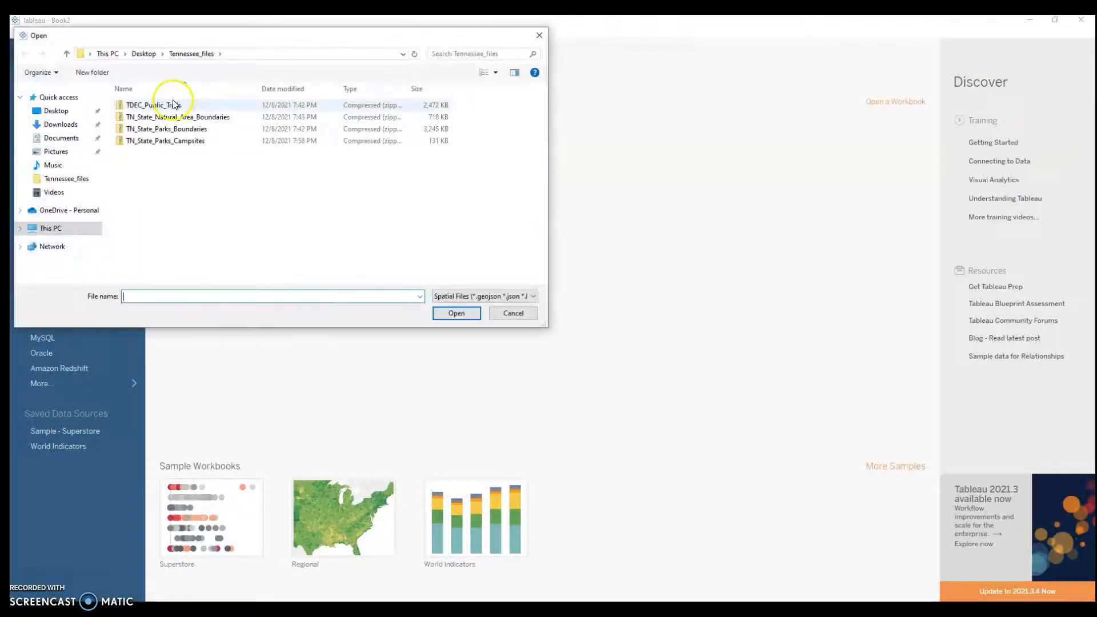
pyautogui.moveTo(148, 105)
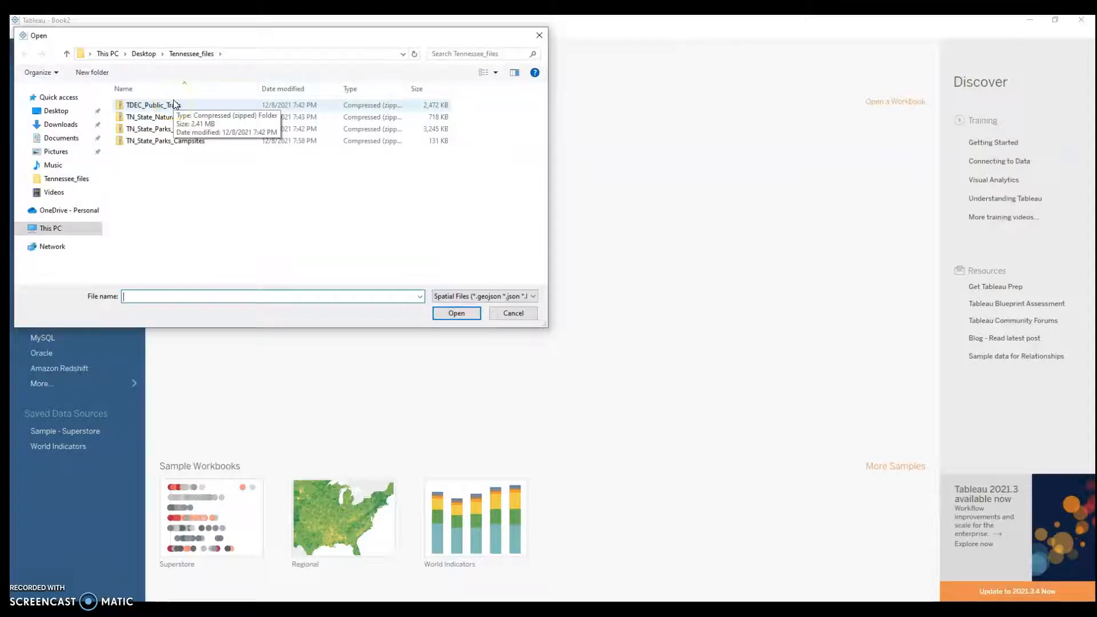
pyautogui.click(512, 313)
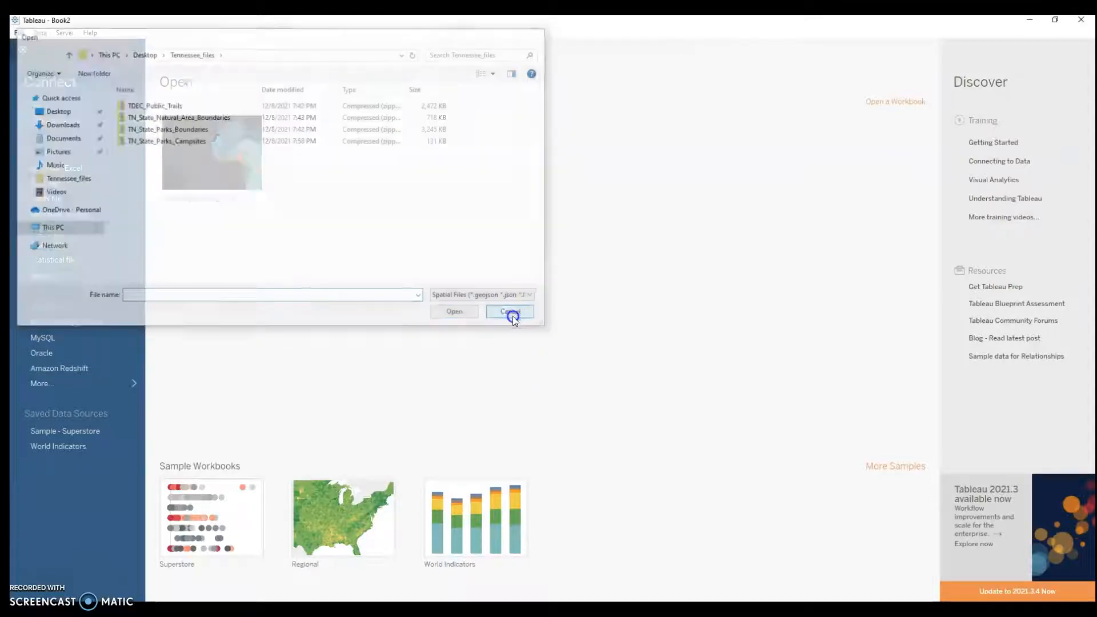
pyautogui.click(510, 311)
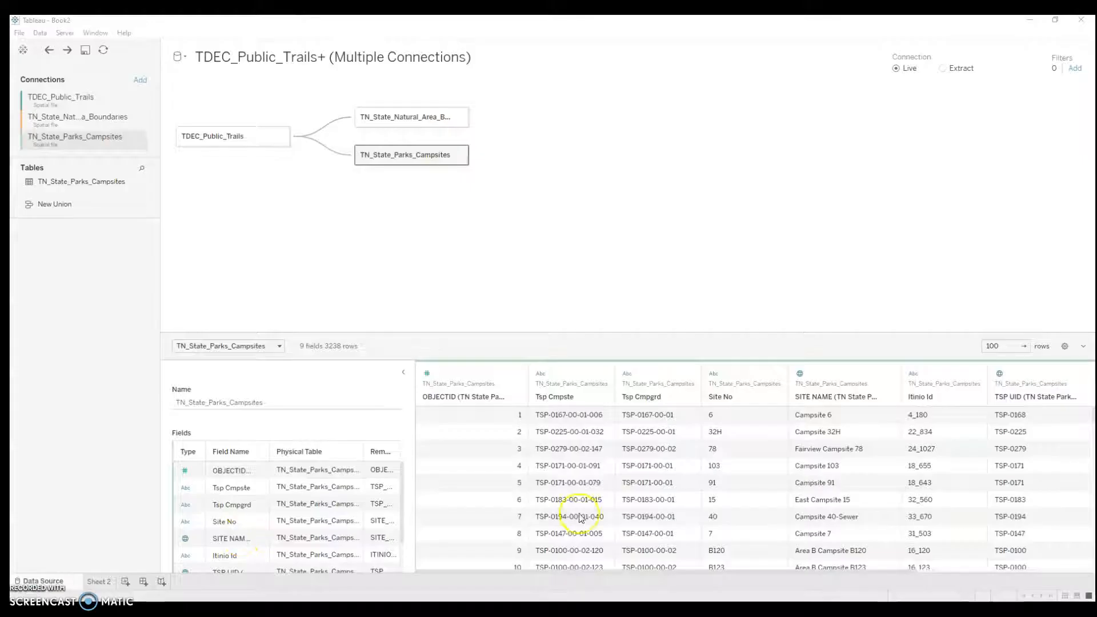
pyautogui.moveTo(626, 504)
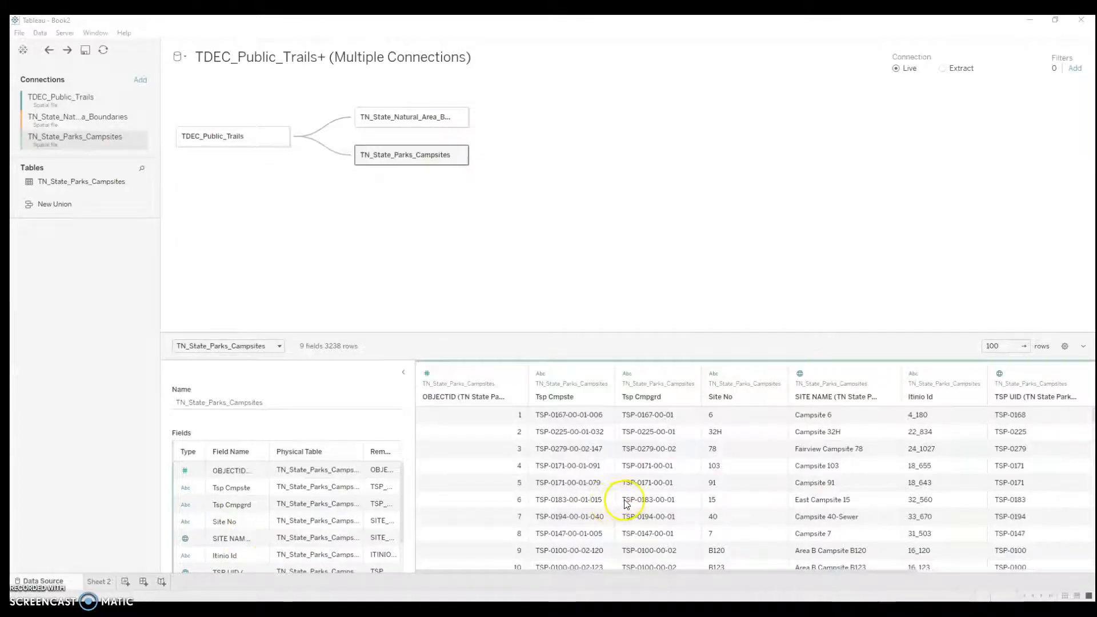
pyautogui.scroll(-3)
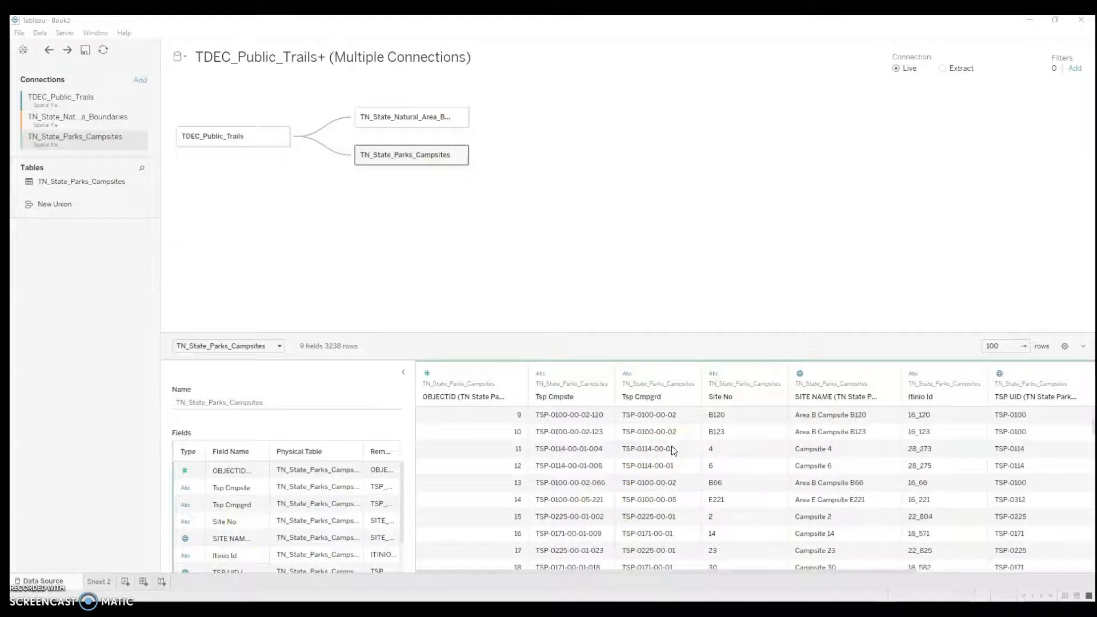
pyautogui.scroll(3)
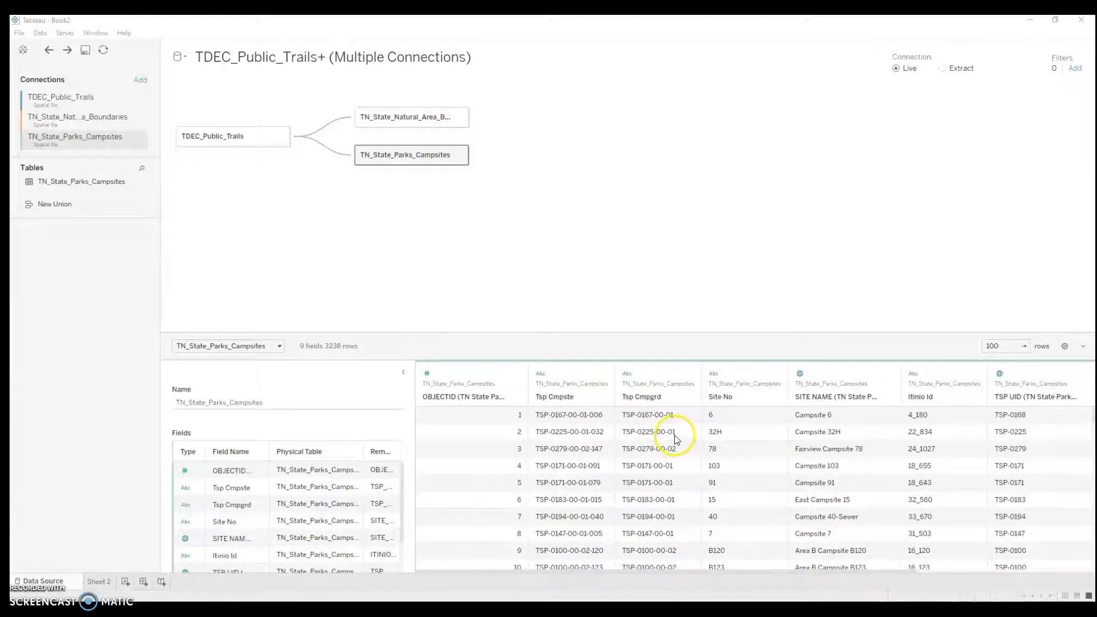
pyautogui.moveTo(590, 412)
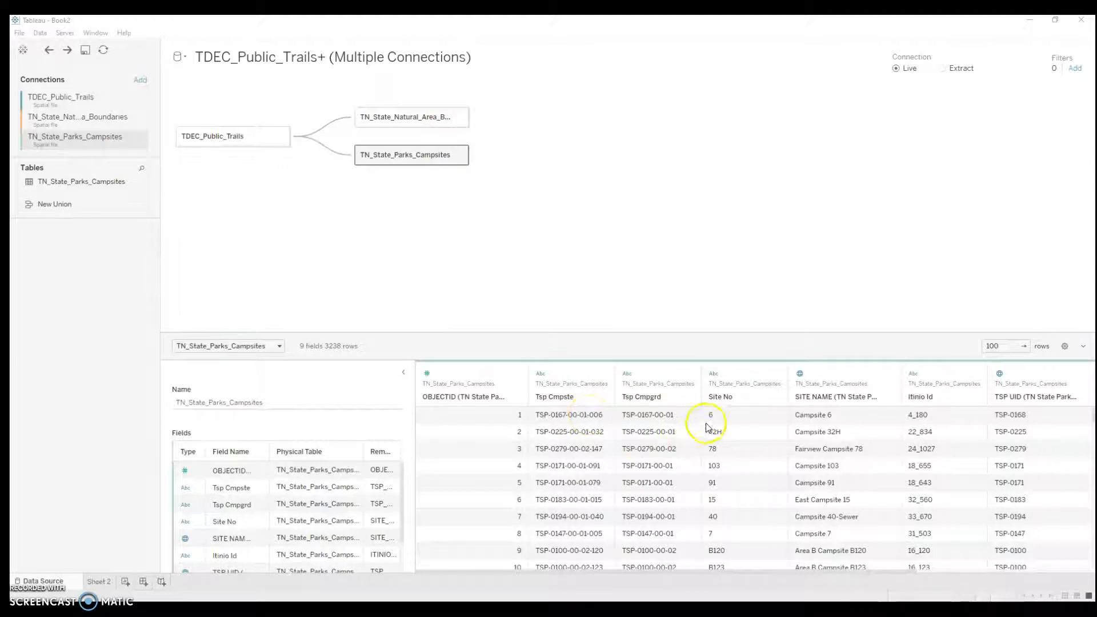
pyautogui.moveTo(831, 415)
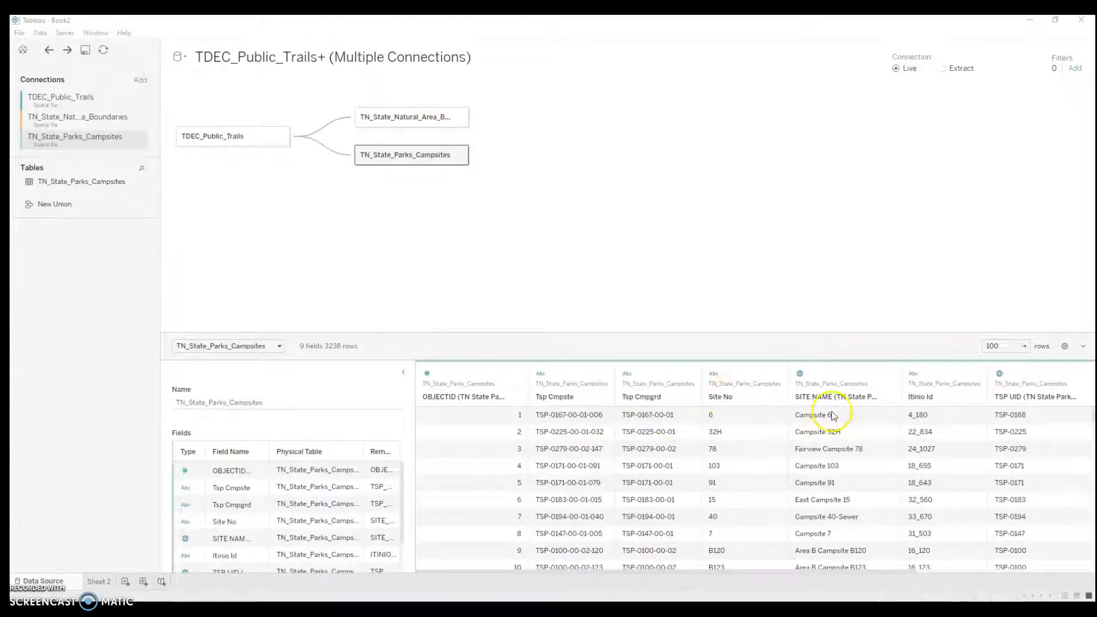
pyautogui.moveTo(831, 485)
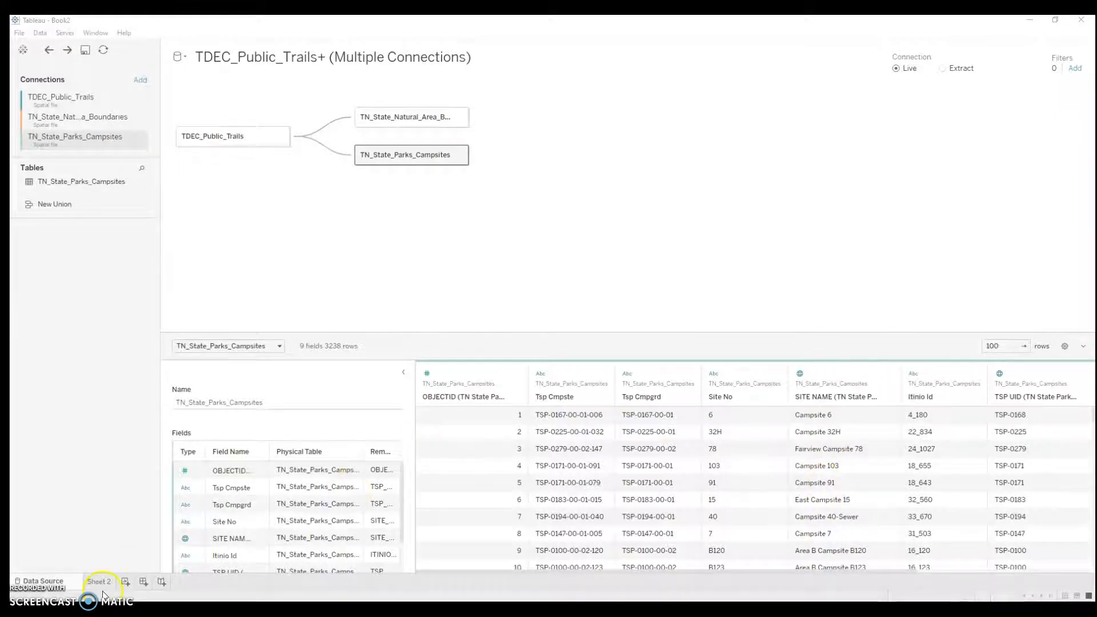
# On Sheet 2, map the TDEC_Public_Trails Geometry and zoom around the trails
pyautogui.click(100, 582)
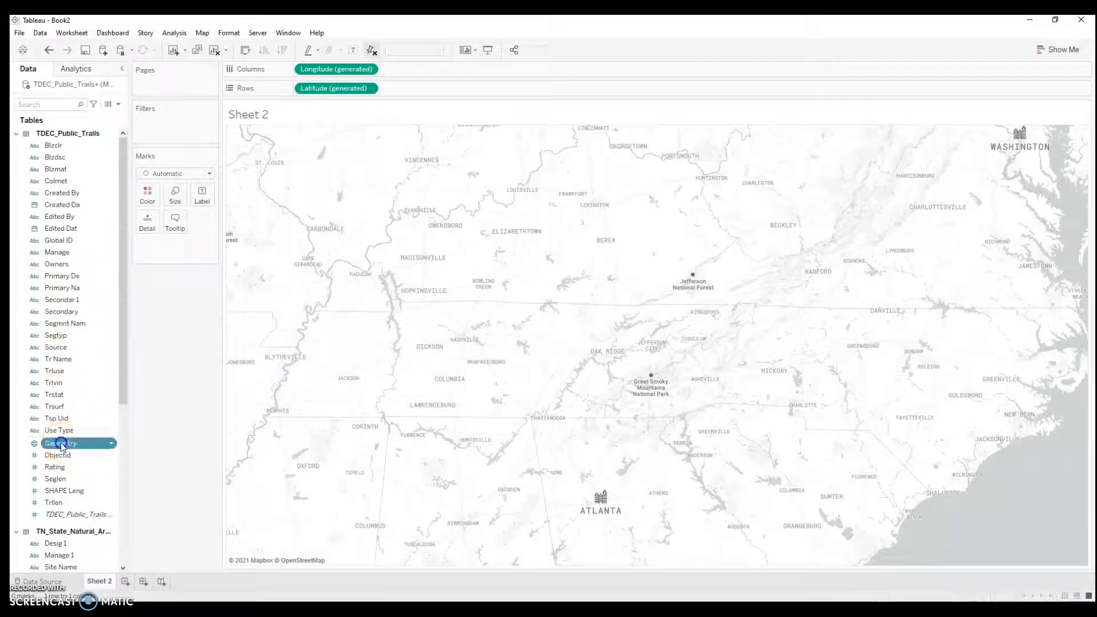
pyautogui.click(57, 456)
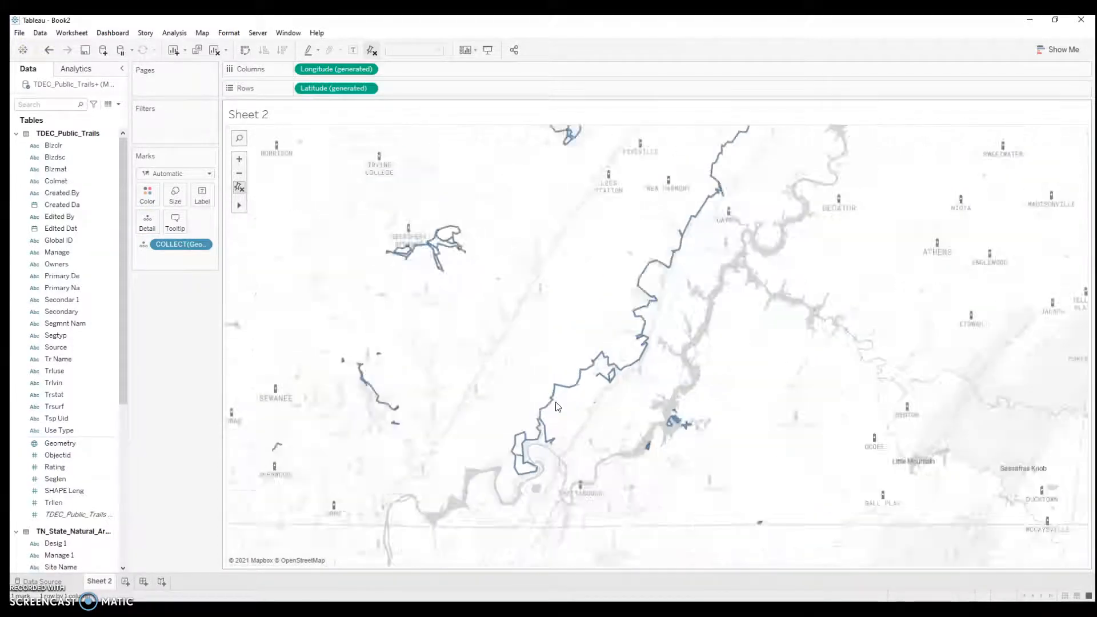
pyautogui.scroll(-3)
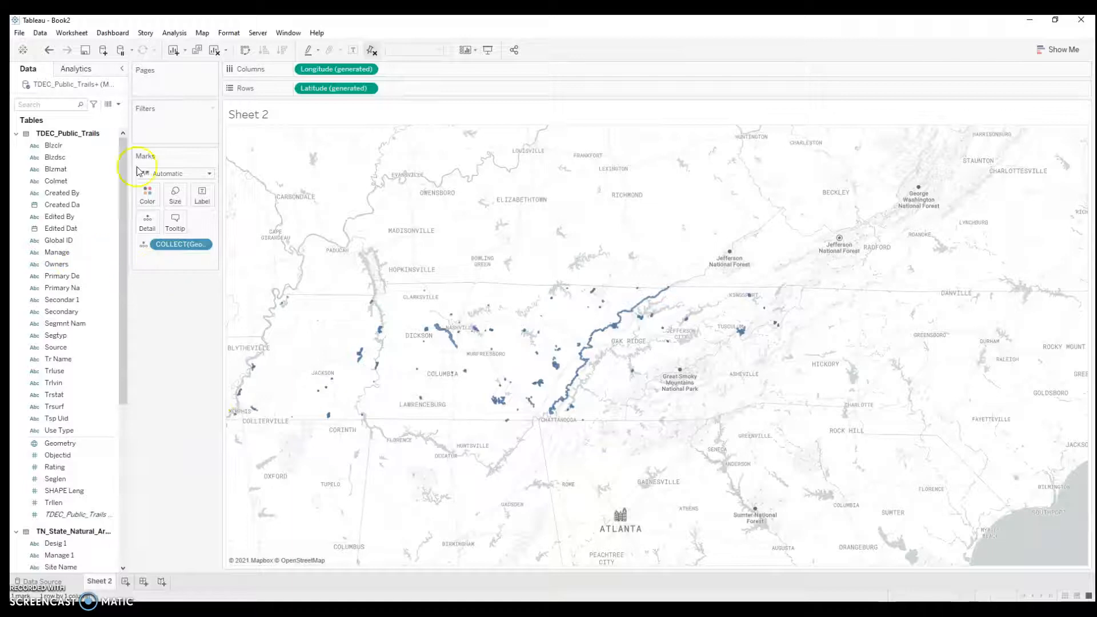
pyautogui.click(54, 395)
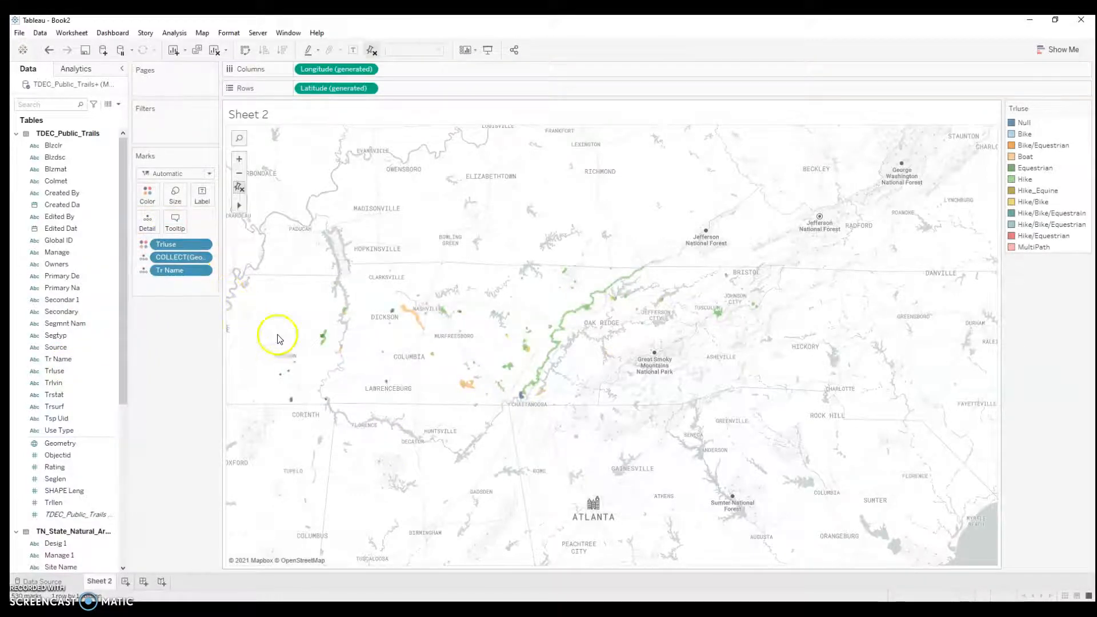
pyautogui.moveTo(420, 322)
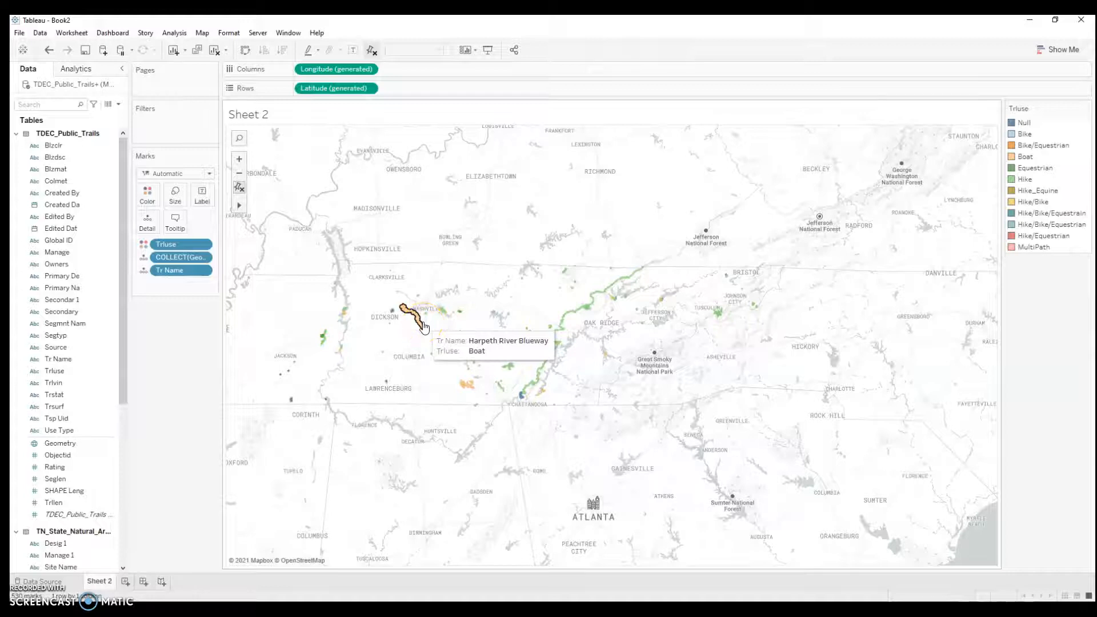
pyautogui.moveTo(512, 369)
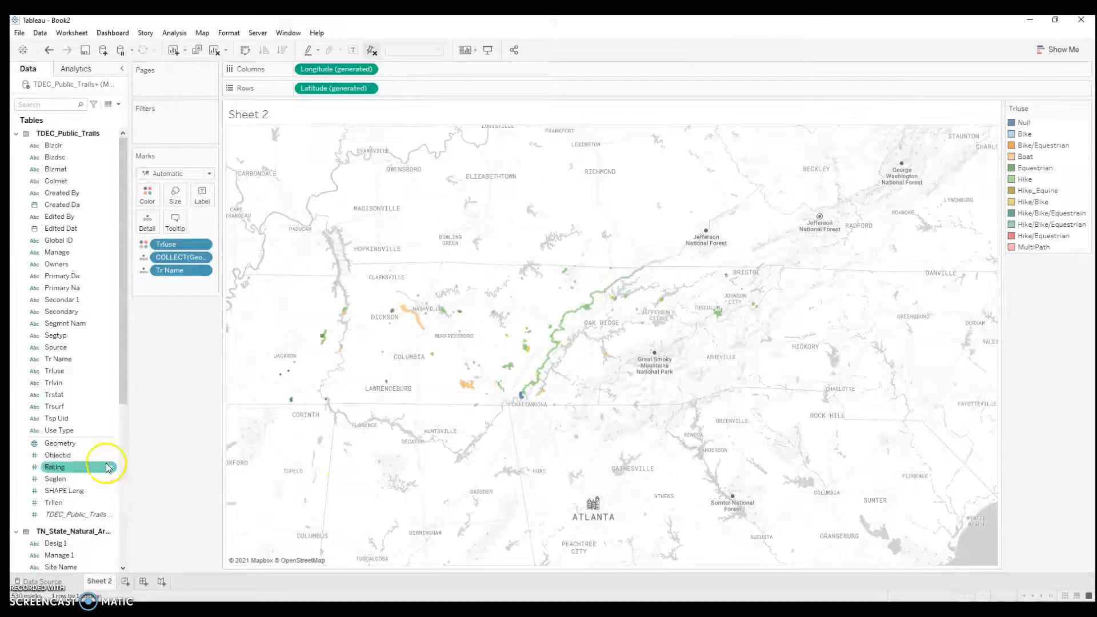
# Add TN_State_Natural_Area Geometry as a layer with site names, ordered beneath the trails
pyautogui.scroll(-3)
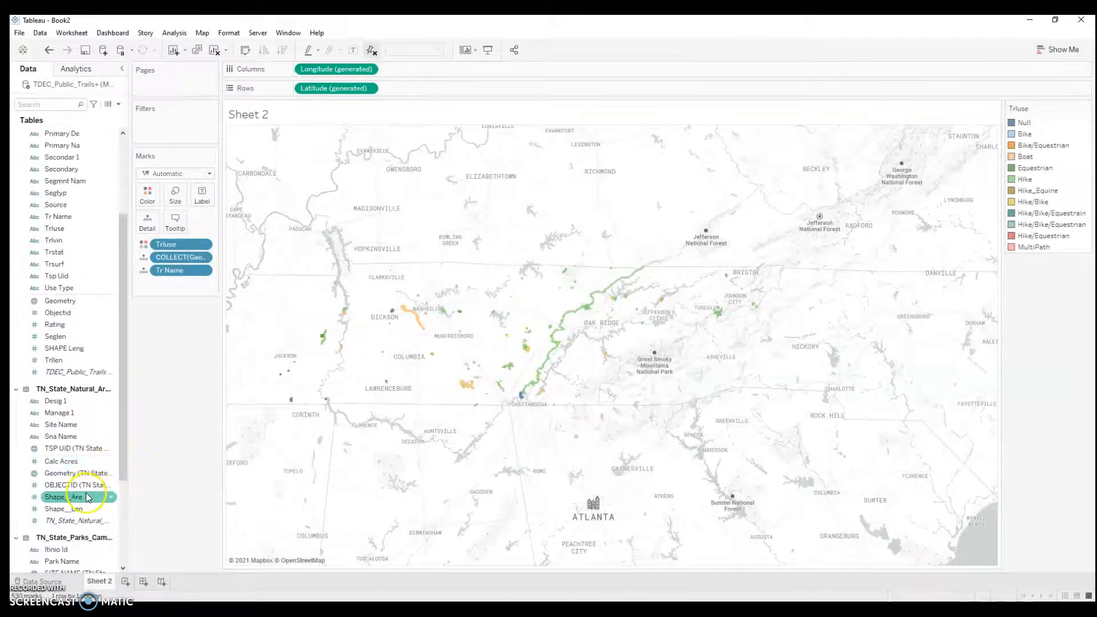
pyautogui.moveTo(82, 460)
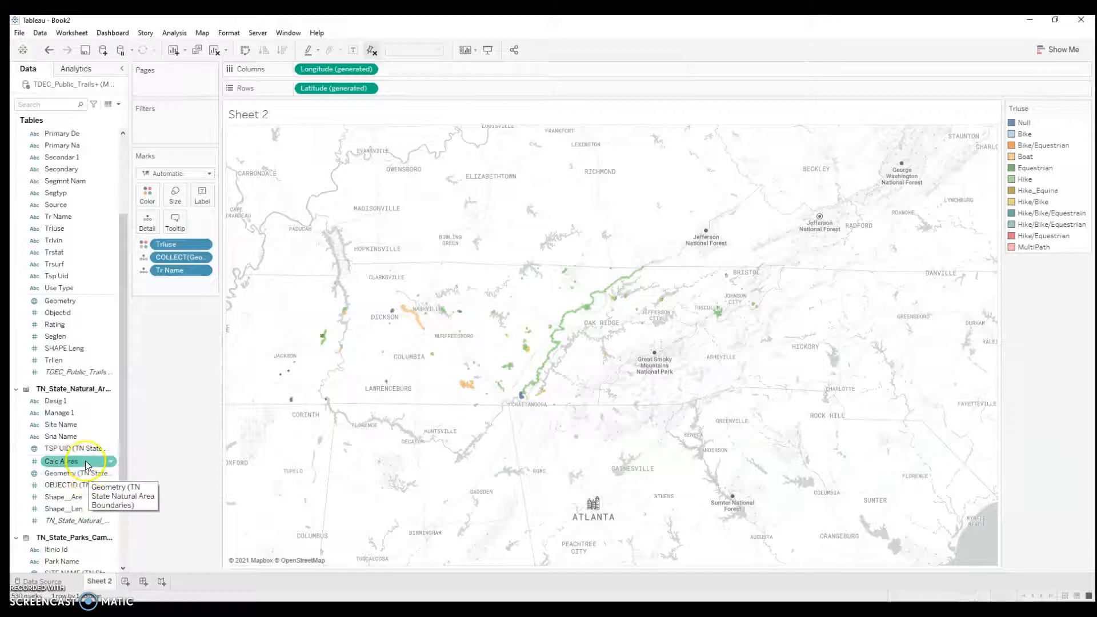
pyautogui.click(67, 473)
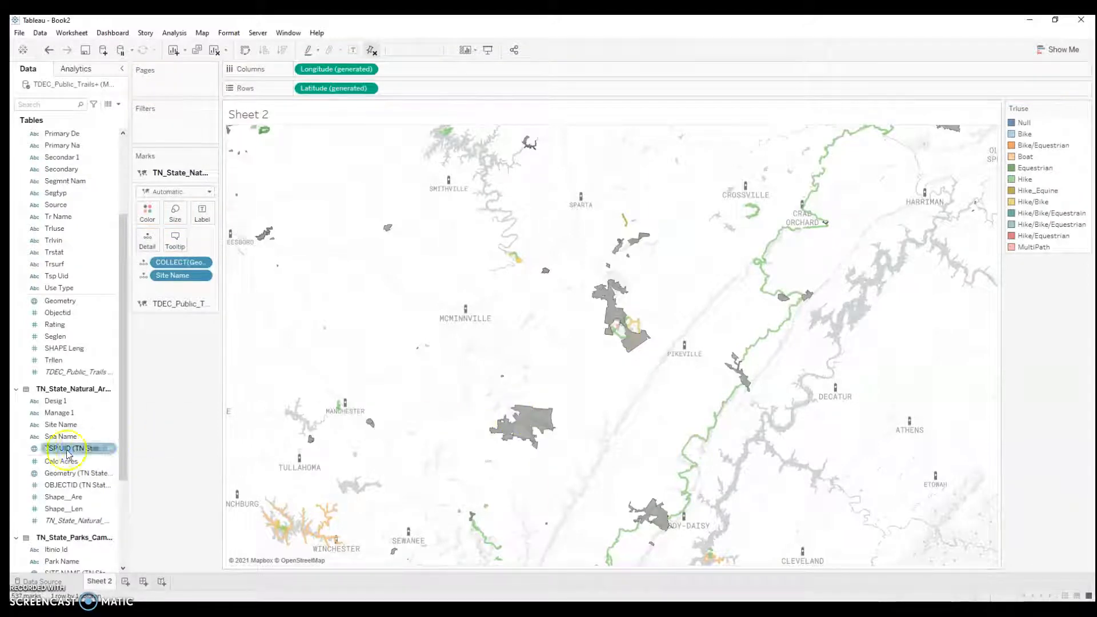
pyautogui.click(66, 474)
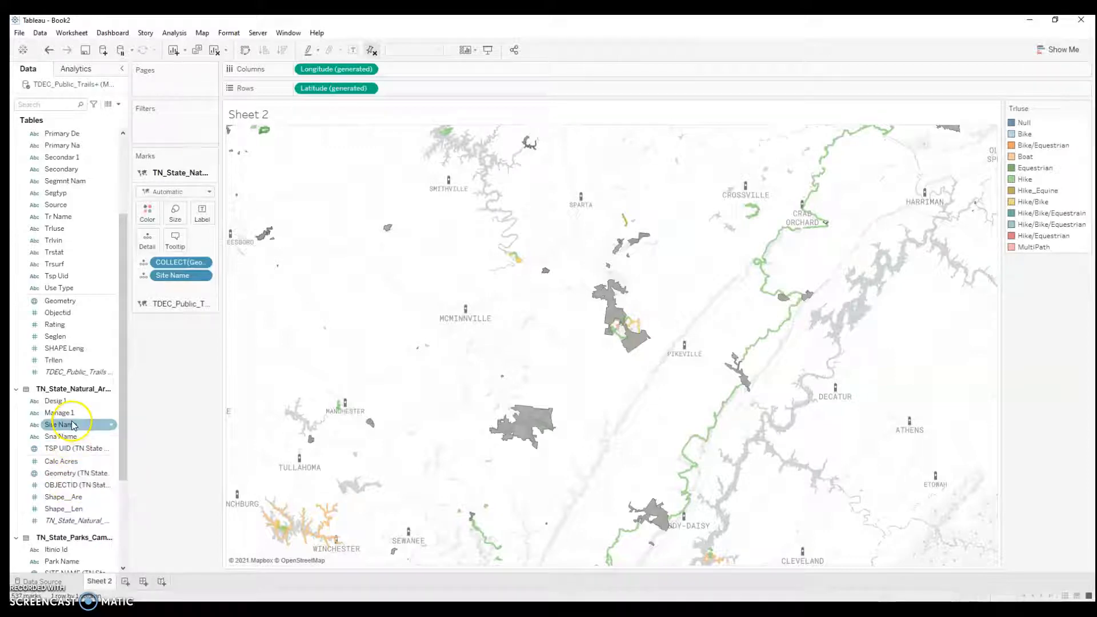
pyautogui.scroll(-3)
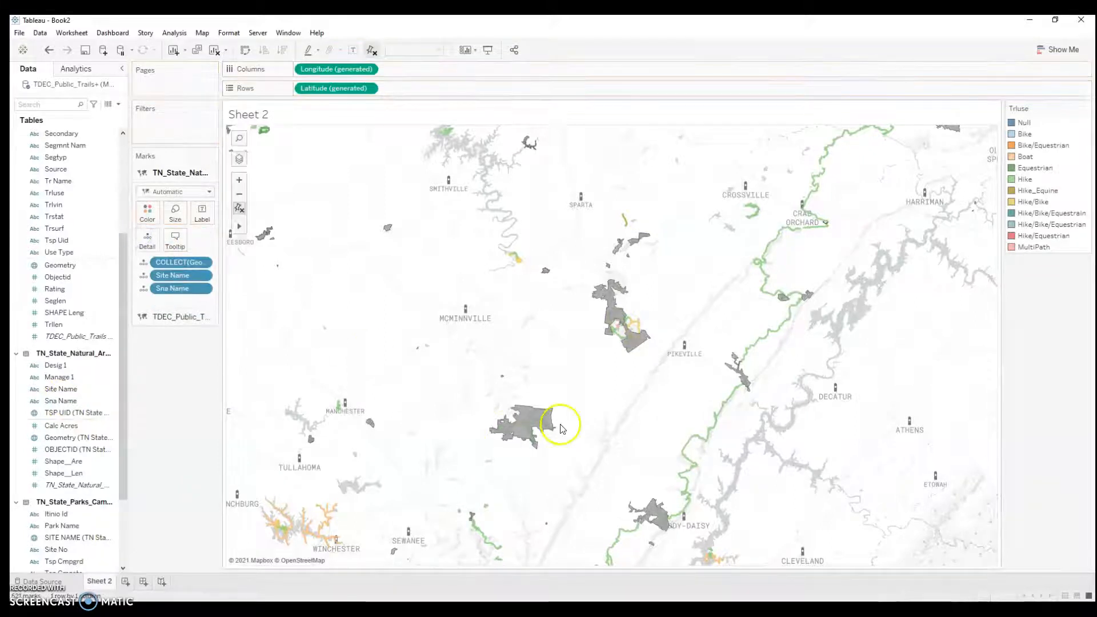
pyautogui.moveTo(524, 420)
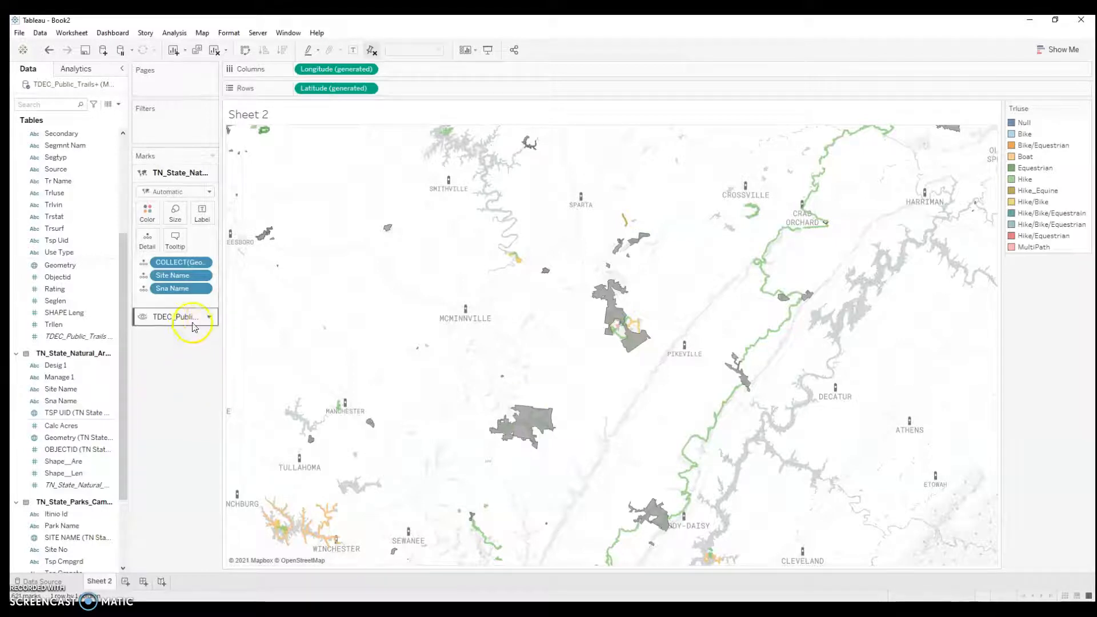
pyautogui.click(179, 173)
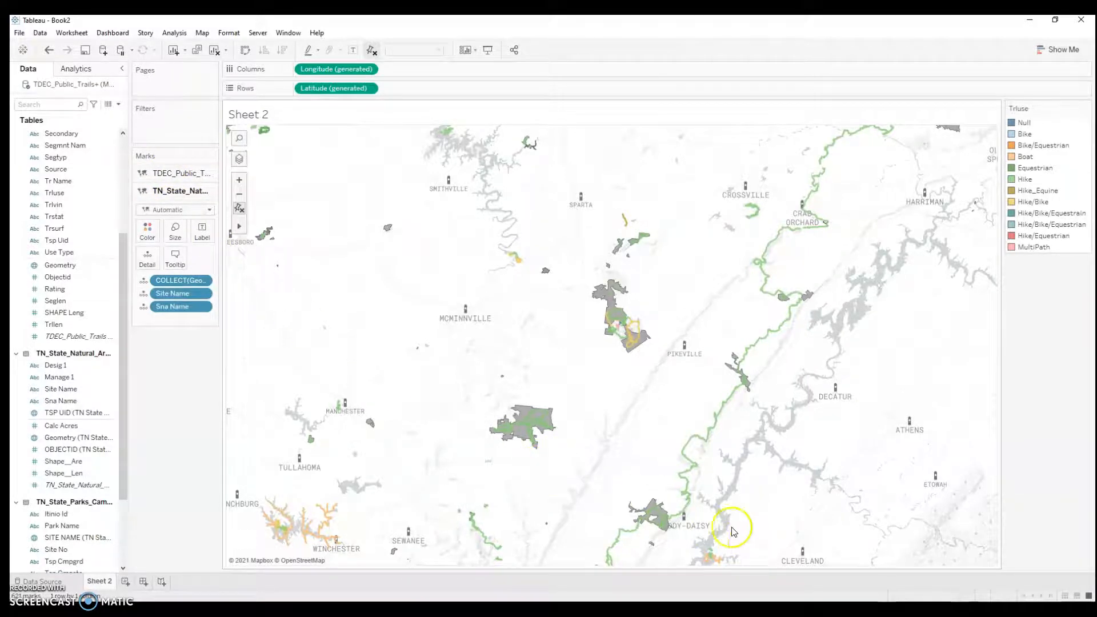
pyautogui.moveTo(632, 330)
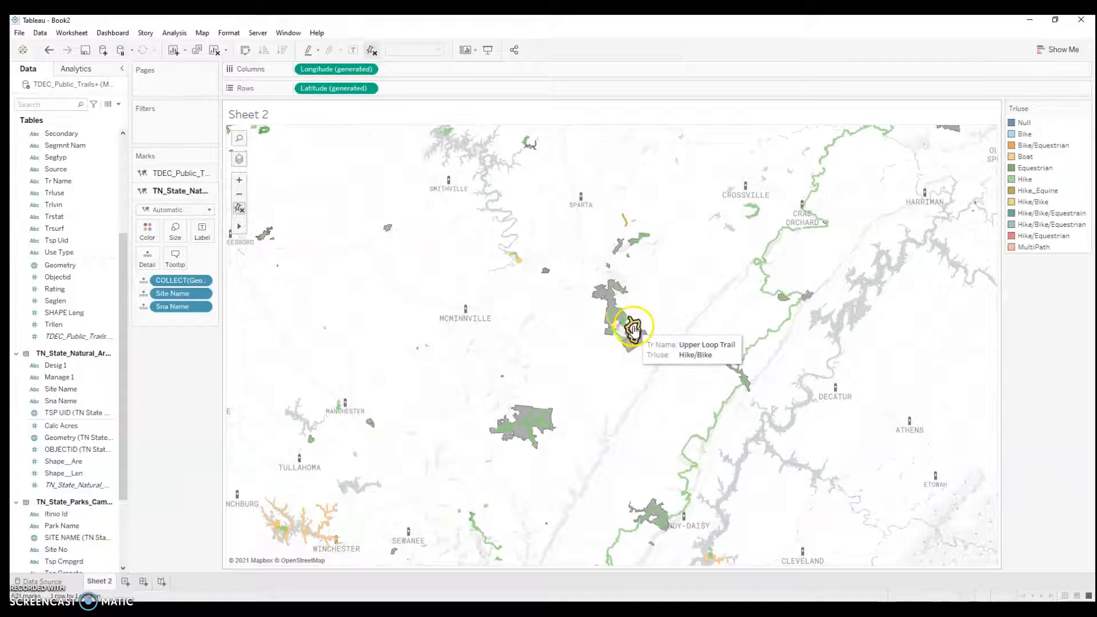
pyautogui.moveTo(546, 272)
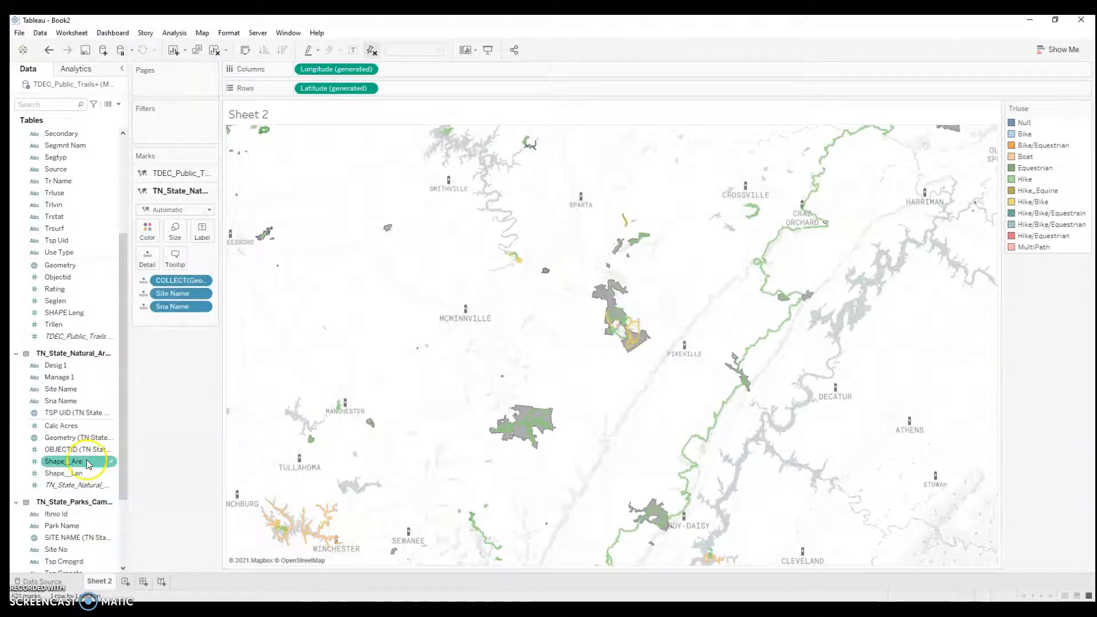
# Add the campground code to the campsite layer and colour its points orange
pyautogui.scroll(-3)
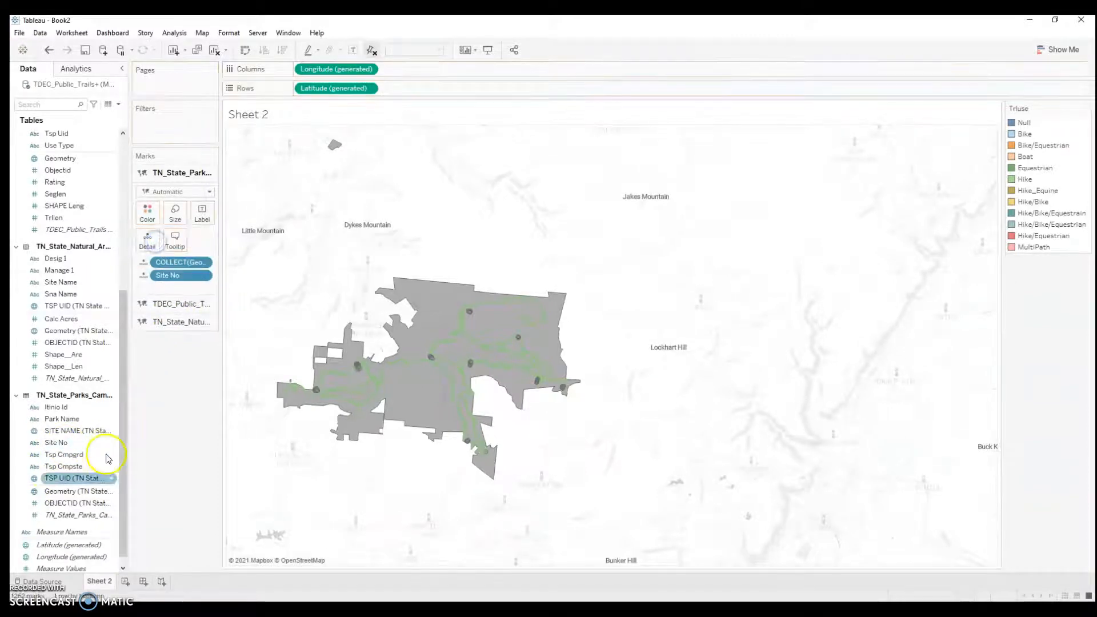
pyautogui.click(63, 453)
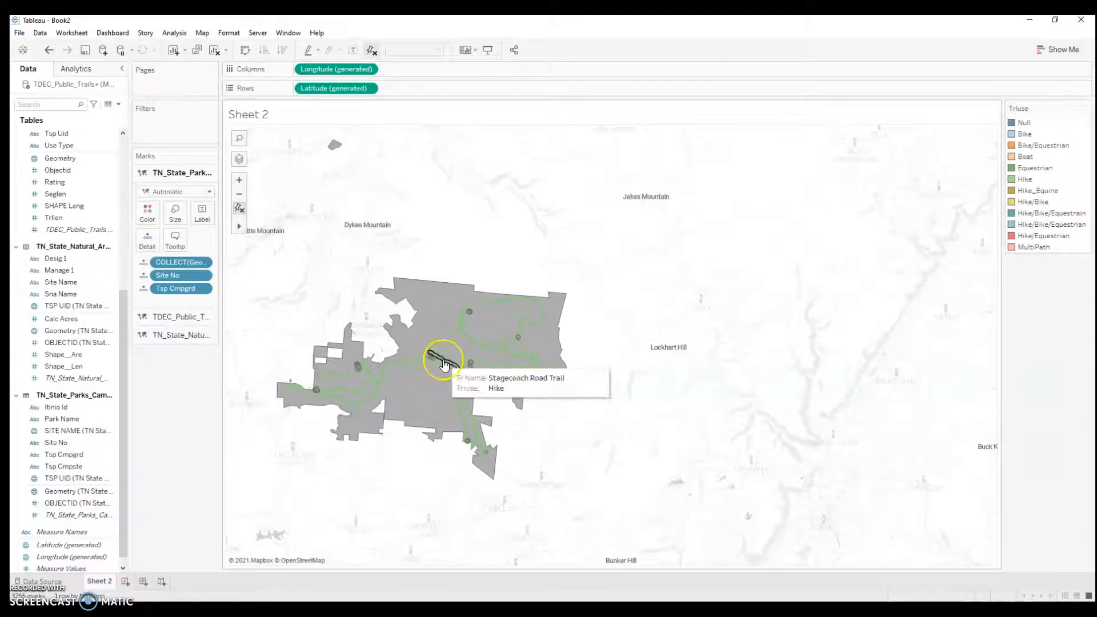
pyautogui.moveTo(473, 369)
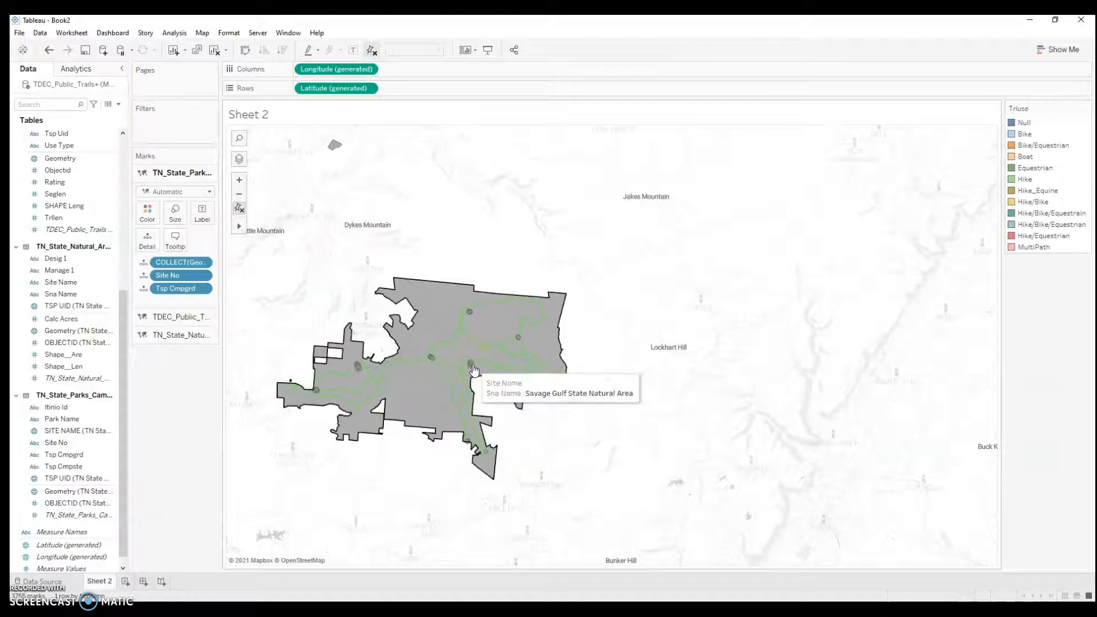
pyautogui.moveTo(538, 381)
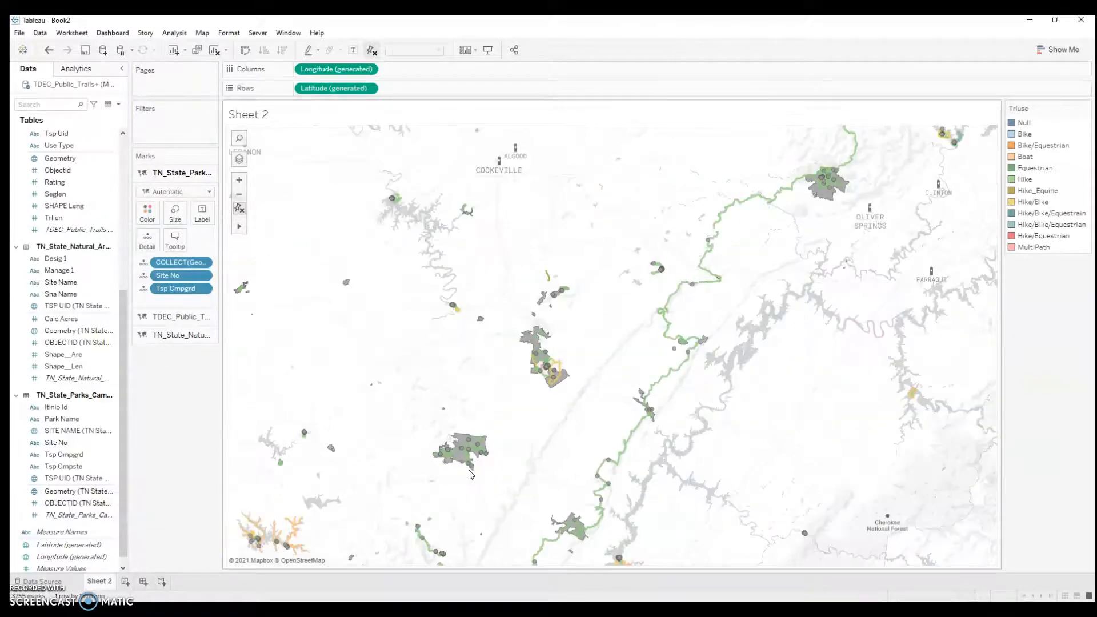
pyautogui.click(148, 212)
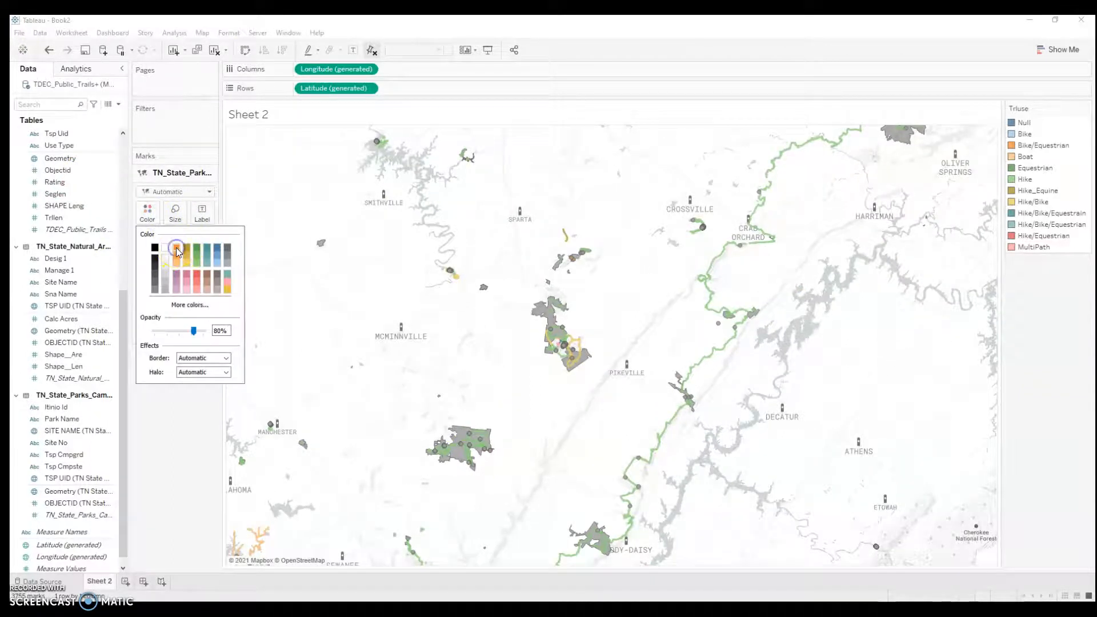
pyautogui.click(527, 403)
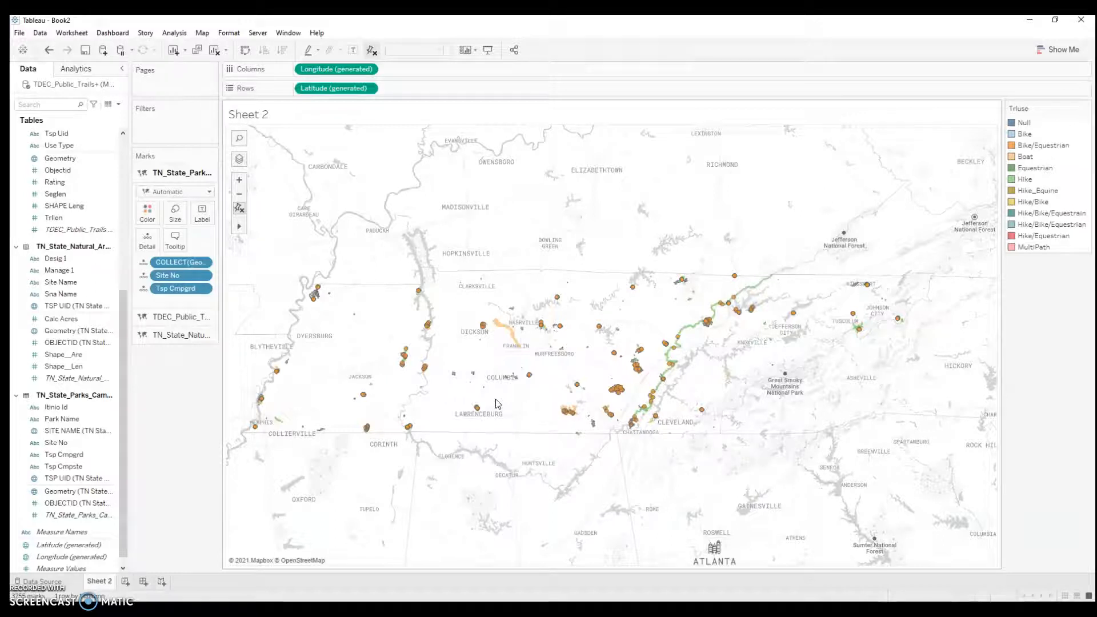
pyautogui.click(39, 580)
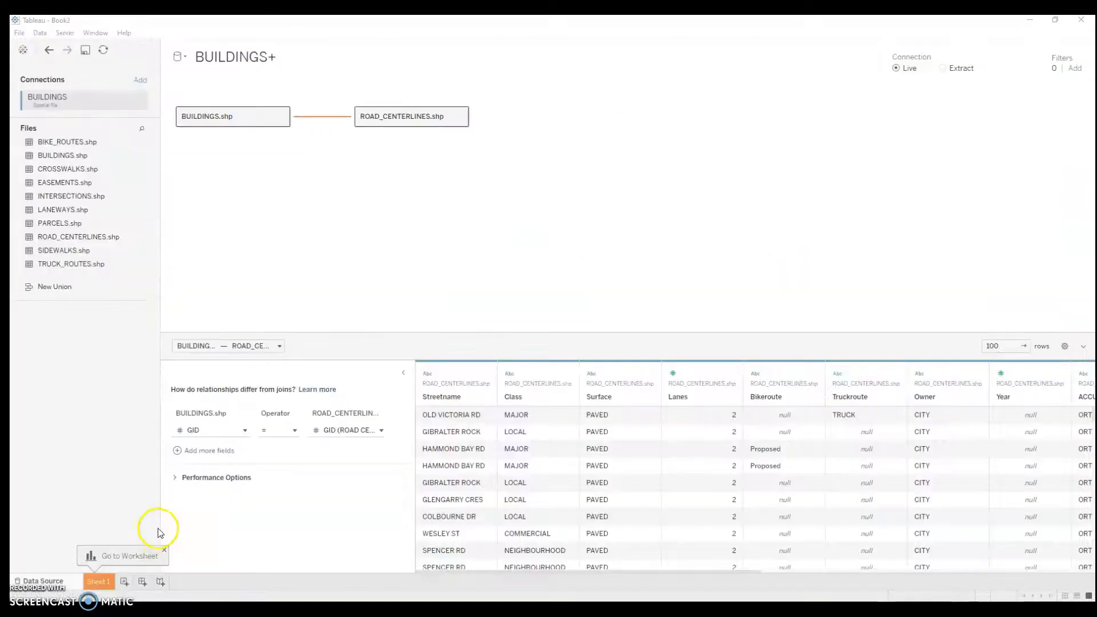
pyautogui.moveTo(23, 454)
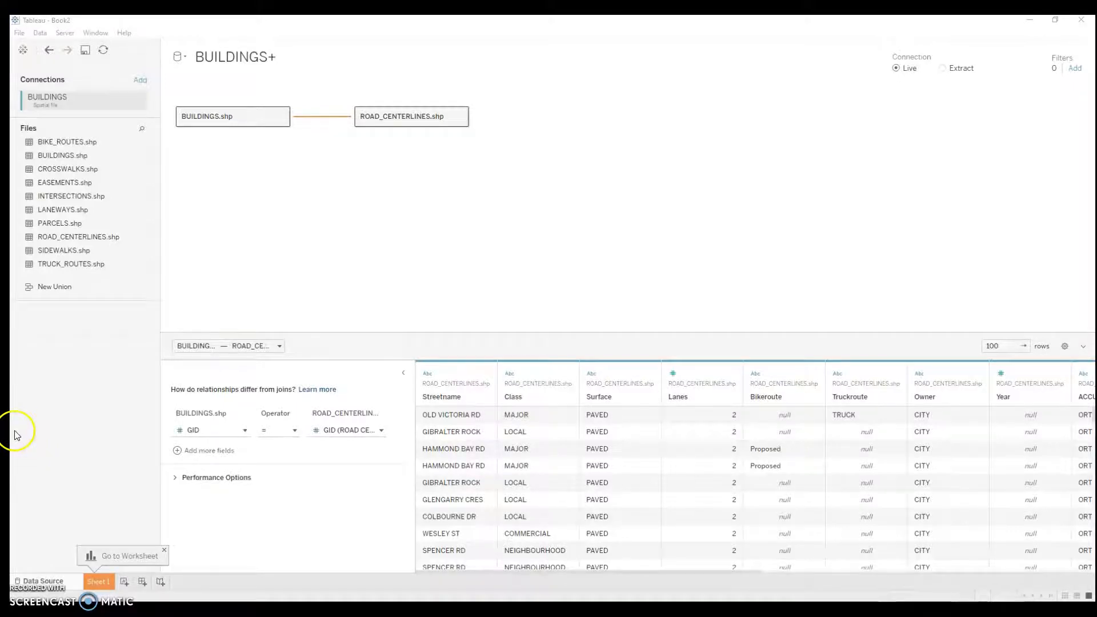
pyautogui.moveTo(40, 449)
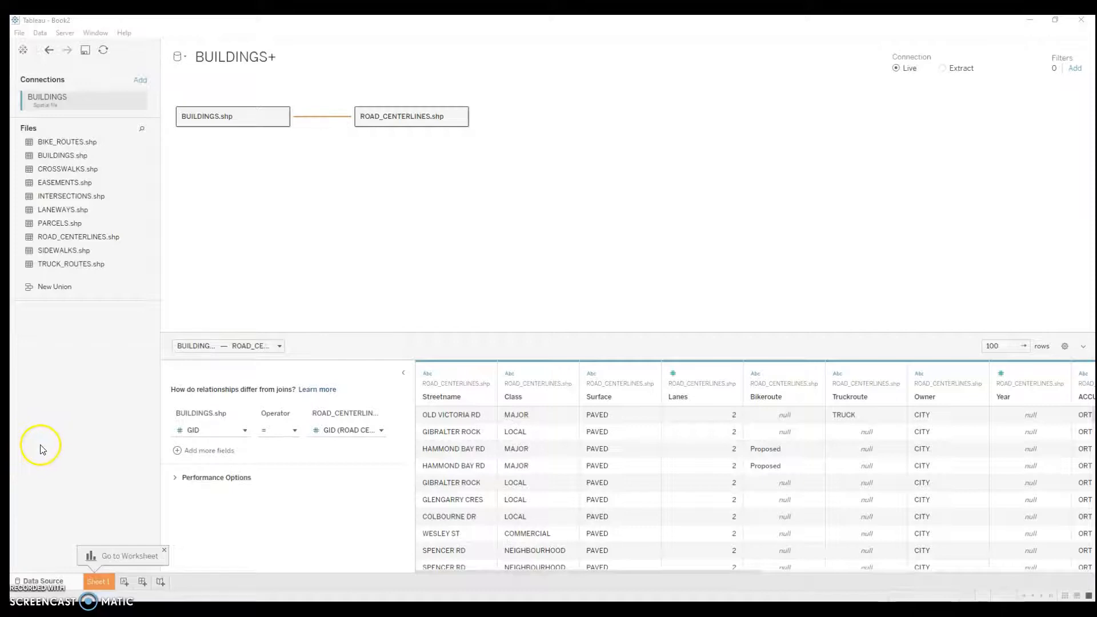
pyautogui.moveTo(136, 408)
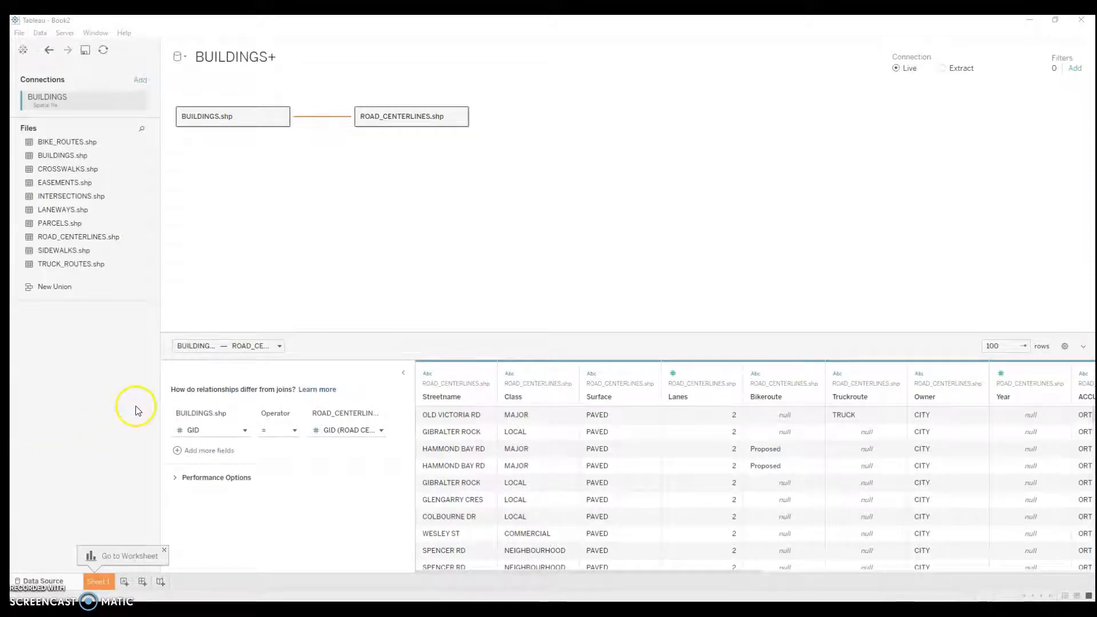
pyautogui.moveTo(428, 238)
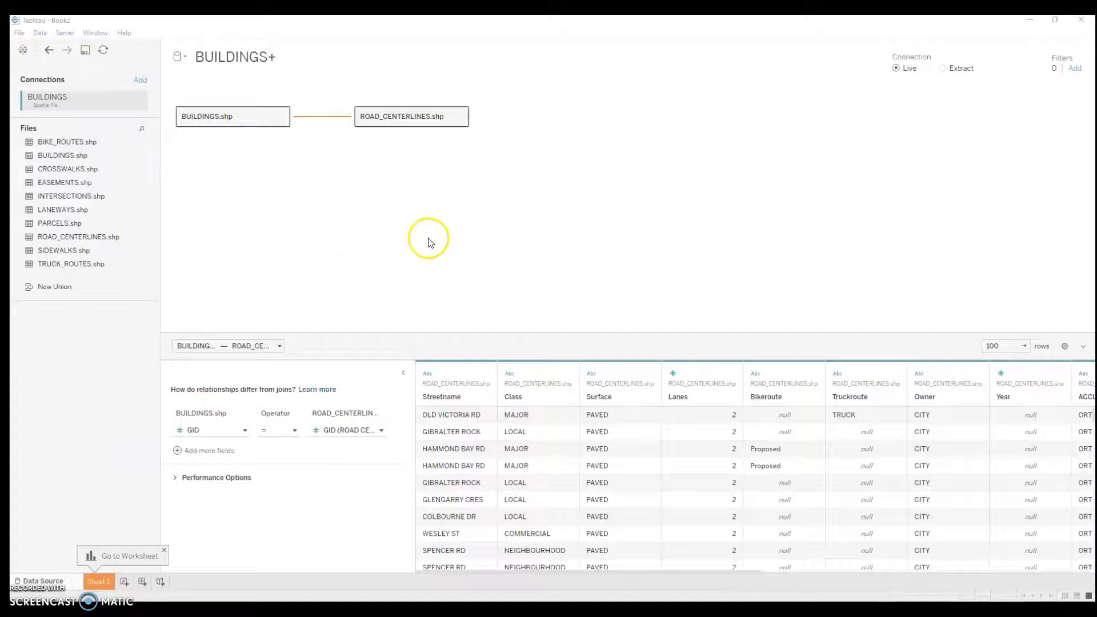
pyautogui.moveTo(128, 323)
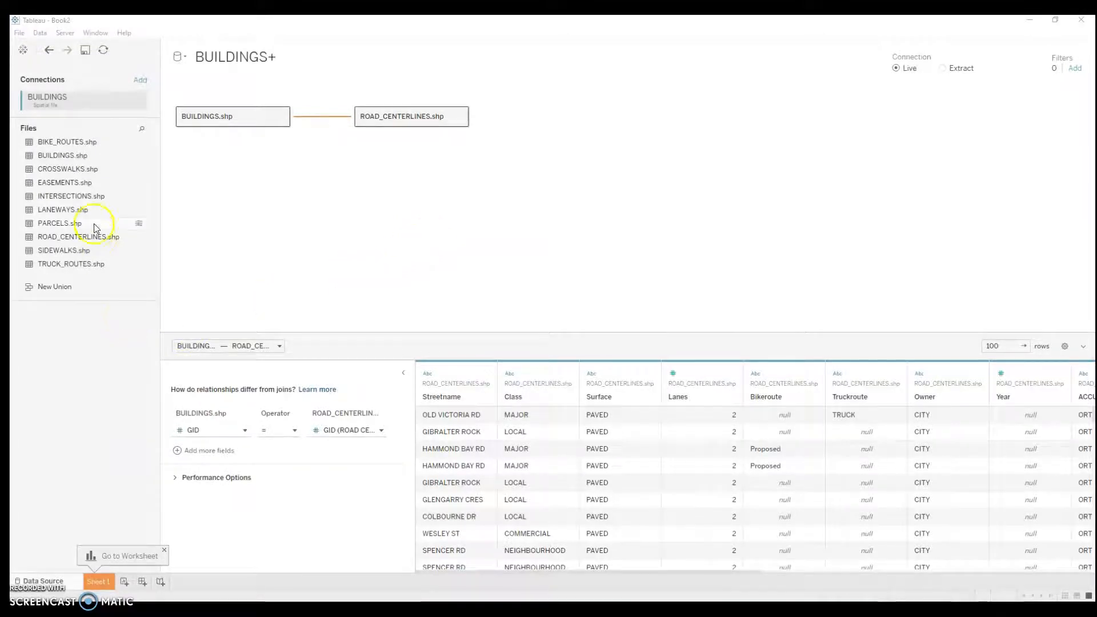
pyautogui.moveTo(126, 80)
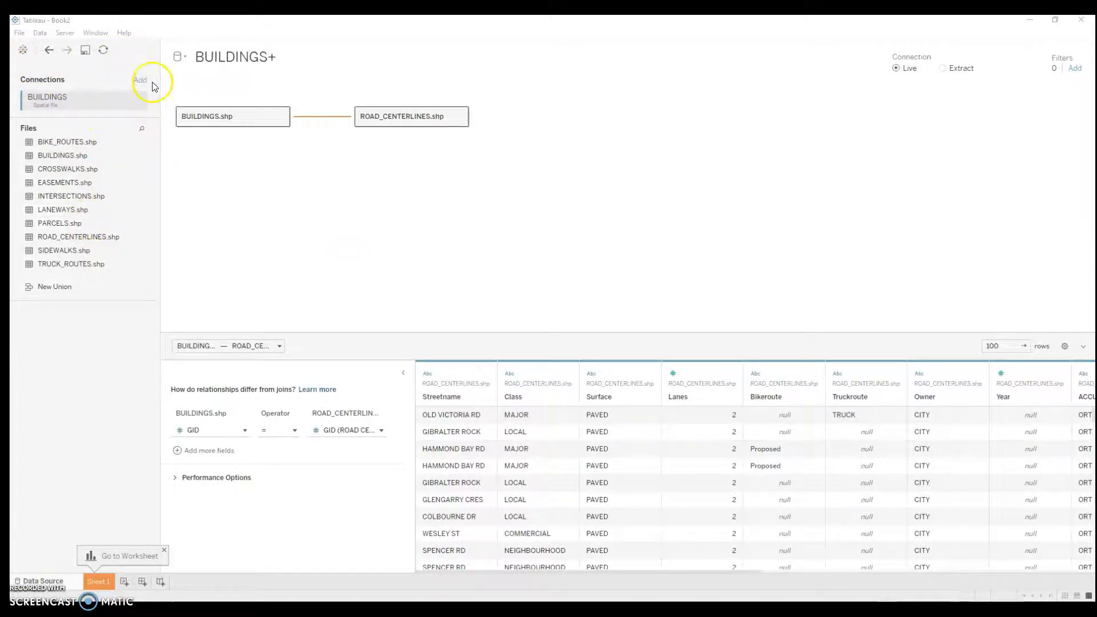
# Add the incidents Excel workbook related on Type = Crimetype and go to Sheet 1
pyautogui.click(140, 80)
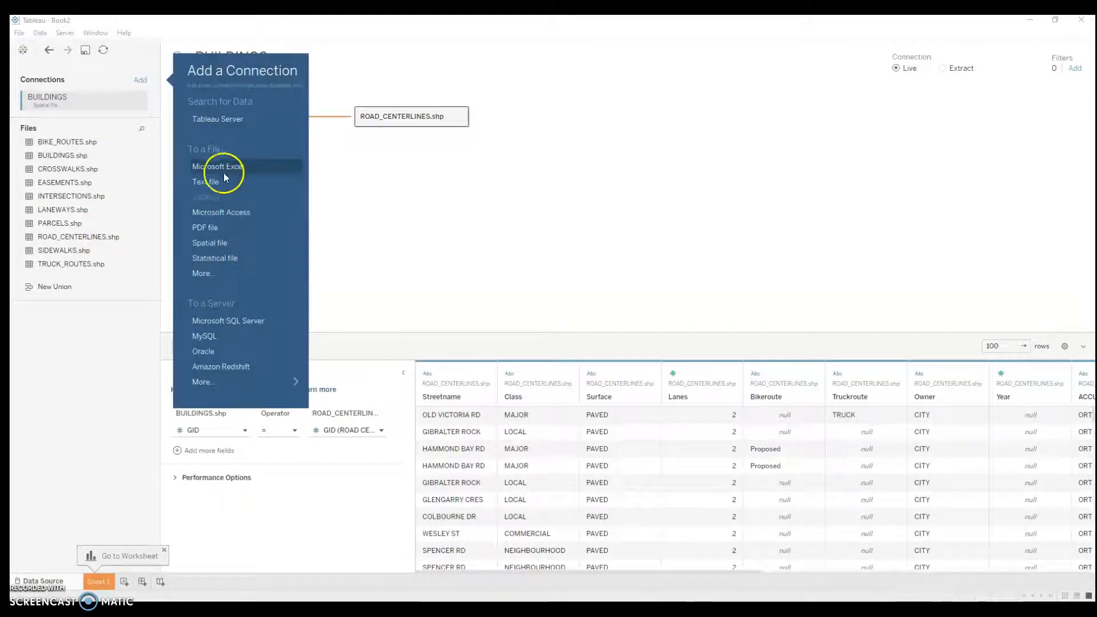
pyautogui.click(217, 166)
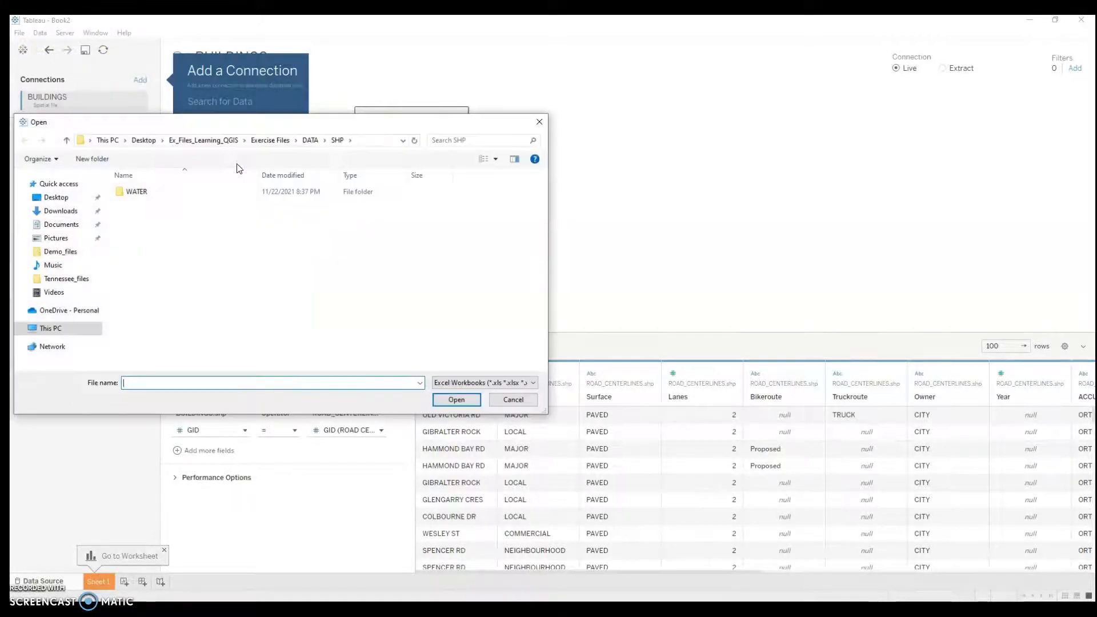
pyautogui.click(56, 197)
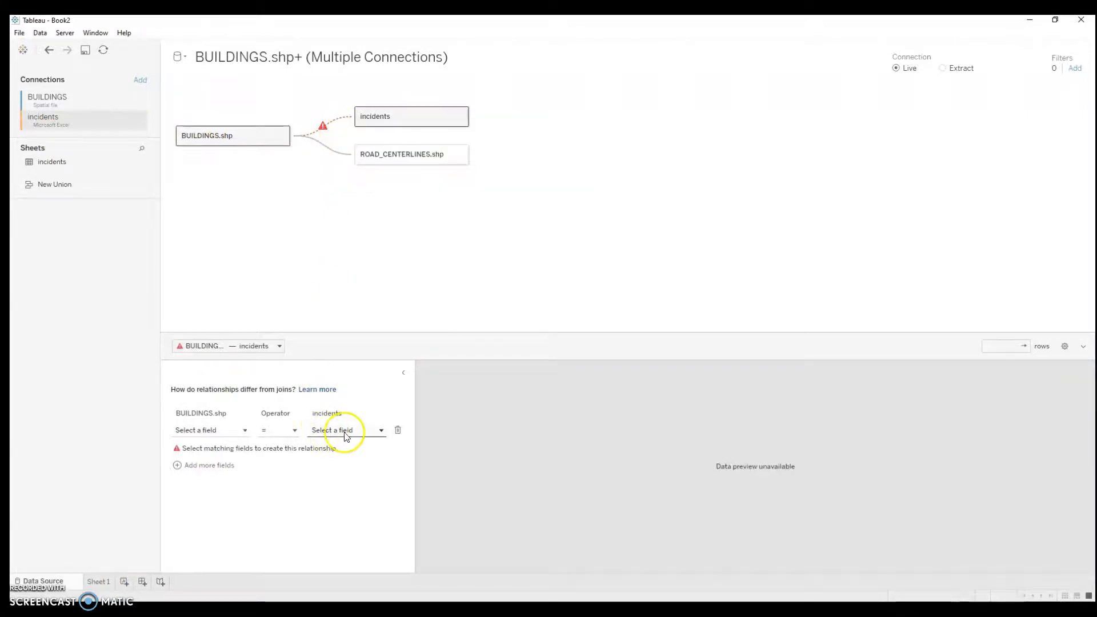
pyautogui.click(343, 430)
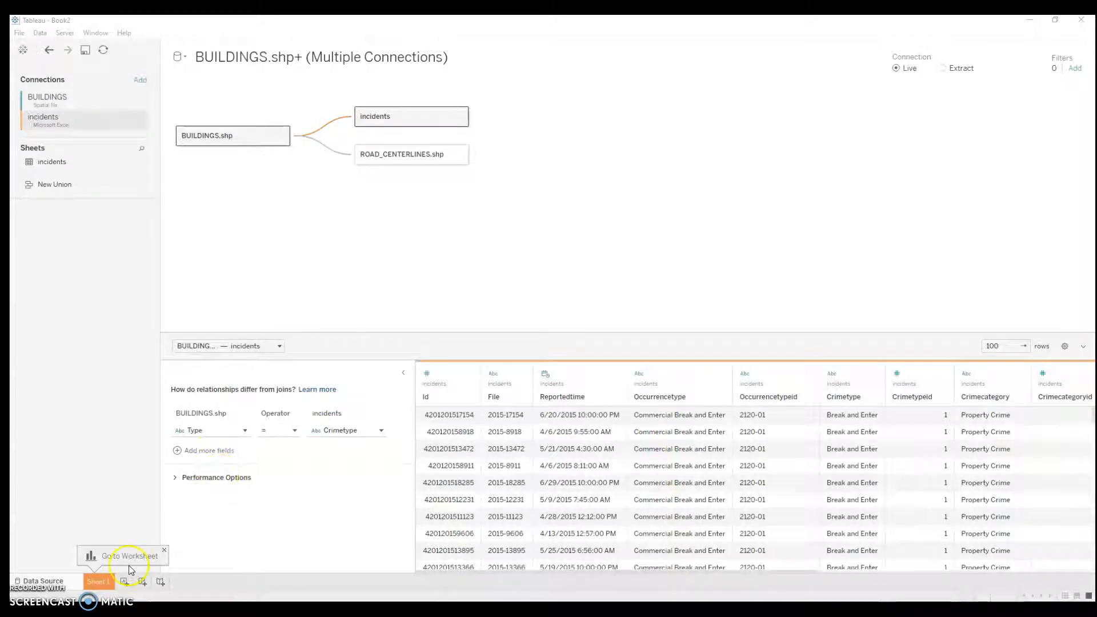
pyautogui.click(99, 582)
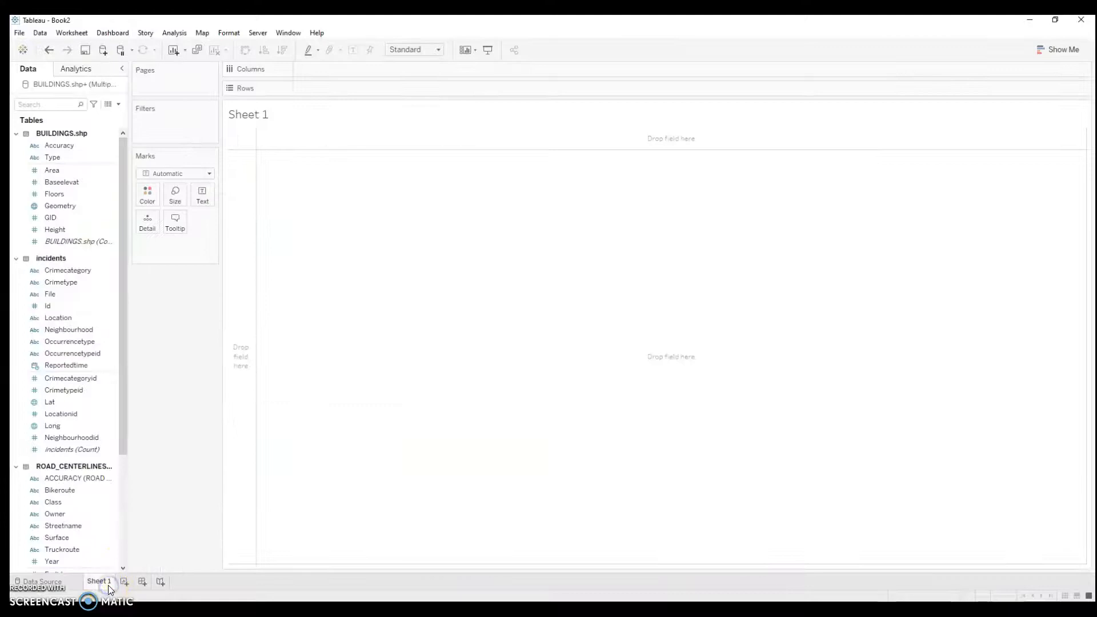
# Draw the BUILDINGS.shp Geometry polygons over the Nanaimo street basemap
pyautogui.click(59, 206)
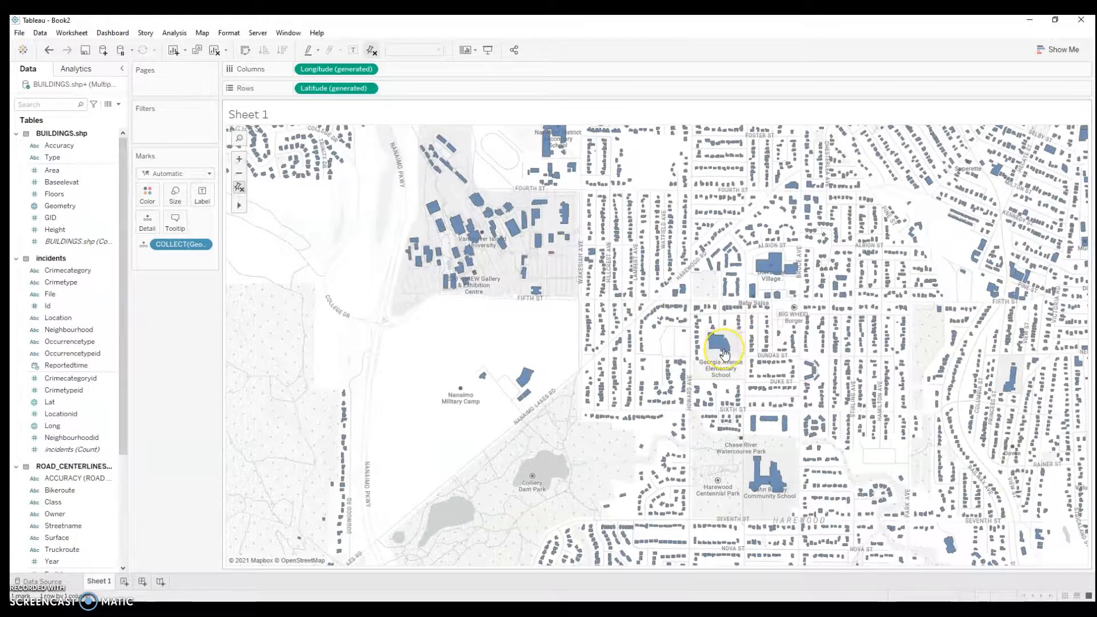
pyautogui.click(69, 437)
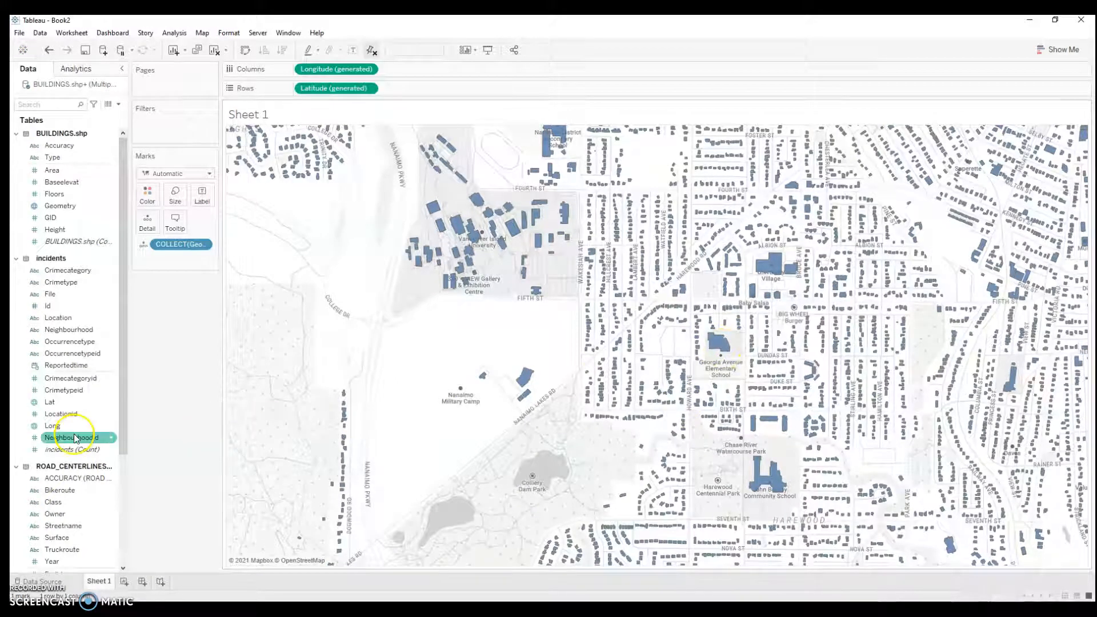
# Scroll the data pane toward the ROAD_CENTERLINES and incidents fields
pyautogui.scroll(-3)
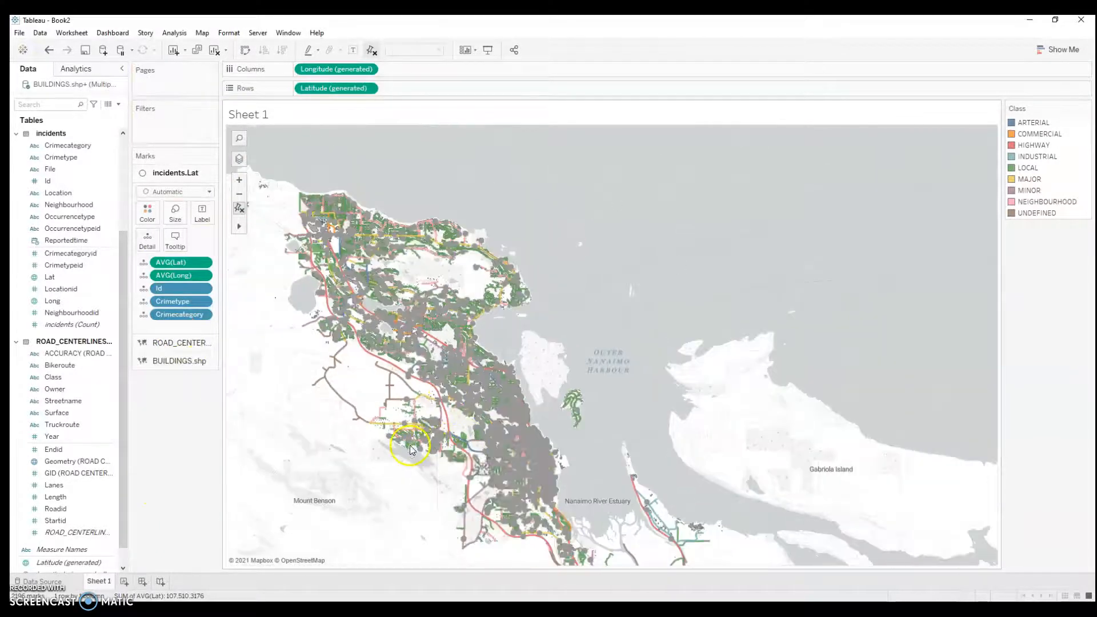
# Move Class from Color to Detail on the ROAD_CENTERLINES layer, removing the class legend
pyautogui.click(180, 360)
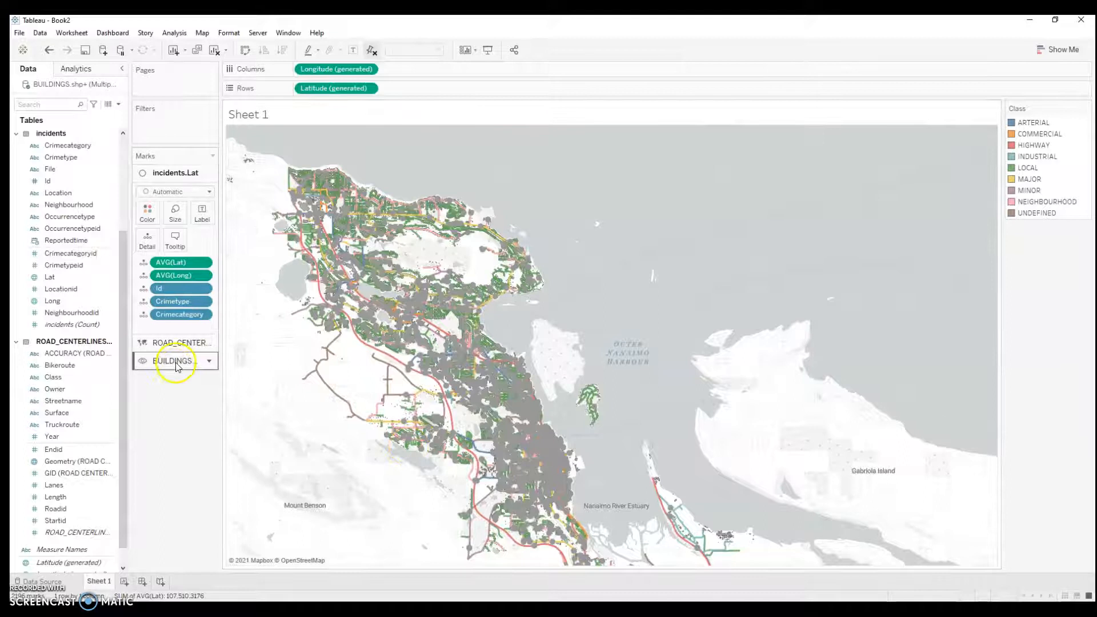
pyautogui.click(181, 342)
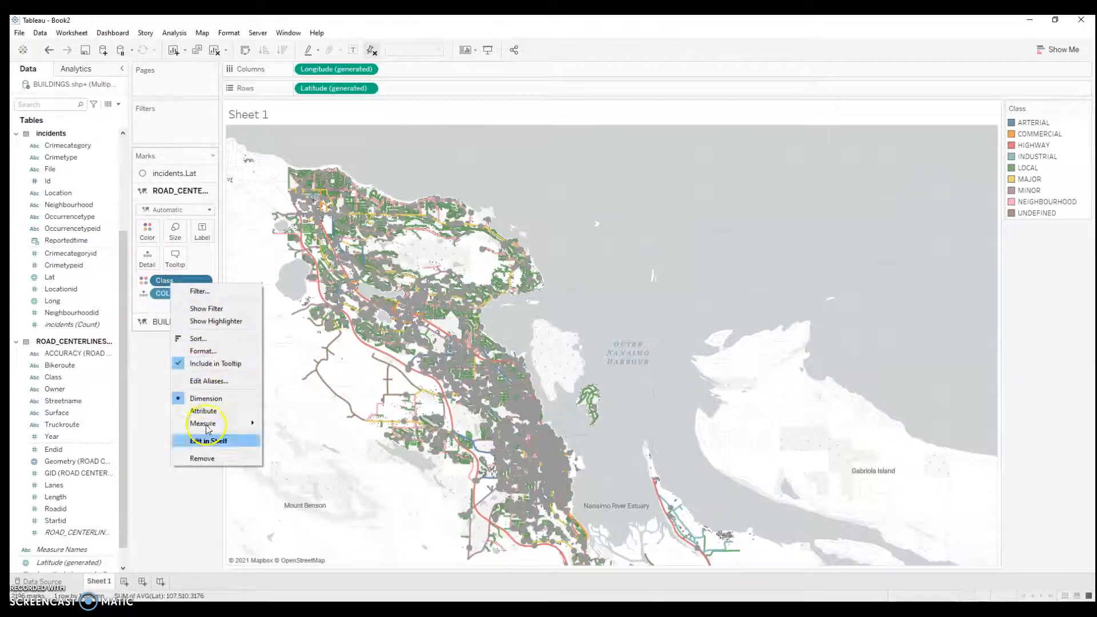
pyautogui.click(205, 440)
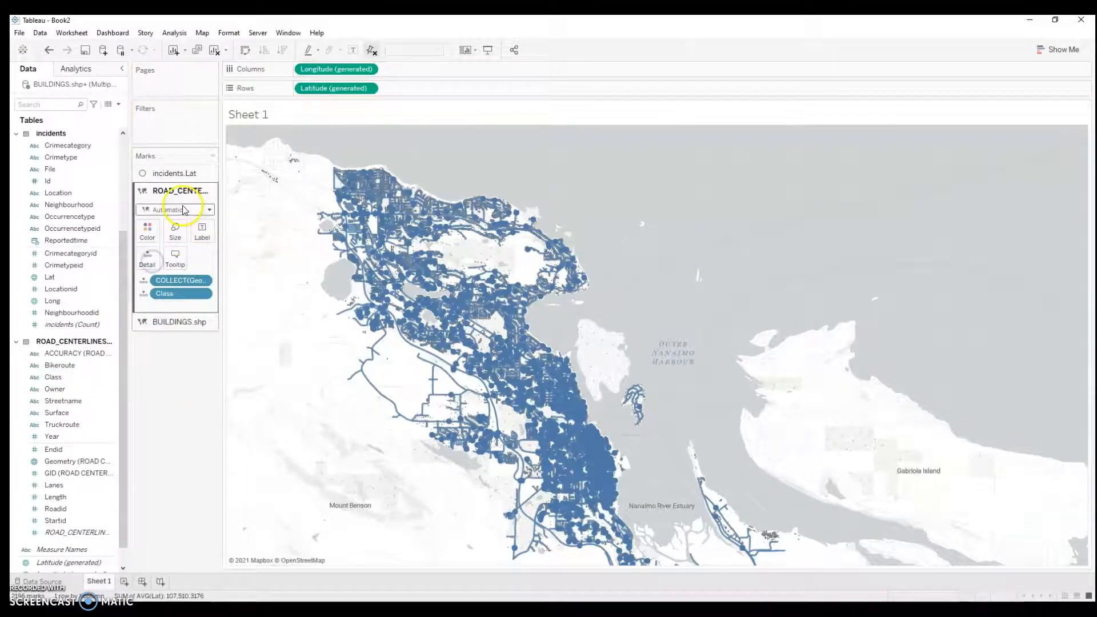
pyautogui.click(176, 173)
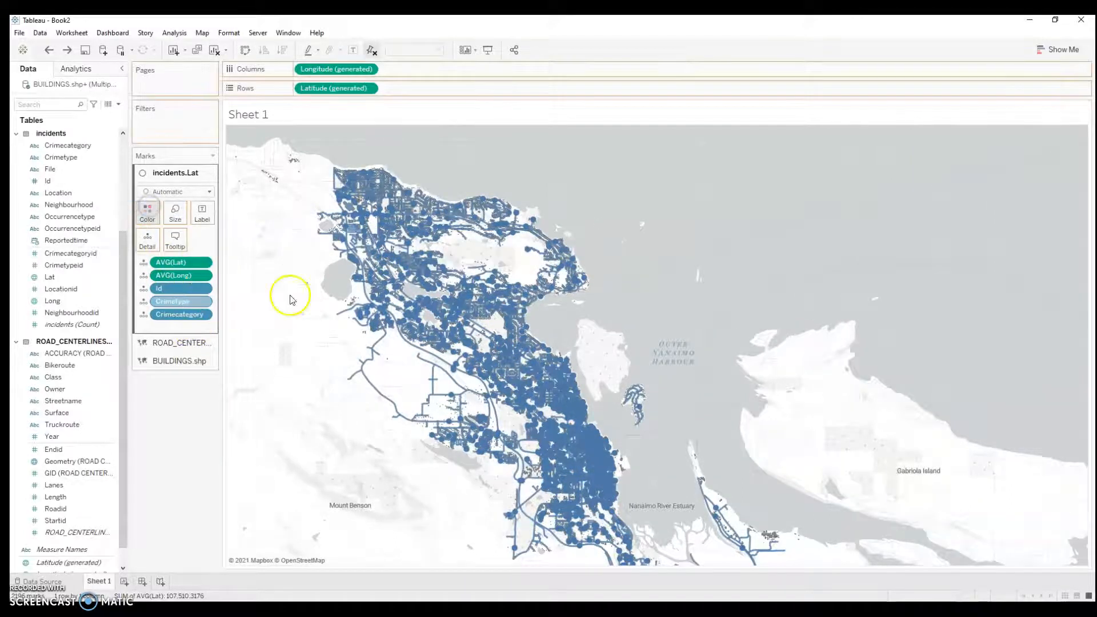
# Colour the incident points by Crimetype and page the map by Reportedtime year
pyautogui.click(148, 213)
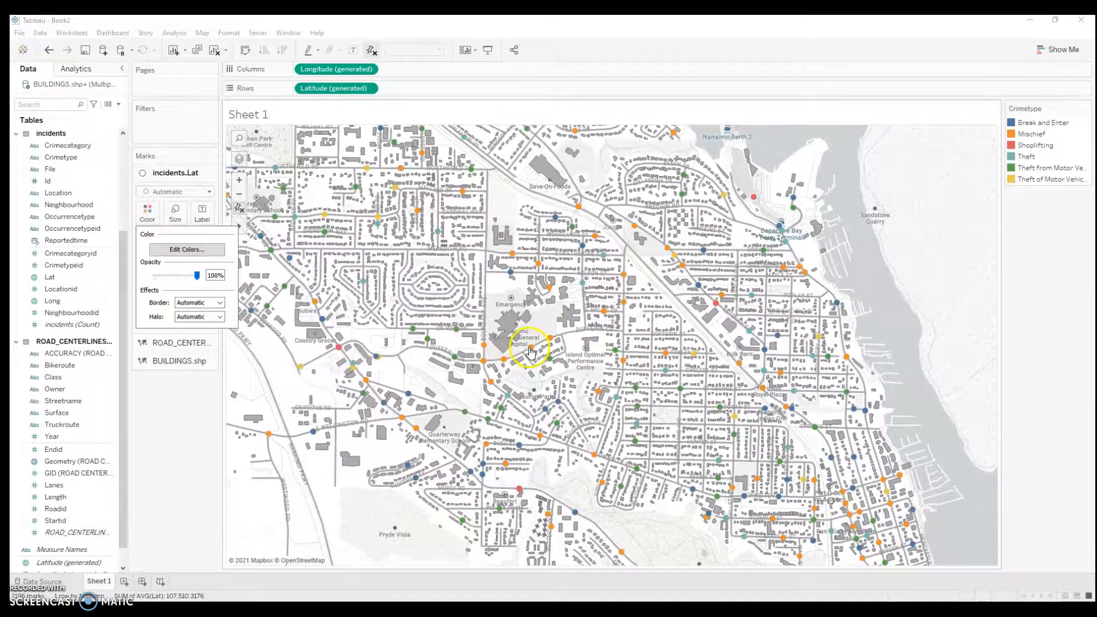
pyautogui.click(550, 343)
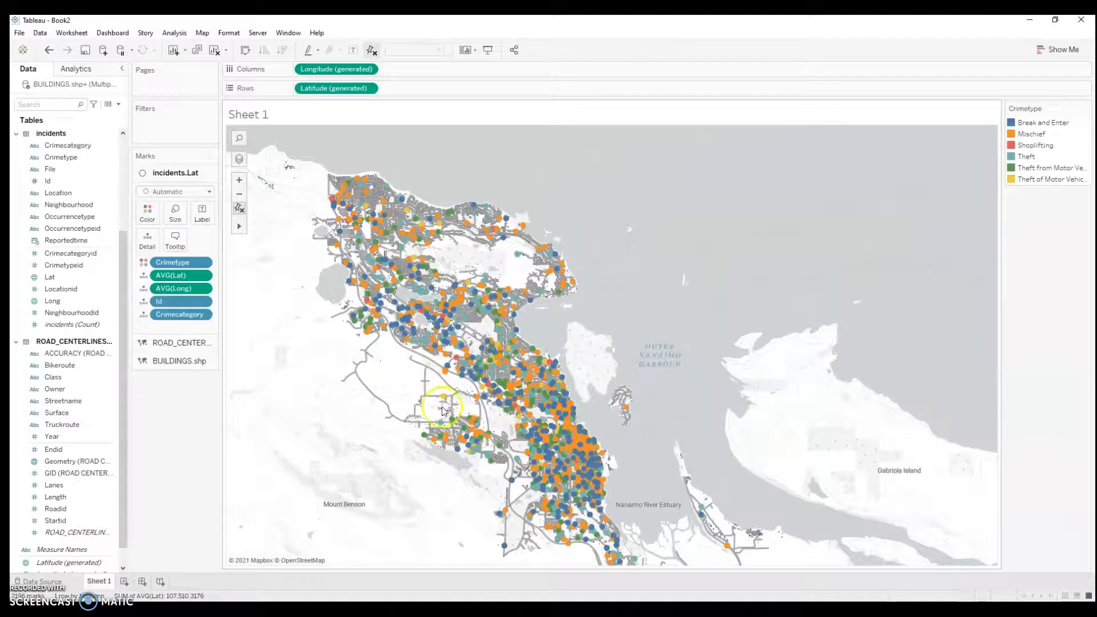
pyautogui.moveTo(590, 505)
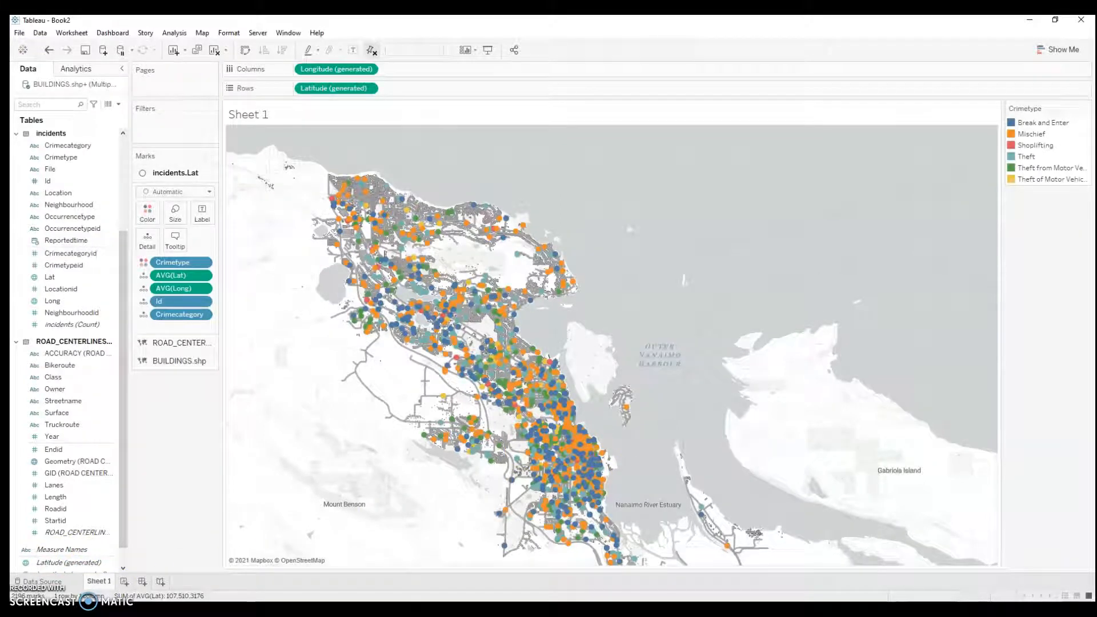
pyautogui.click(61, 156)
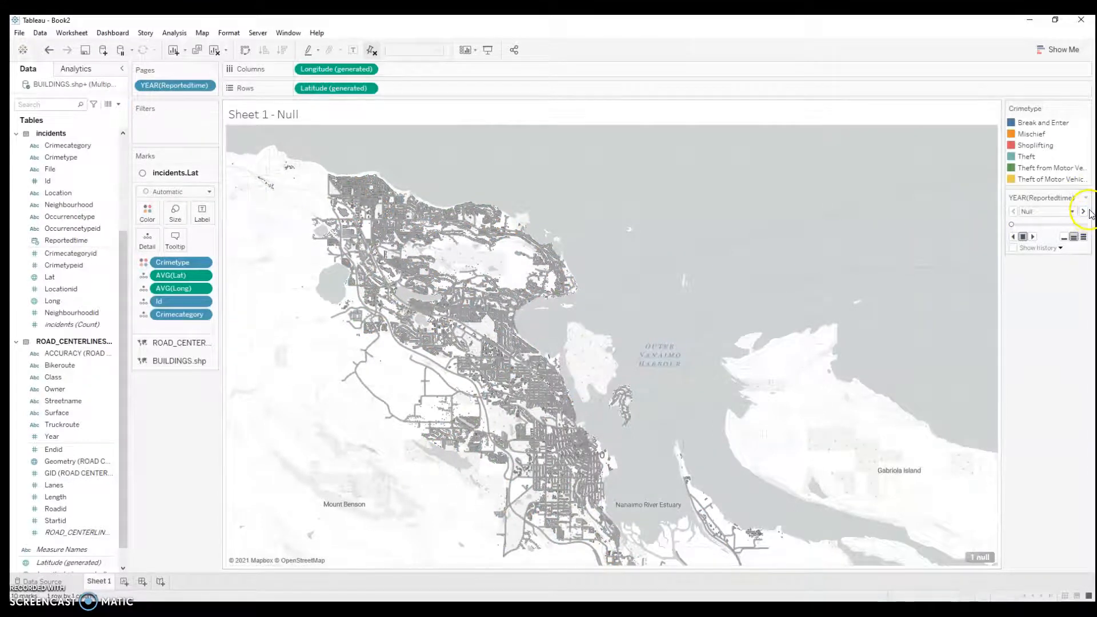
# Switch the Pages shelf from YEAR(Reportedtime) to Month
pyautogui.click(1084, 211)
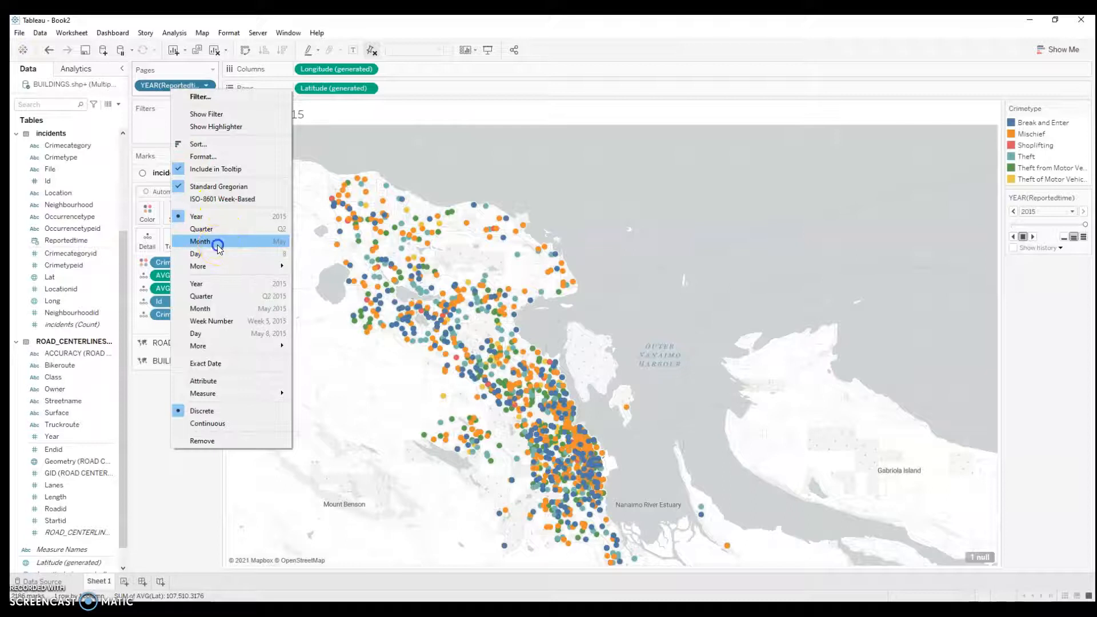
pyautogui.click(201, 241)
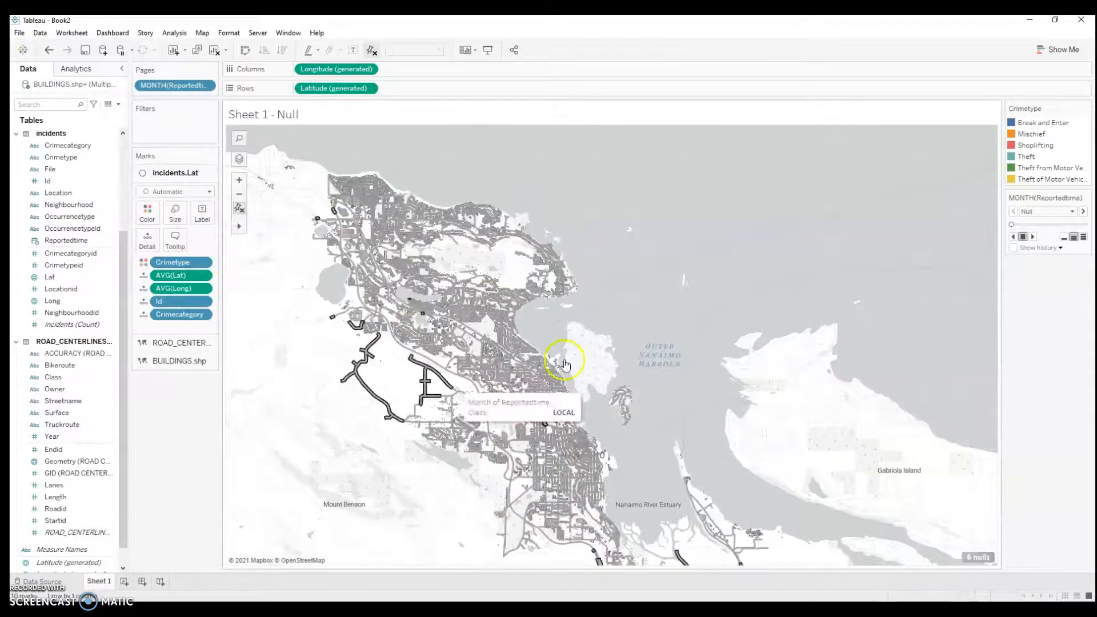
# Step through the months' incidents with the page control's next arrow, cycling back to February
pyautogui.click(1082, 212)
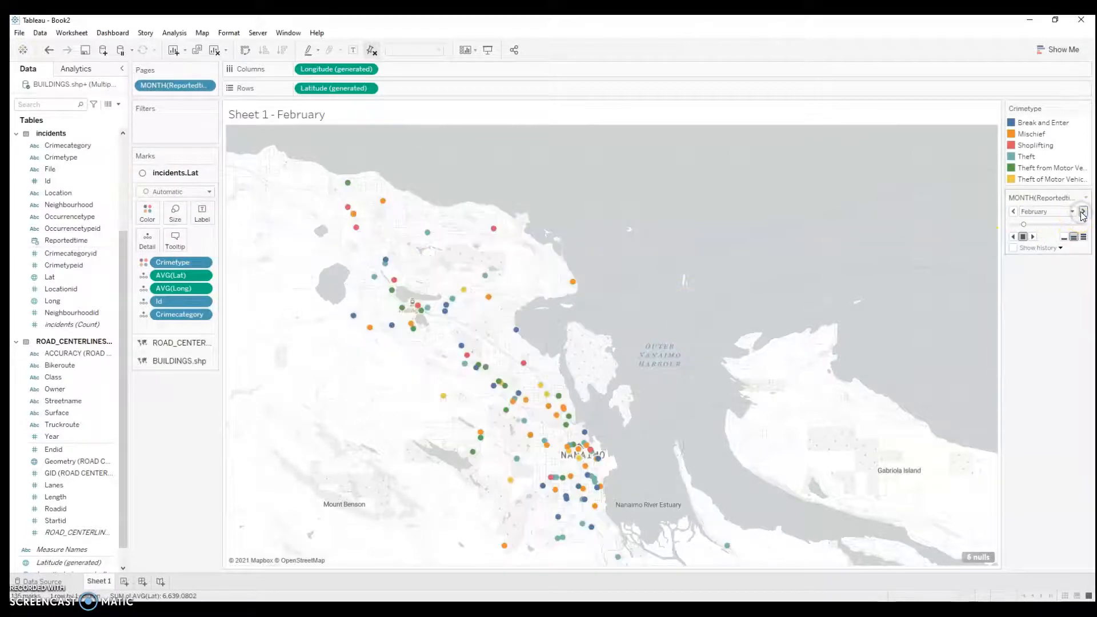
pyautogui.click(1082, 211)
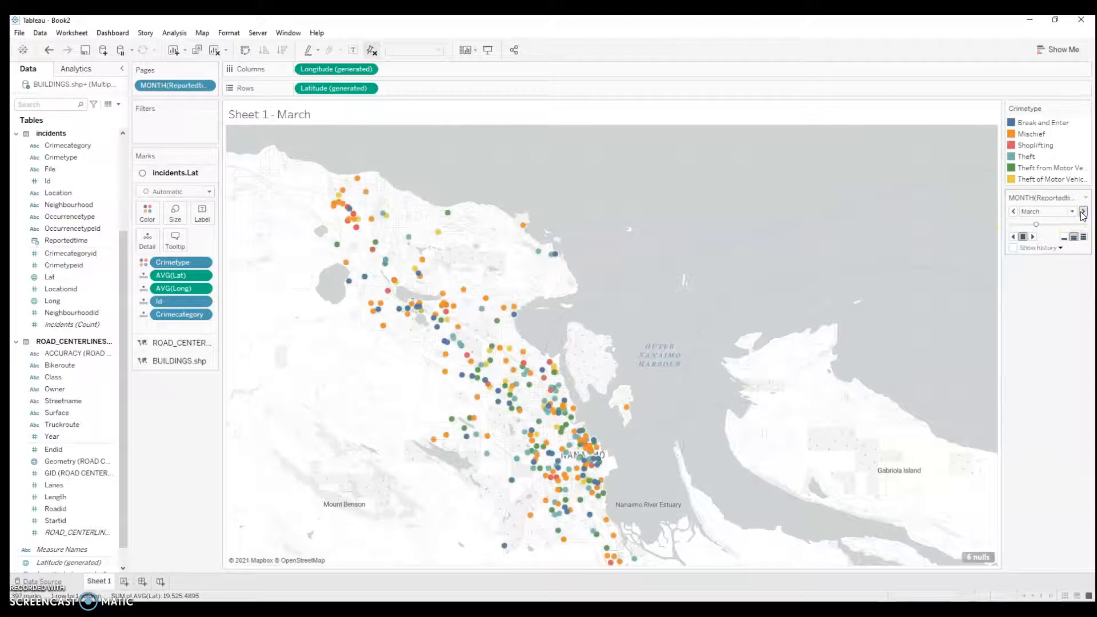
pyautogui.click(1081, 211)
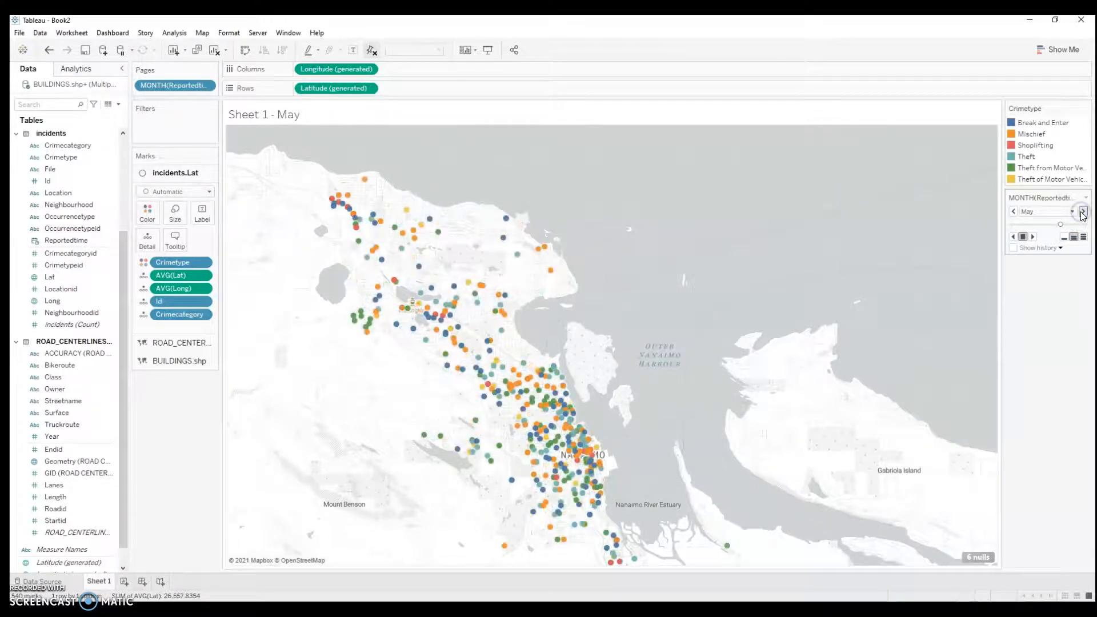
pyautogui.click(1084, 212)
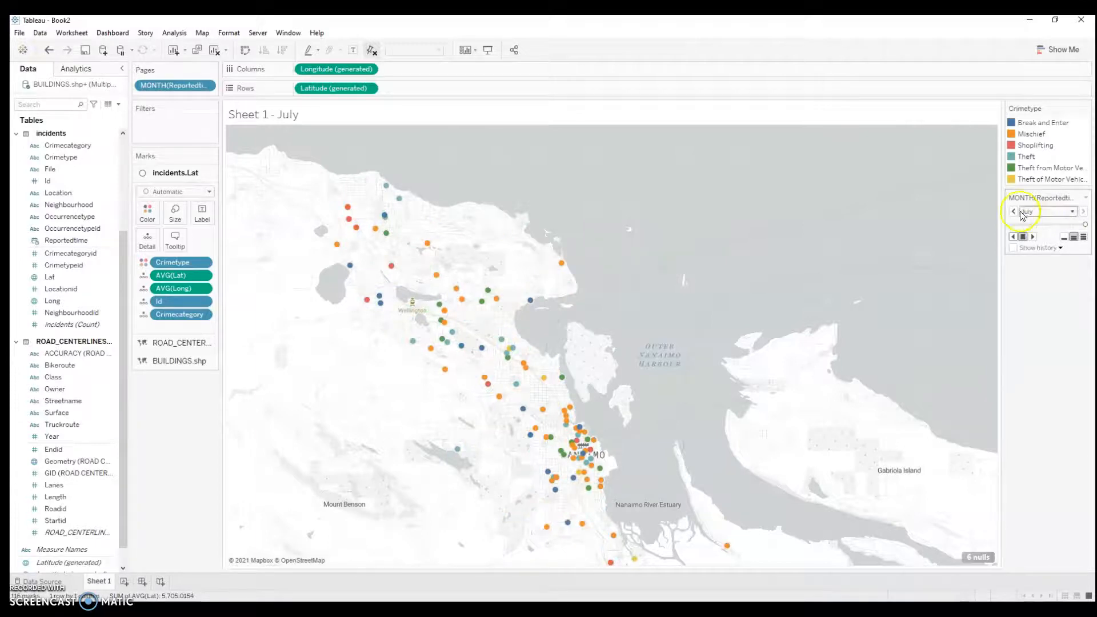
pyautogui.click(1083, 211)
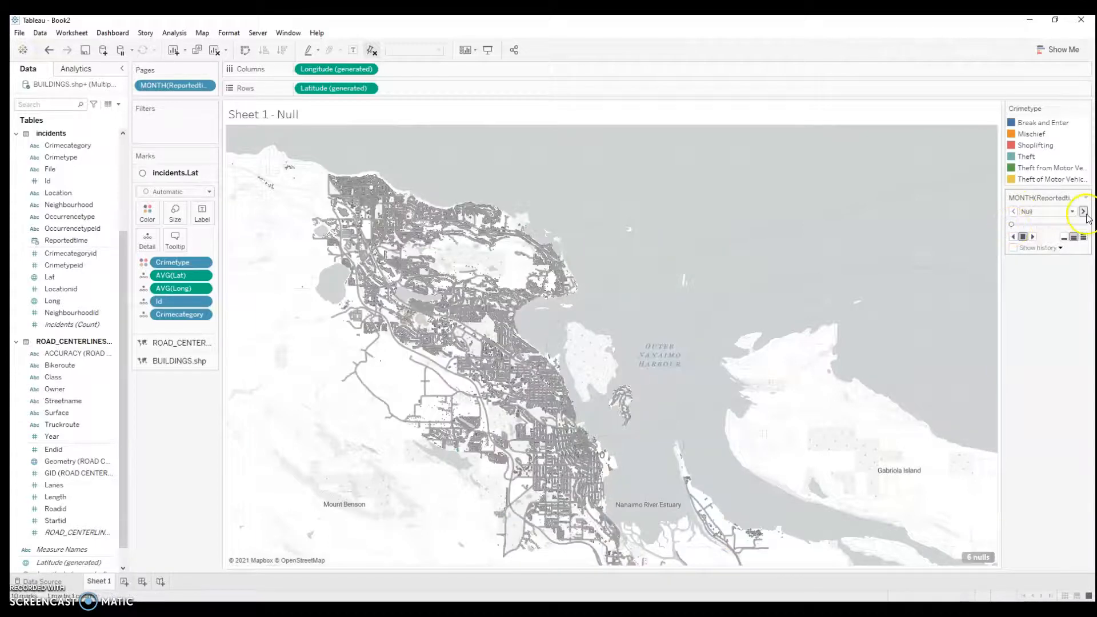
pyautogui.click(1083, 211)
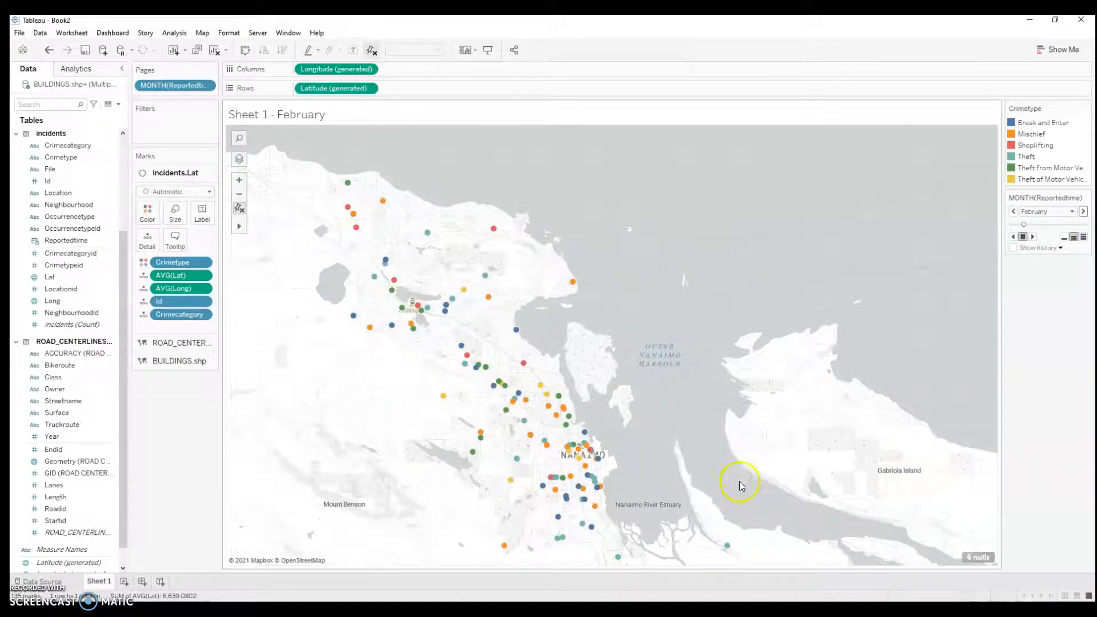
pyautogui.moveTo(595, 479)
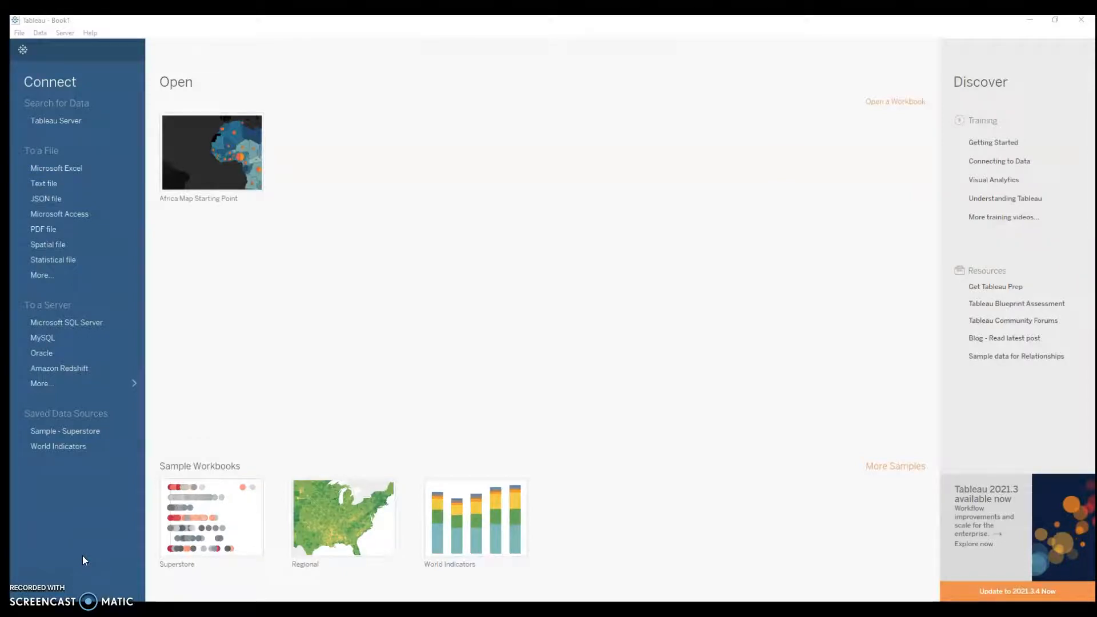
pyautogui.moveTo(124, 539)
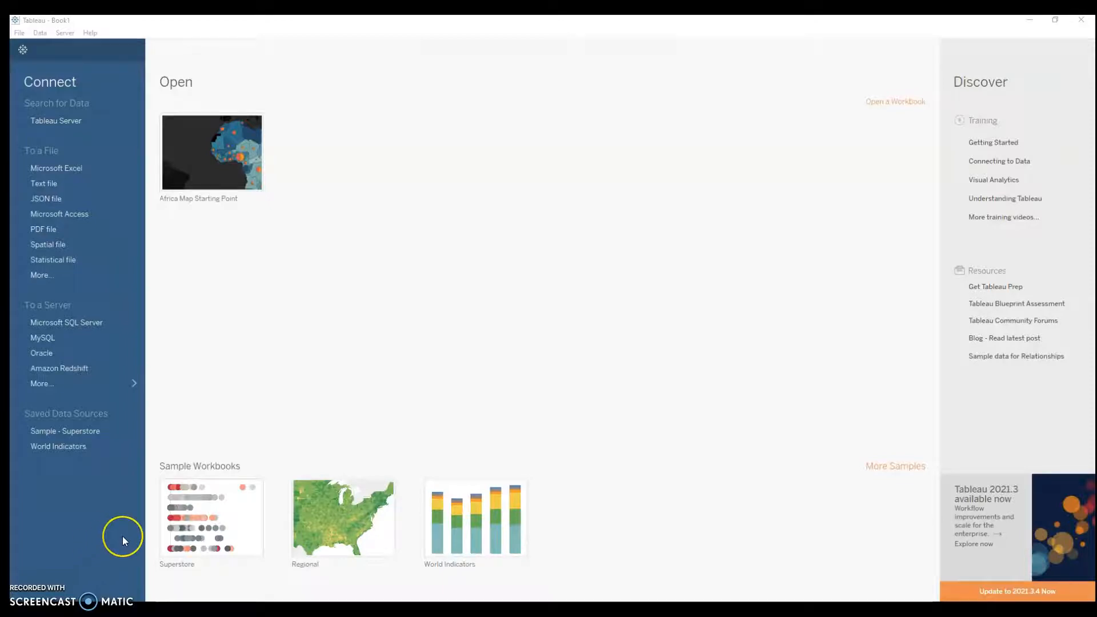
pyautogui.moveTo(123, 541)
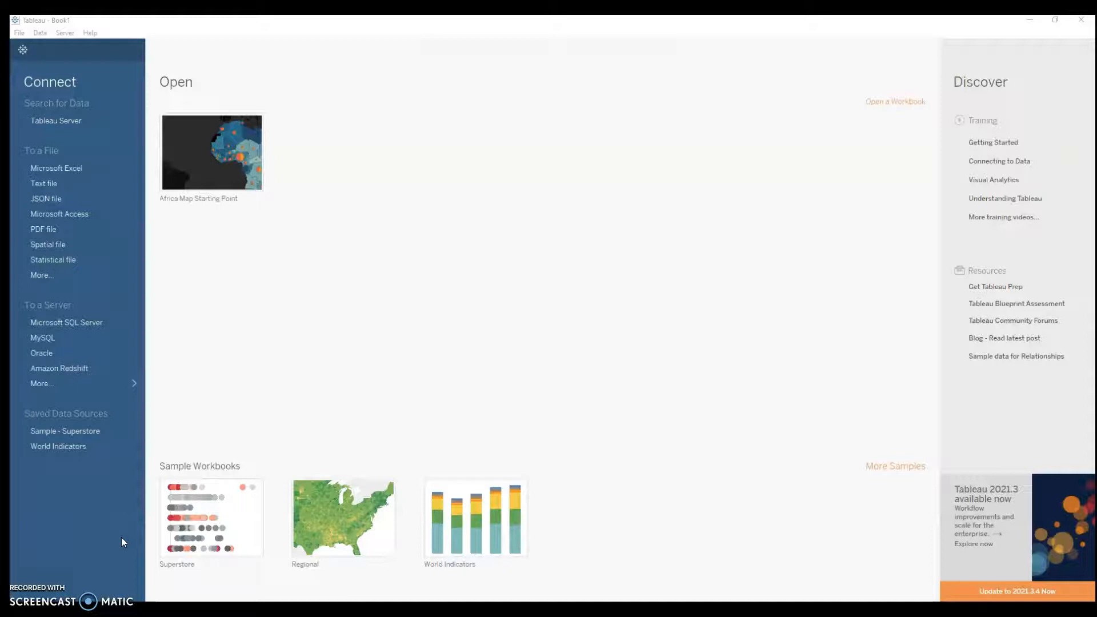
pyautogui.moveTo(112, 552)
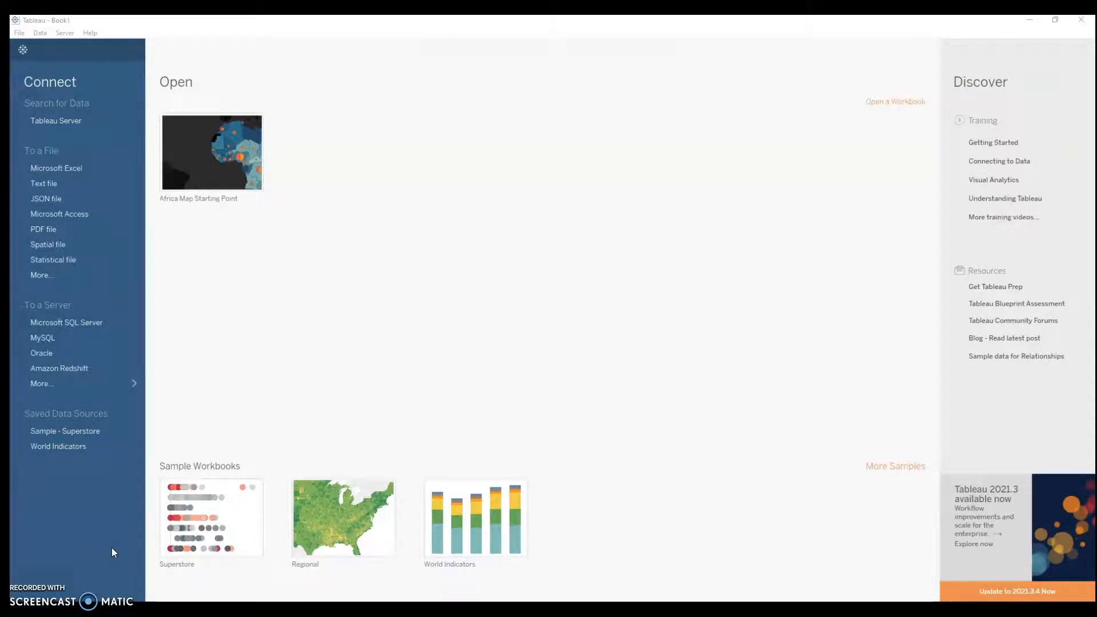
pyautogui.moveTo(108, 557)
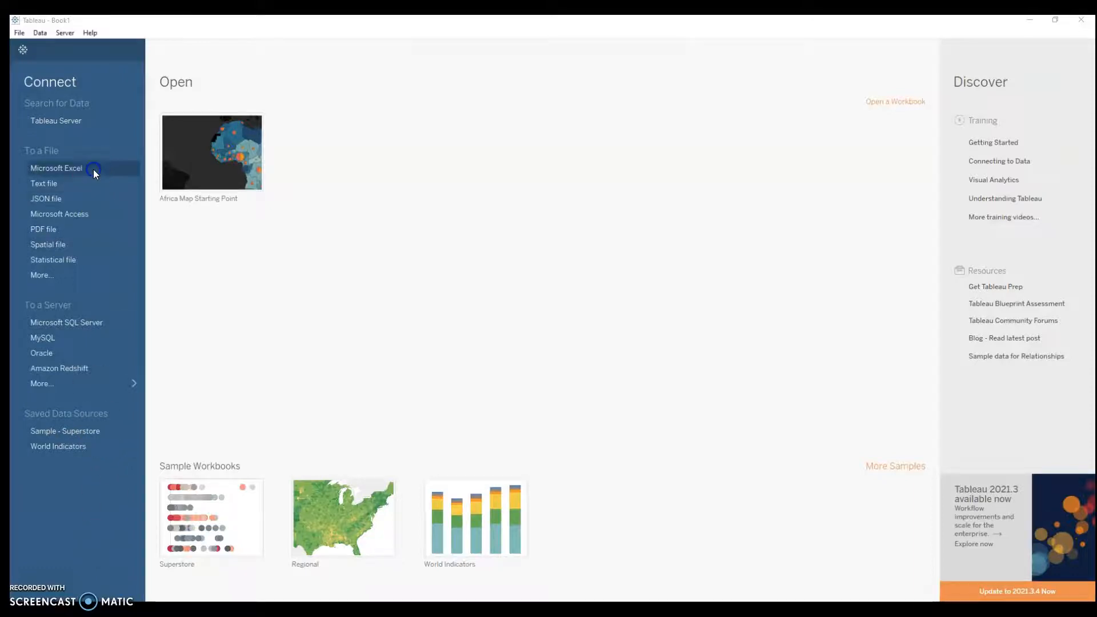
# Connect Book1 to the Sprinkler Heads Excel workbook and review its 3-field, 18-row preview
pyautogui.click(56, 168)
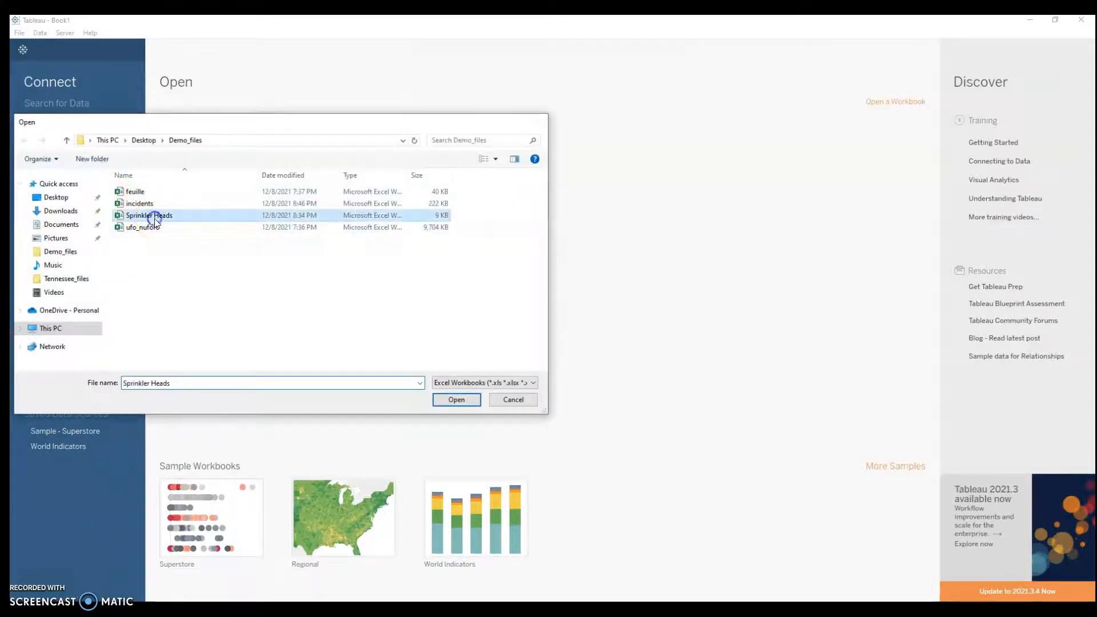
pyautogui.click(456, 400)
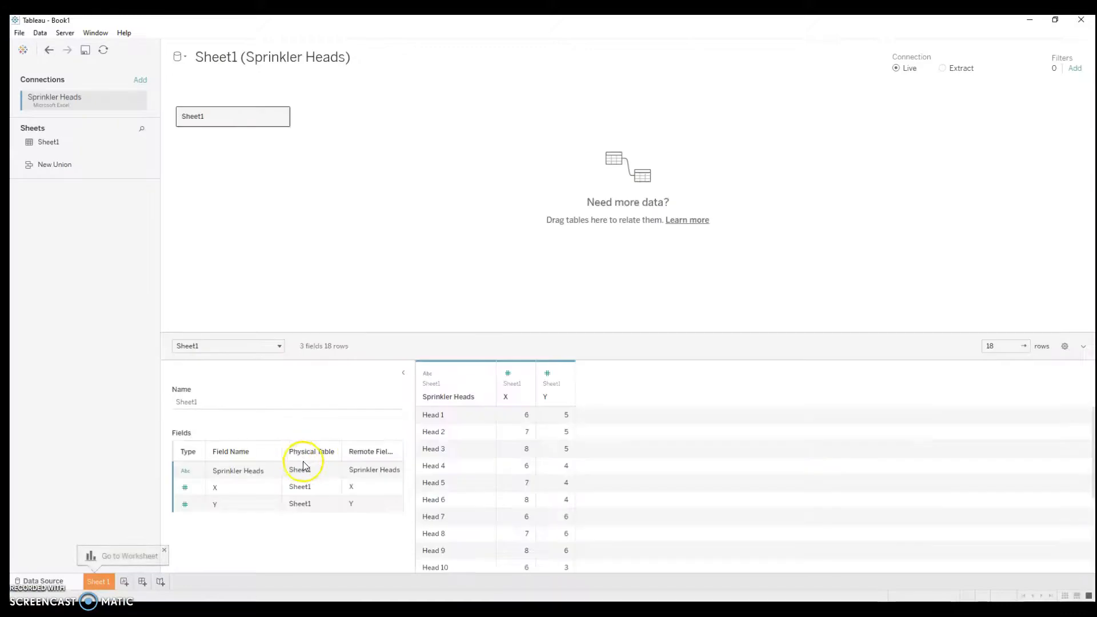
pyautogui.moveTo(777, 490)
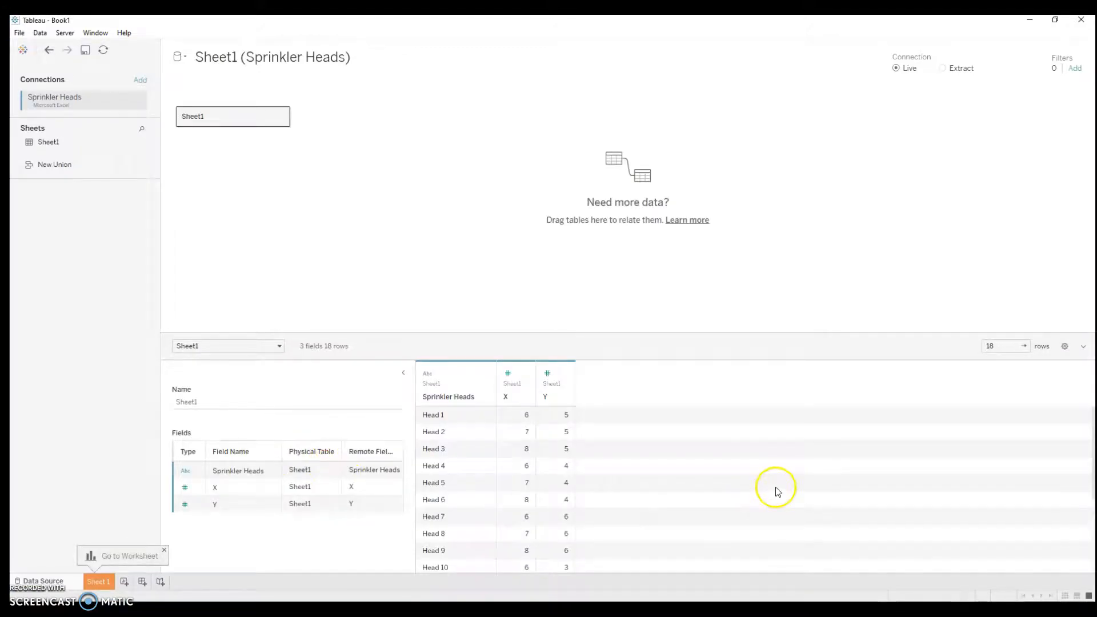
pyautogui.scroll(-3)
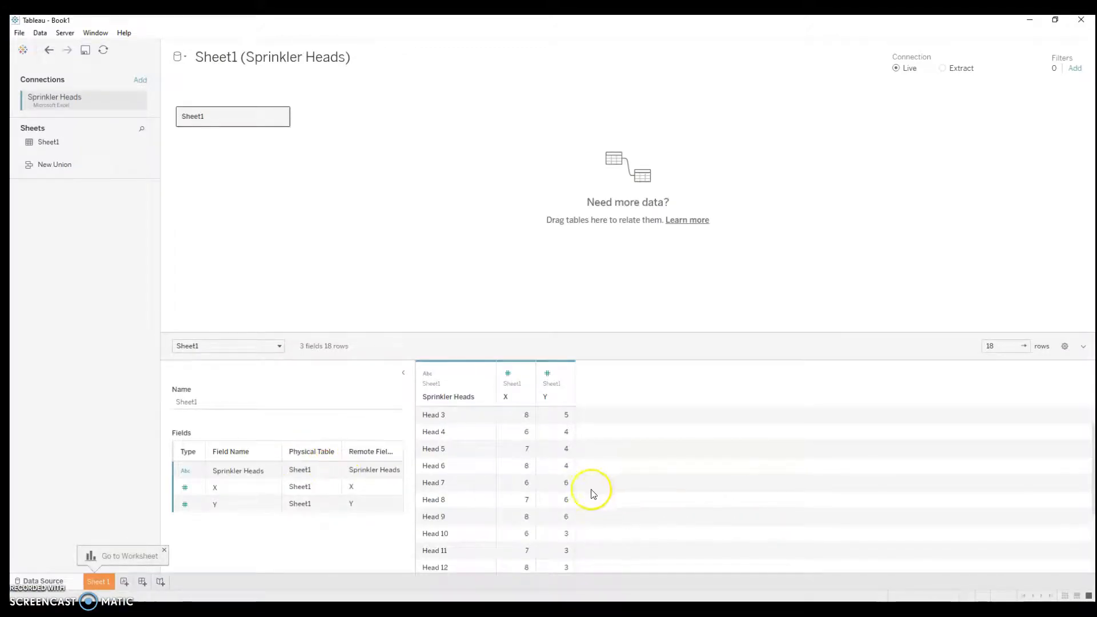
pyautogui.scroll(3)
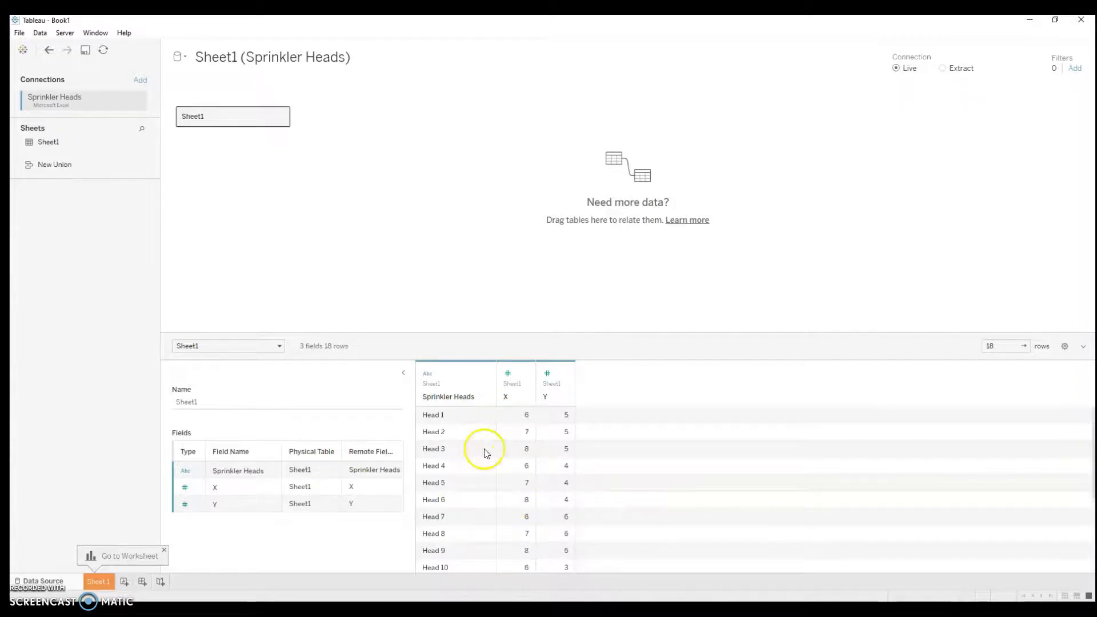
pyautogui.scroll(-3)
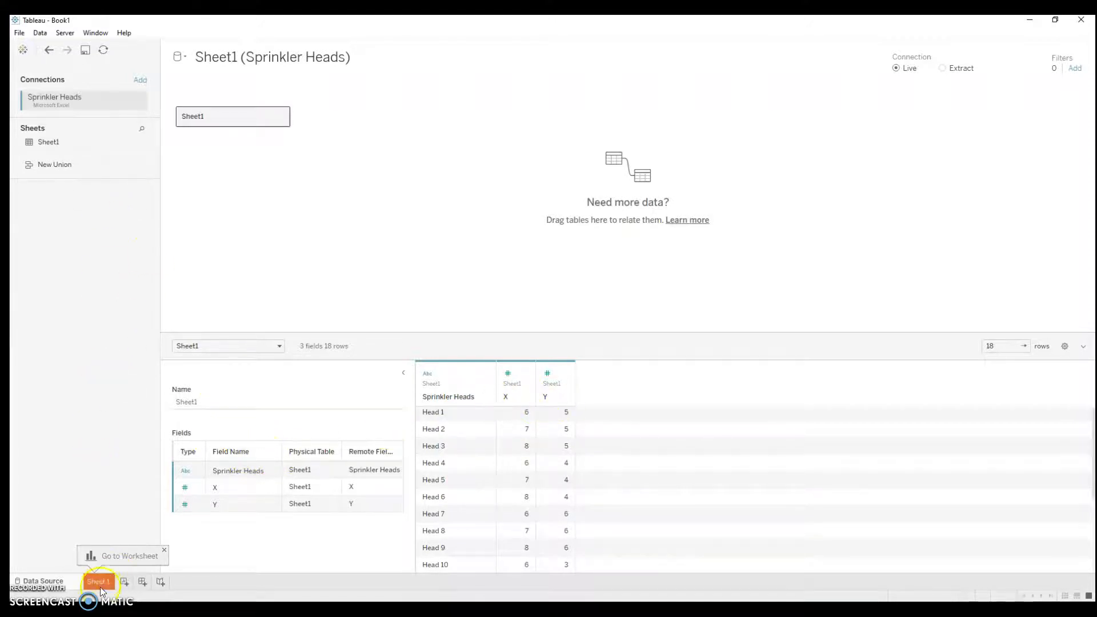
# Go to Sheet 1 and glance at Map > Background Images before building the view
pyautogui.click(99, 582)
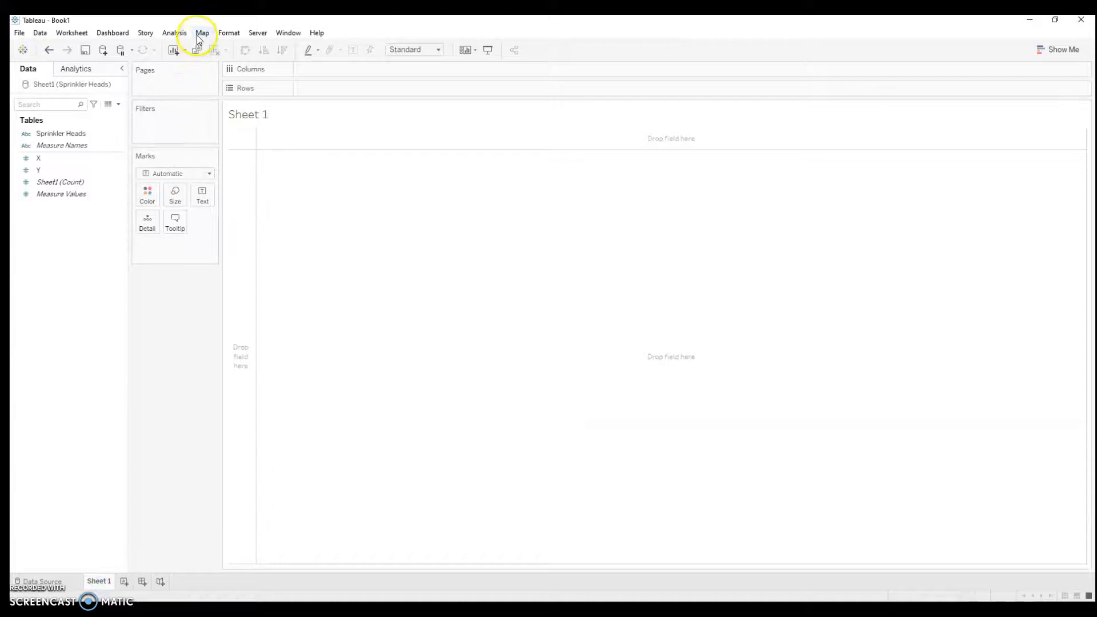
pyautogui.click(202, 32)
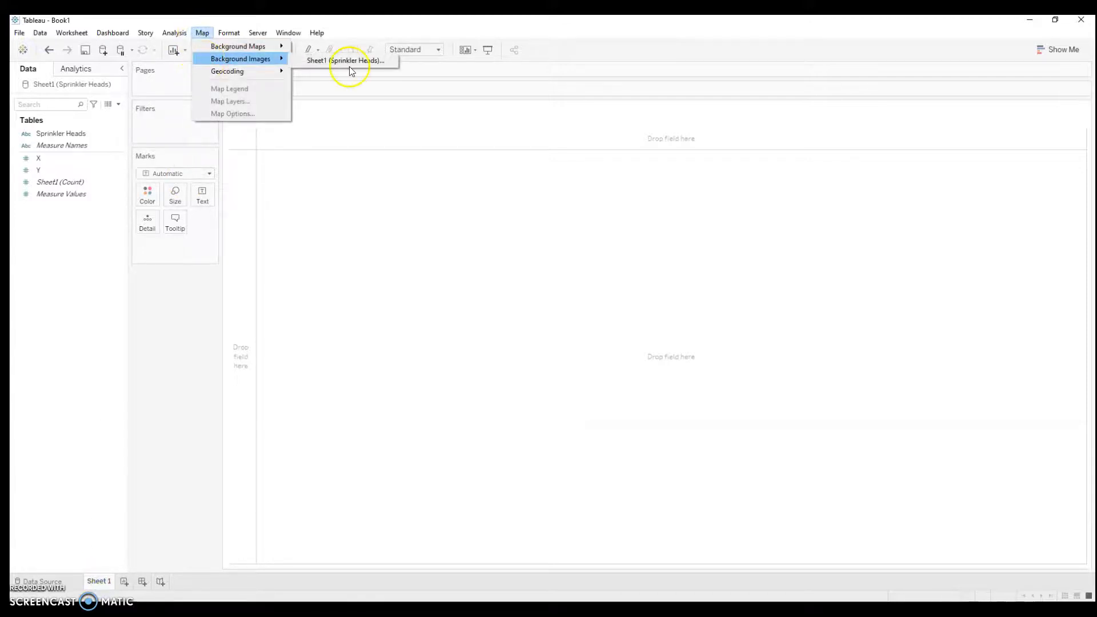
pyautogui.click(349, 61)
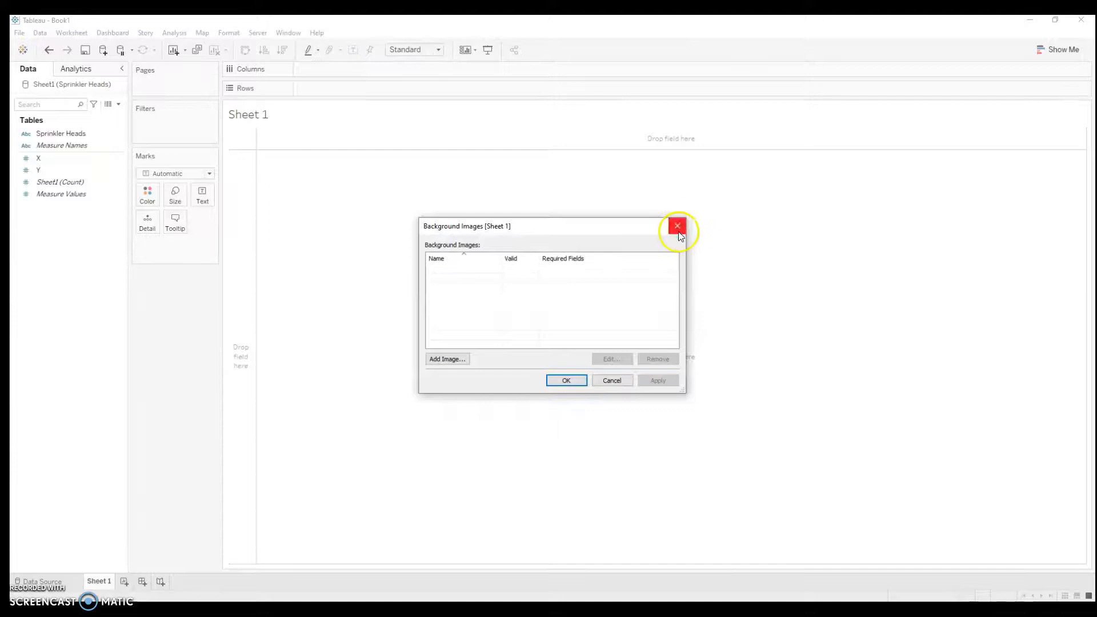
pyautogui.click(677, 225)
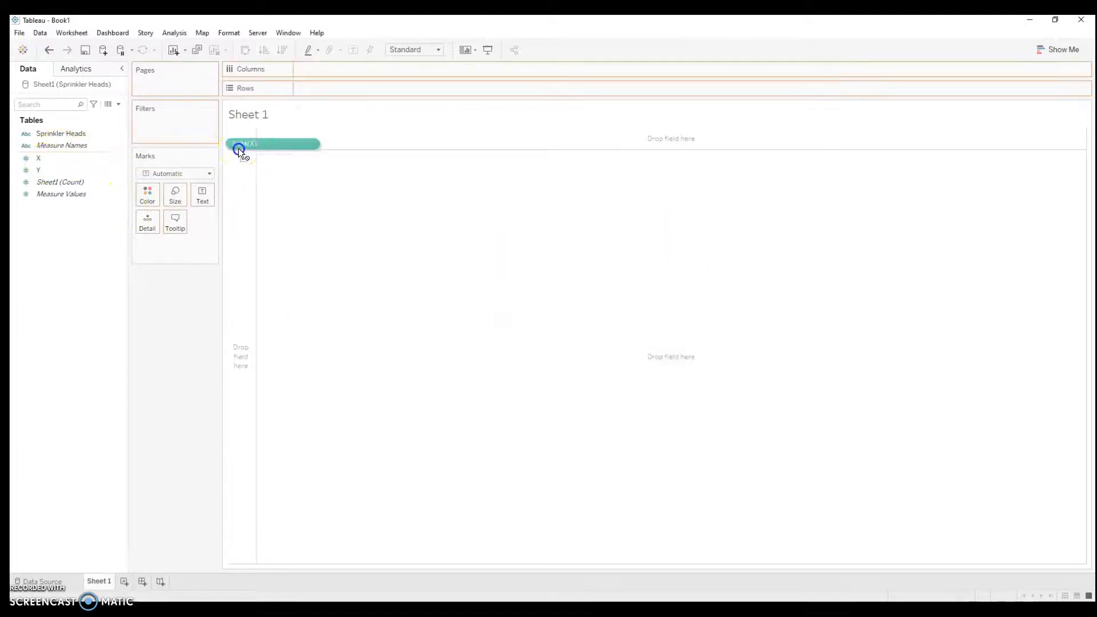
# Plot Y on Columns and X on Rows, then return to the Background Images settings
pyautogui.moveTo(241, 144); pyautogui.dragTo(319, 88)
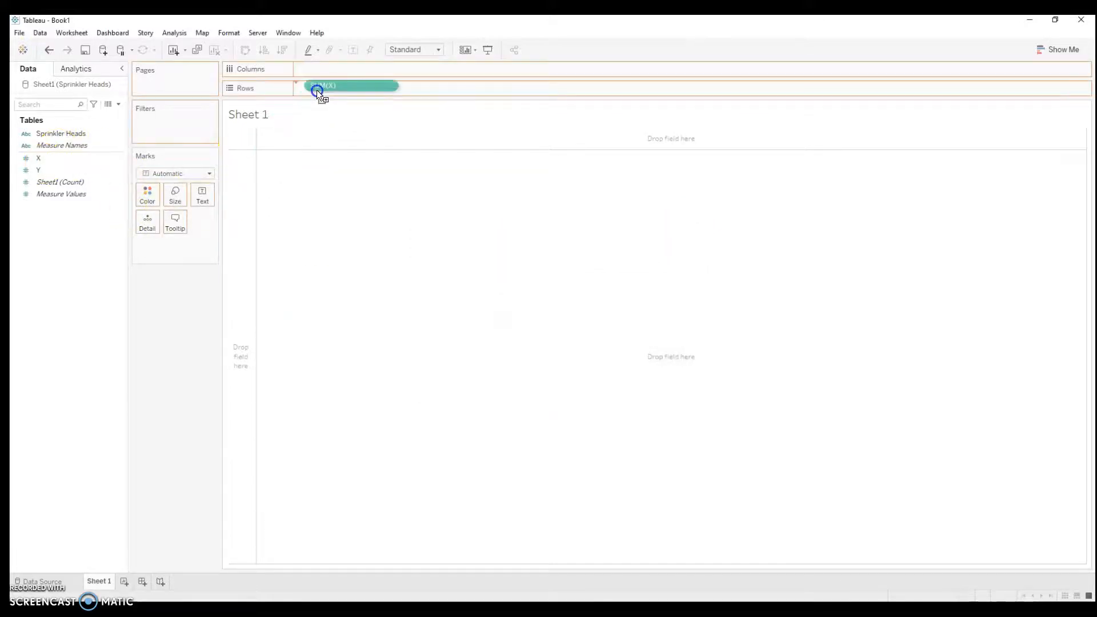
pyautogui.moveTo(38, 158); pyautogui.dragTo(336, 88)
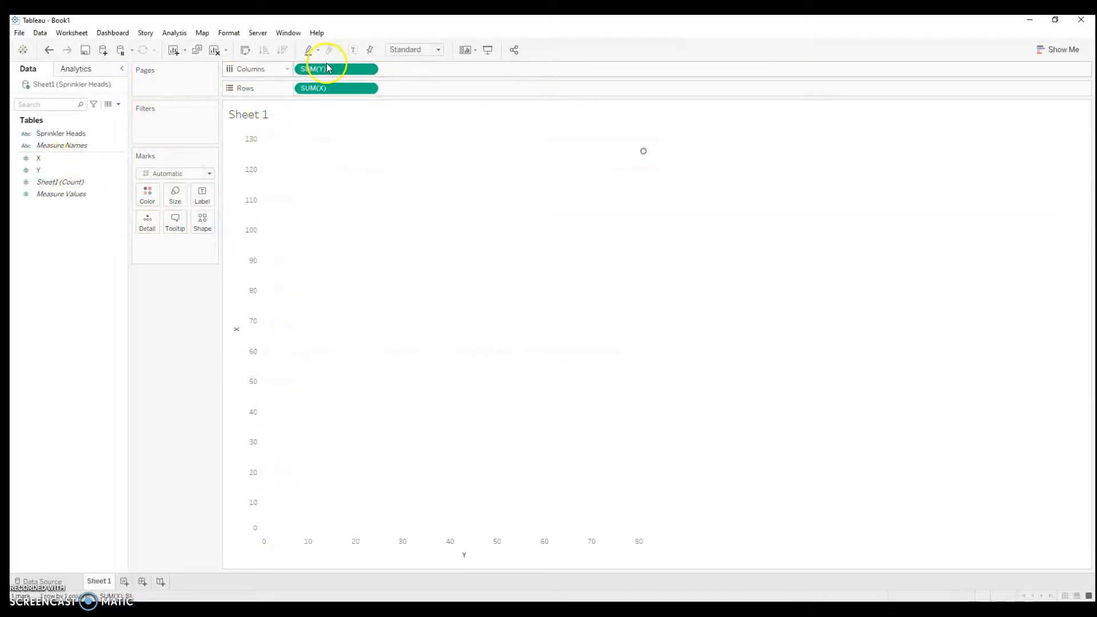
pyautogui.click(202, 34)
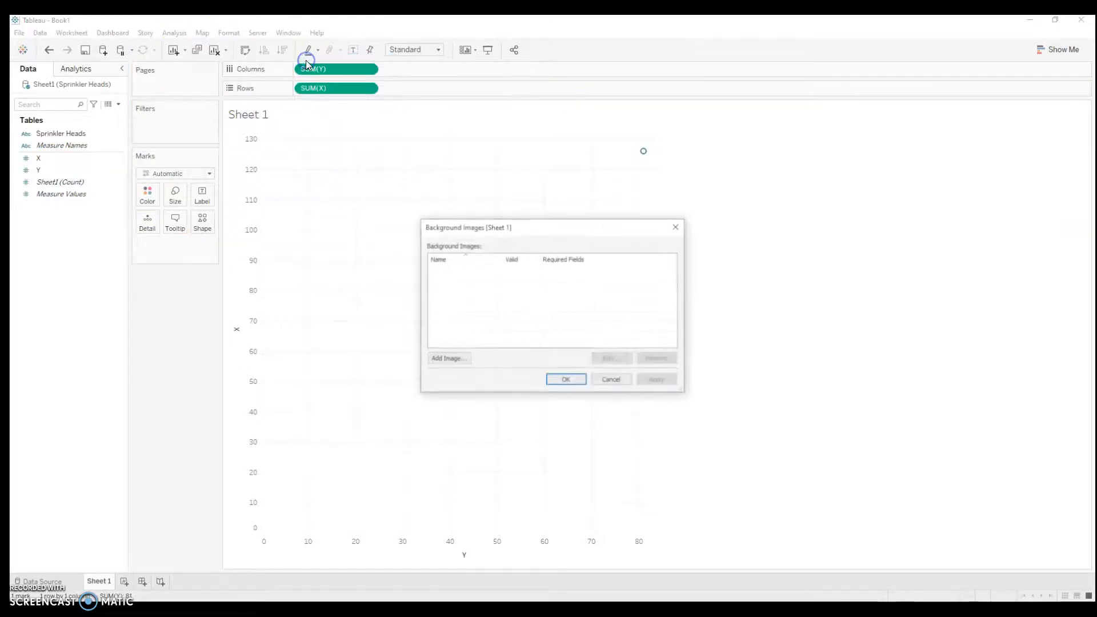
# Add backgroundimage.PNG as a new background image for Sheet1
pyautogui.click(448, 358)
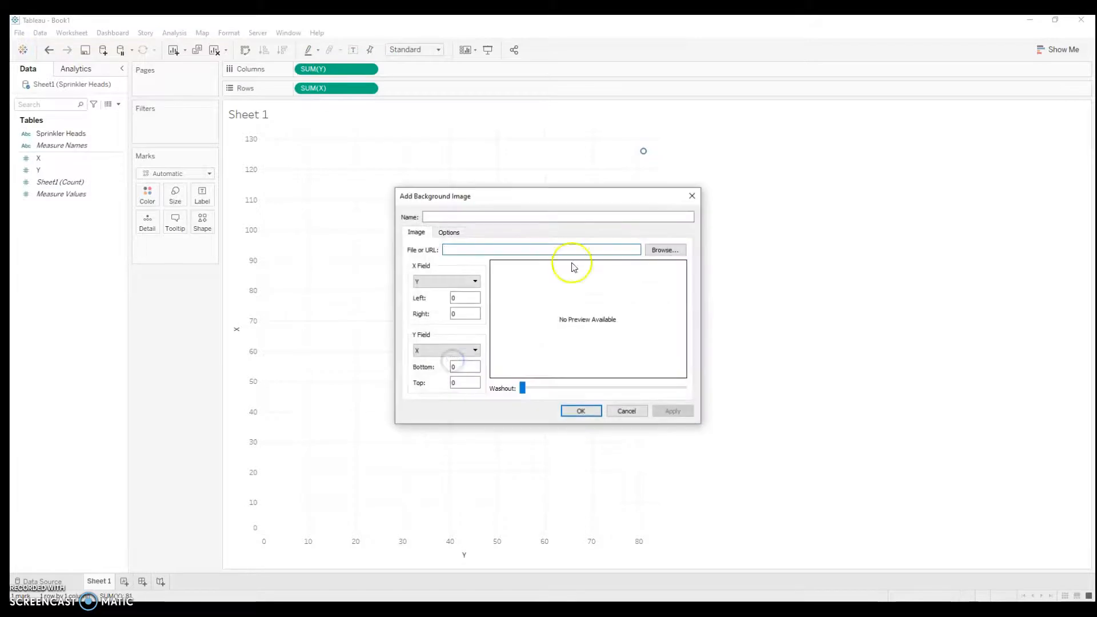
pyautogui.click(663, 250)
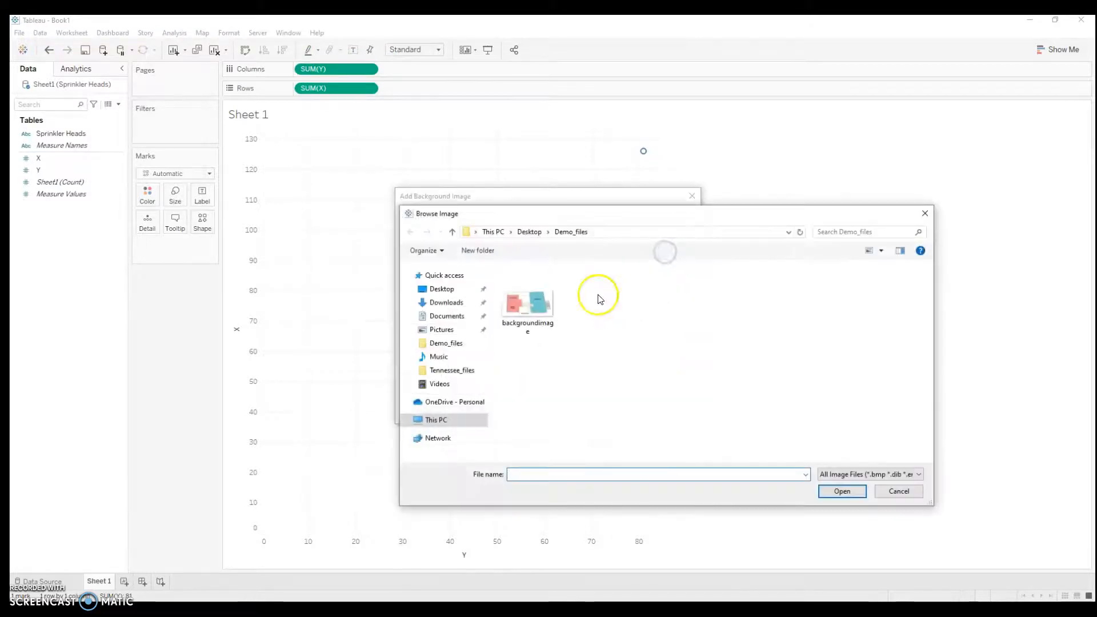
pyautogui.doubleClick(527, 301)
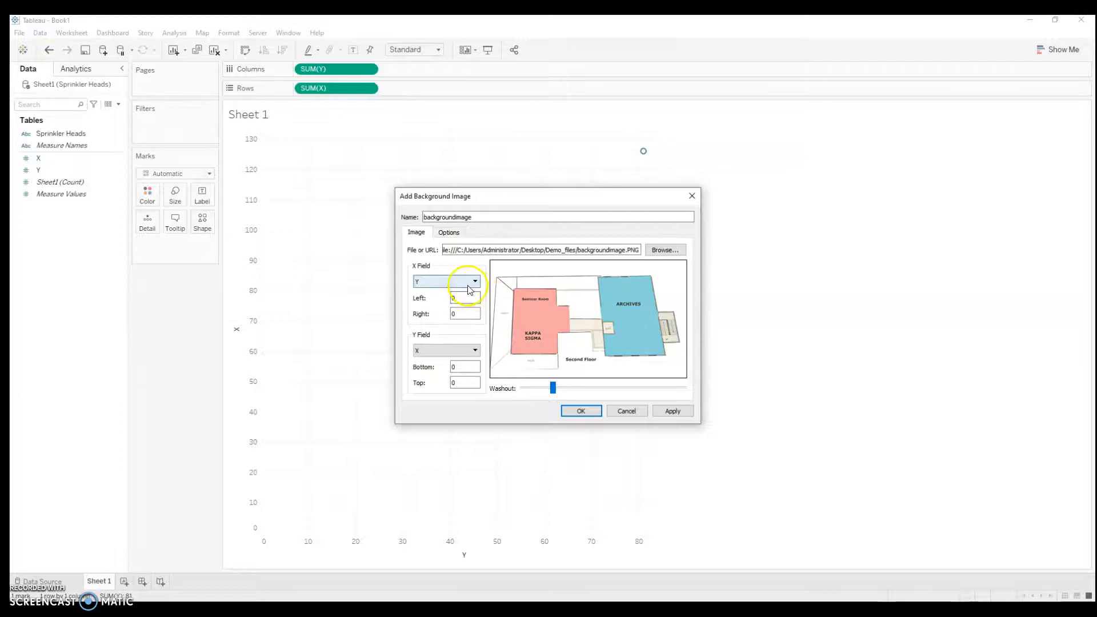
# Map the image to X and Y fields running 0 to 10 and apply it behind the chart
pyautogui.click(445, 281)
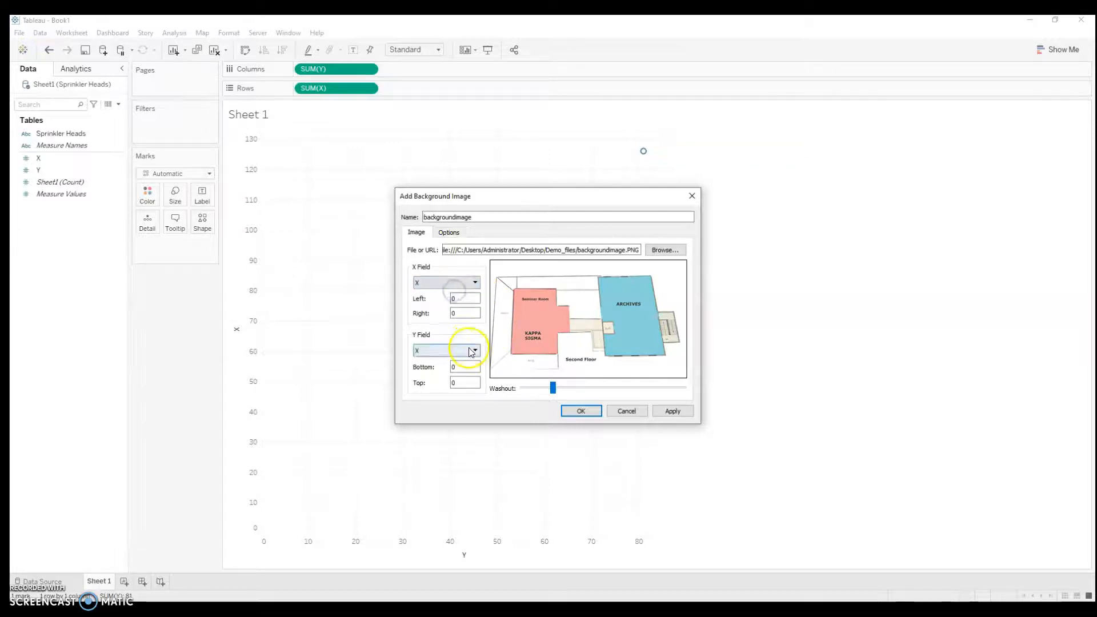
pyautogui.click(474, 352)
pyautogui.write('10')
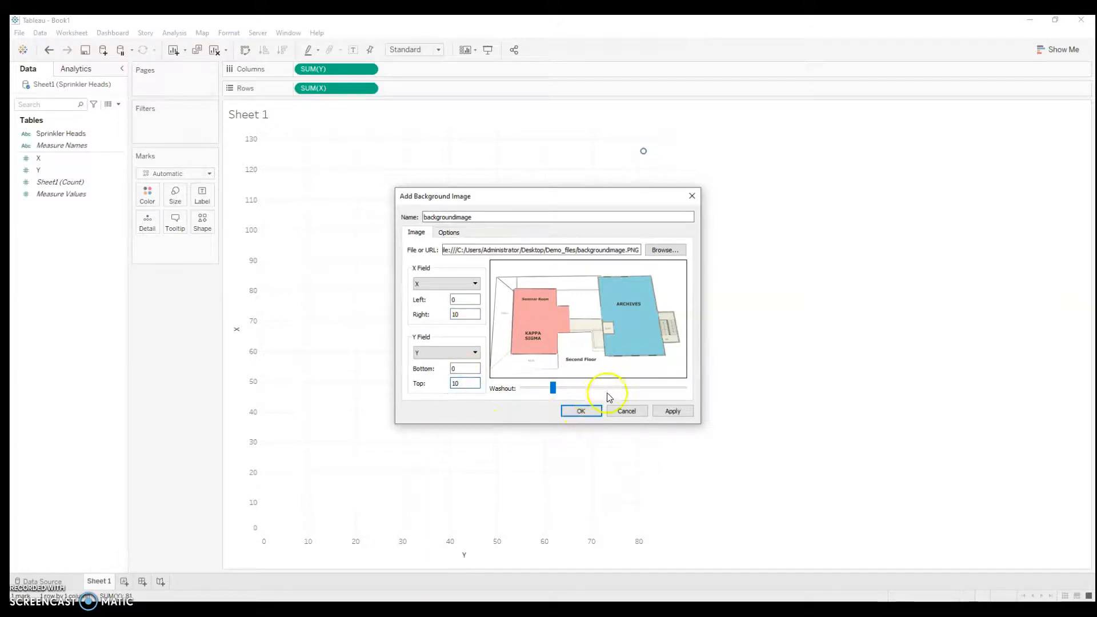
pyautogui.moveTo(590, 423)
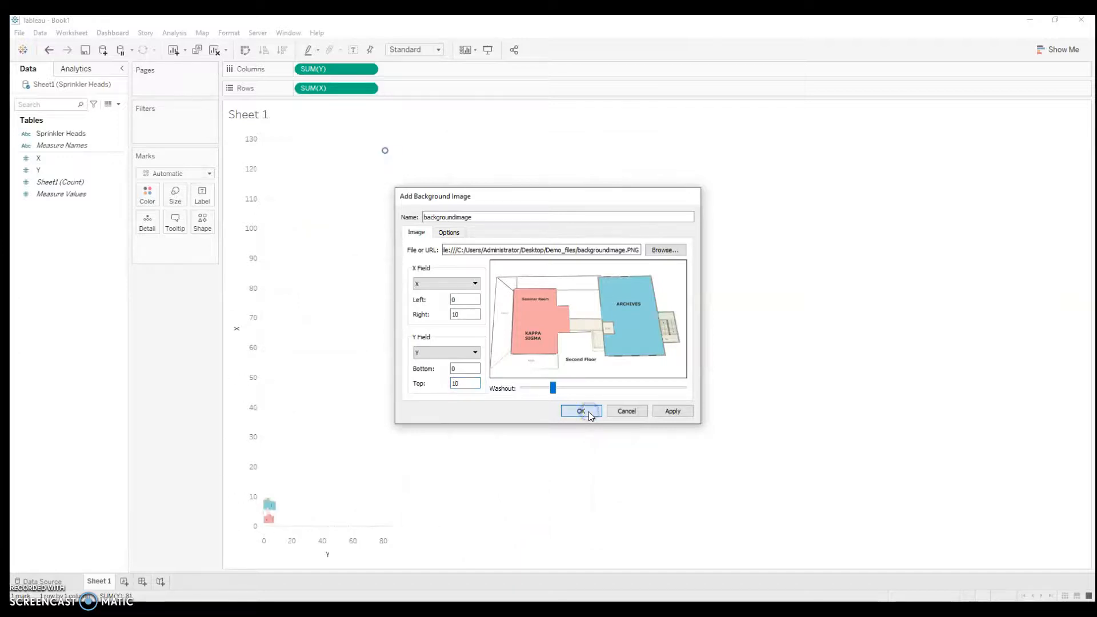
pyautogui.click(581, 410)
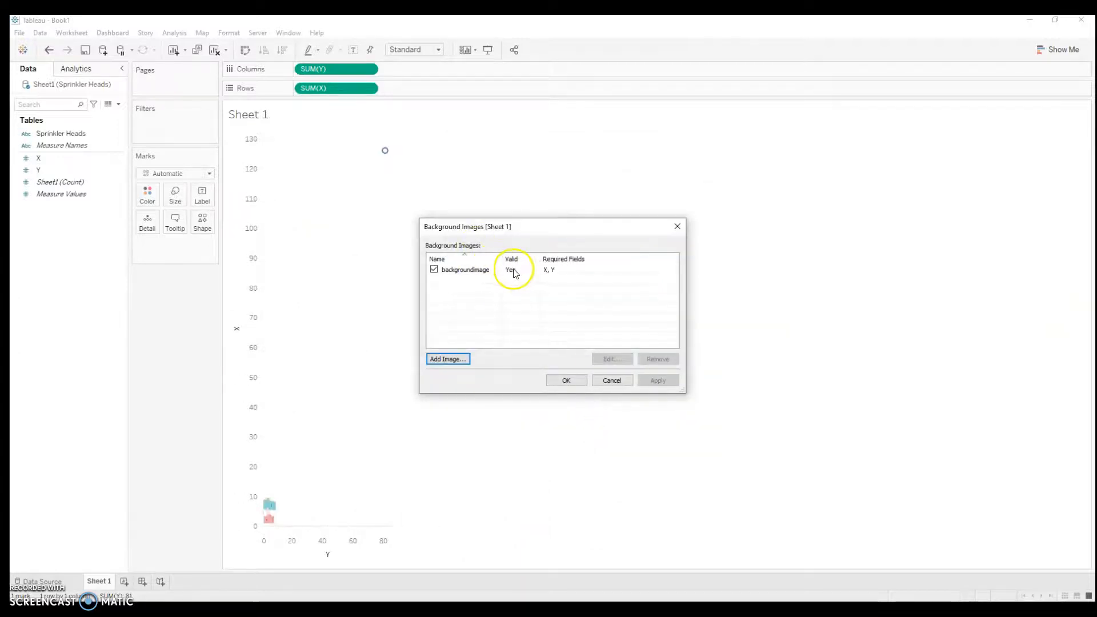
pyautogui.moveTo(148, 224)
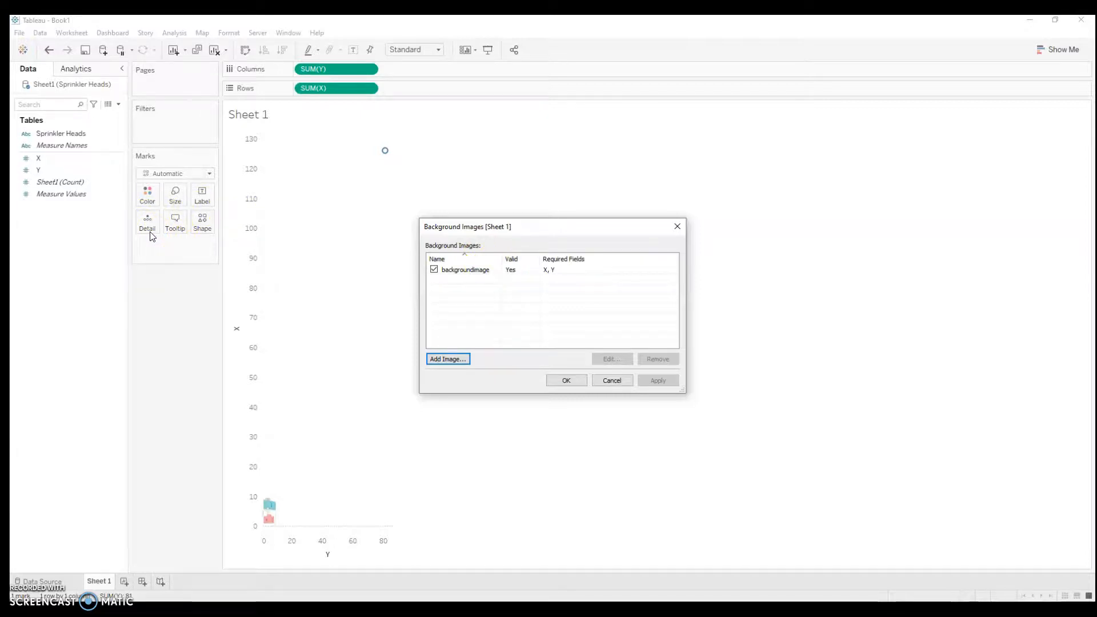
pyautogui.moveTo(350, 129)
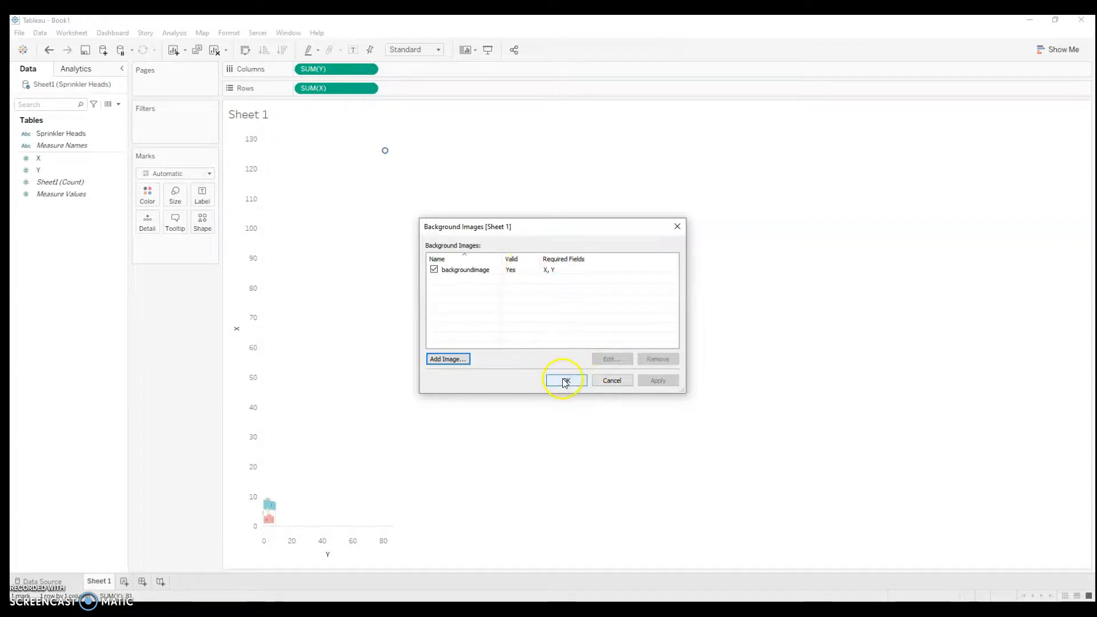
pyautogui.click(564, 379)
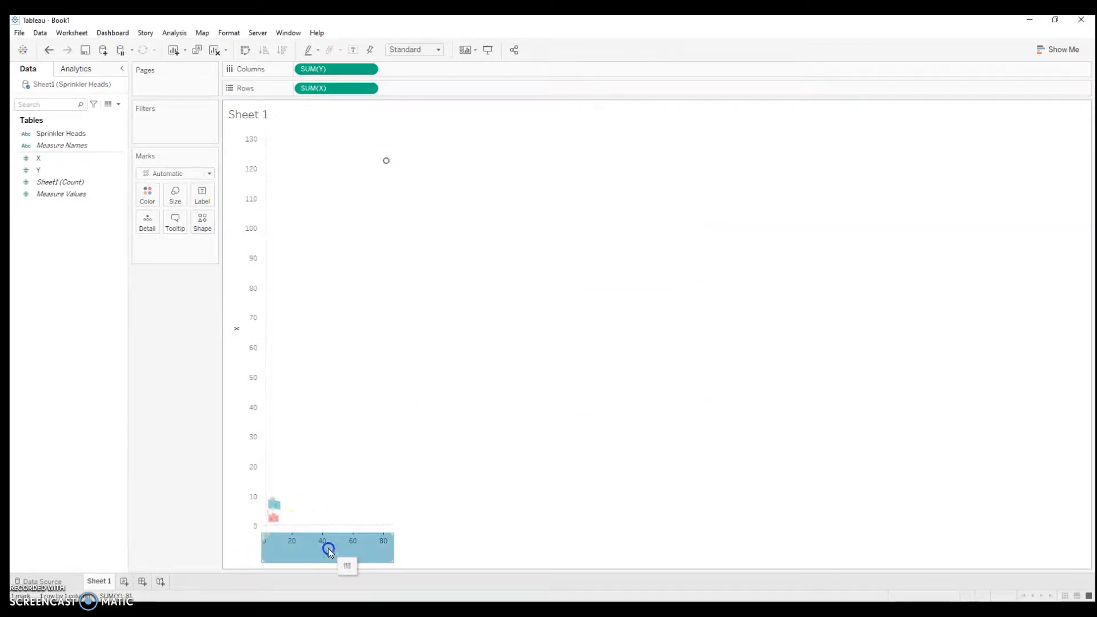
# Fix the Y axis range from 0 to 10
pyautogui.rightClick(328, 550)
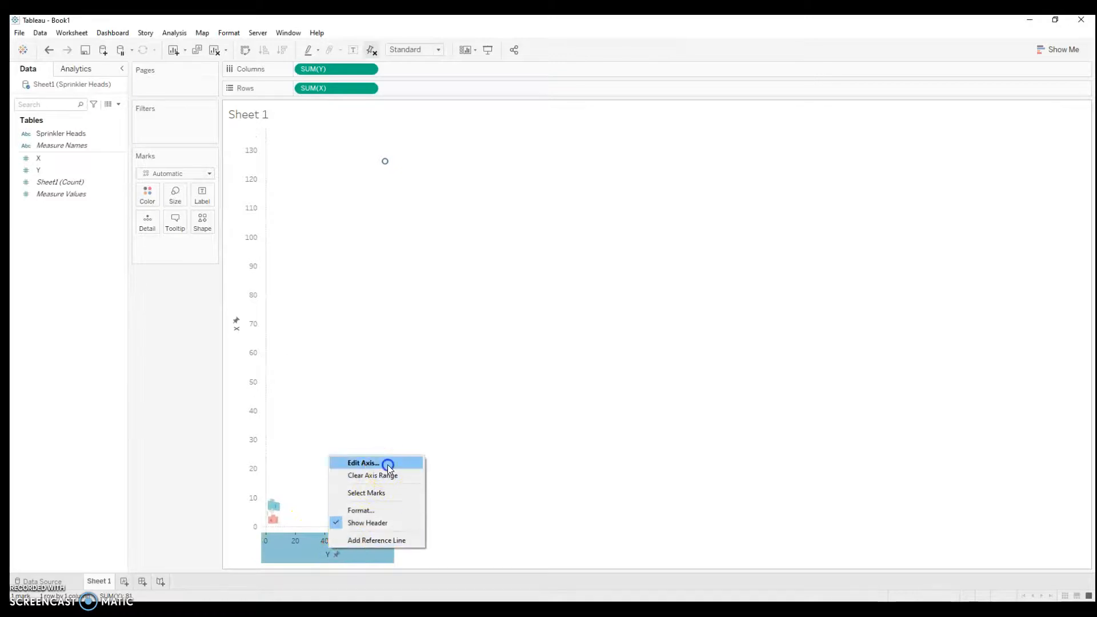
pyautogui.click(364, 463)
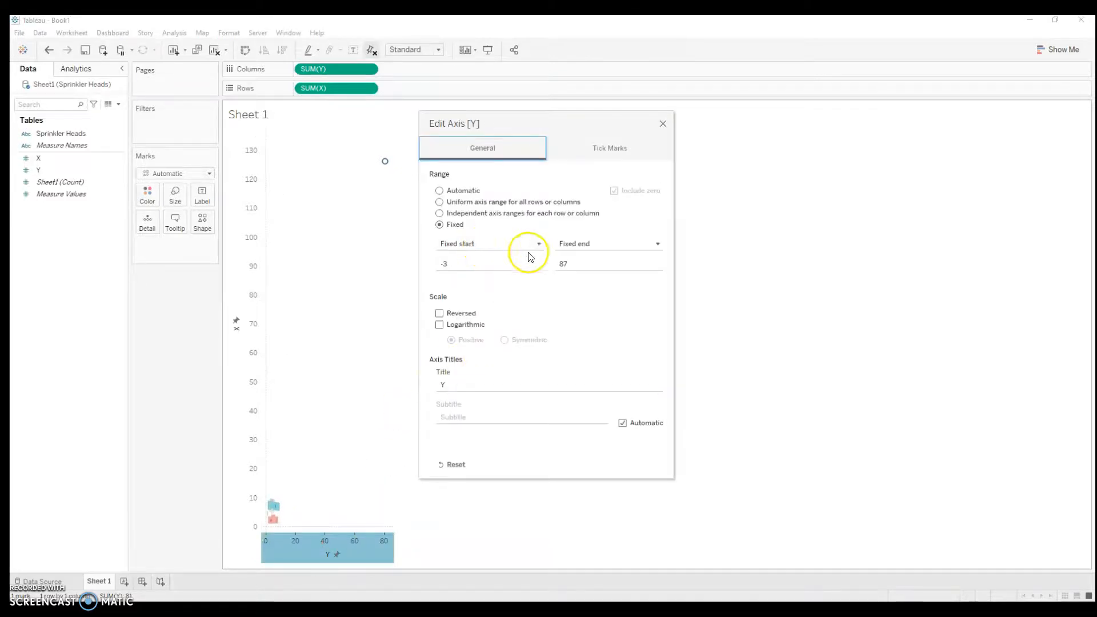
pyautogui.click(439, 324)
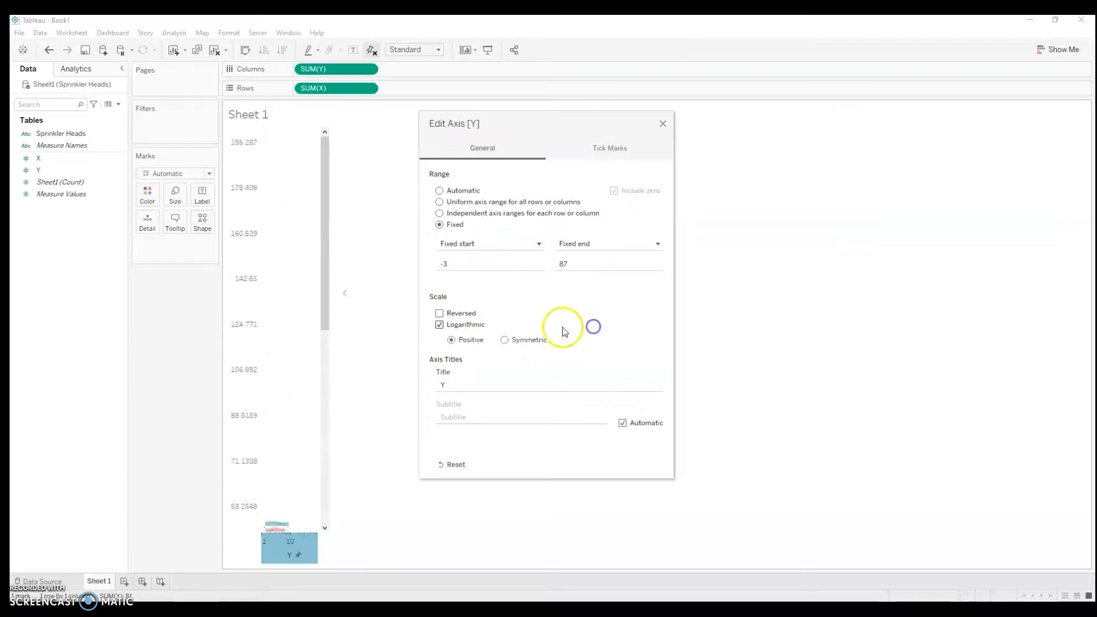
pyautogui.click(490, 264)
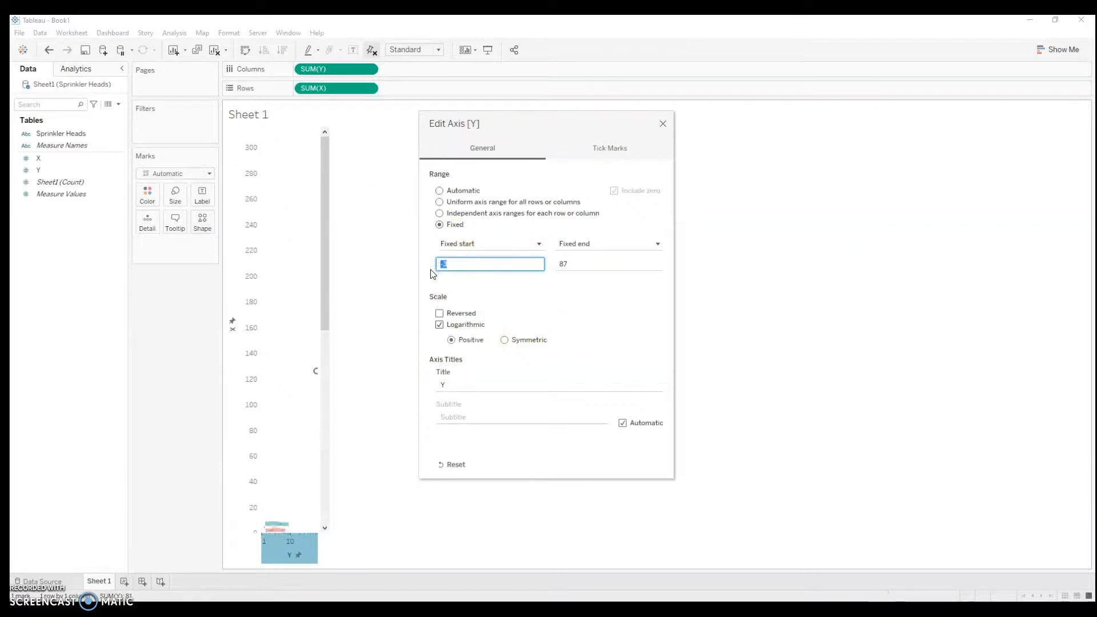
pyautogui.click(608, 264)
pyautogui.write('10')
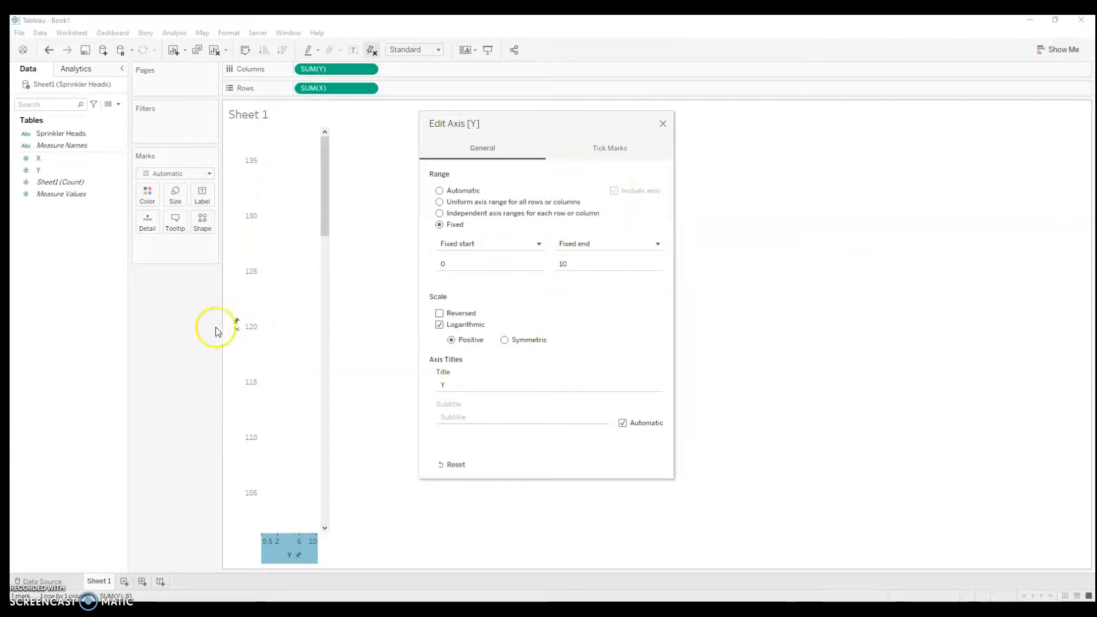
pyautogui.click(661, 123)
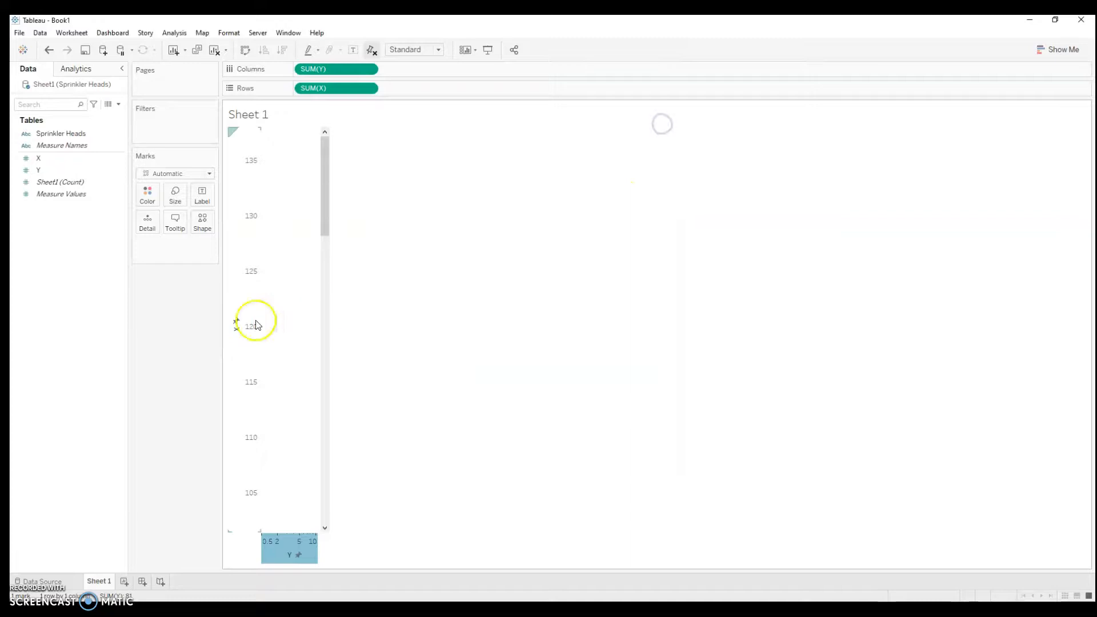
# Fix the X axis range to end at 10, then swap rows and columns so the plan sits upright
pyautogui.click(242, 343)
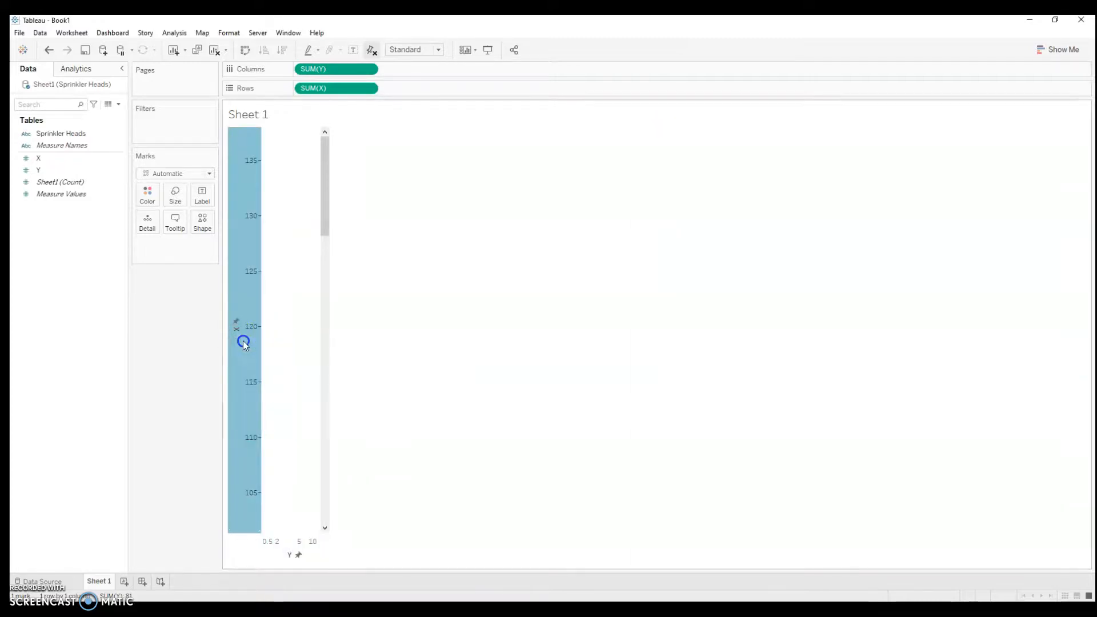
pyautogui.doubleClick(242, 343)
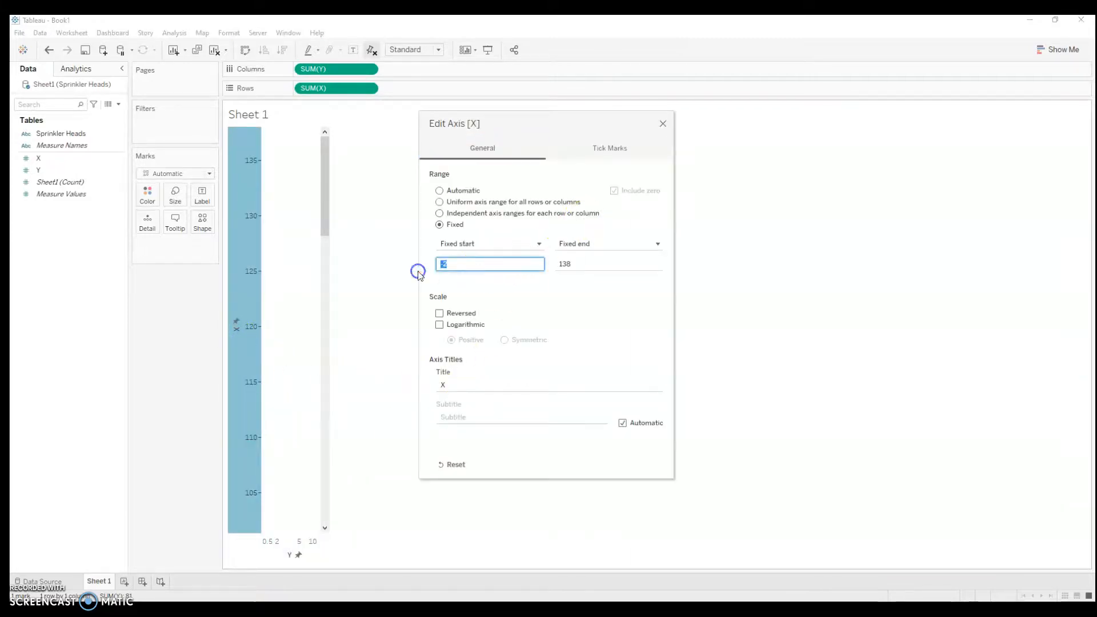
pyautogui.click(608, 264)
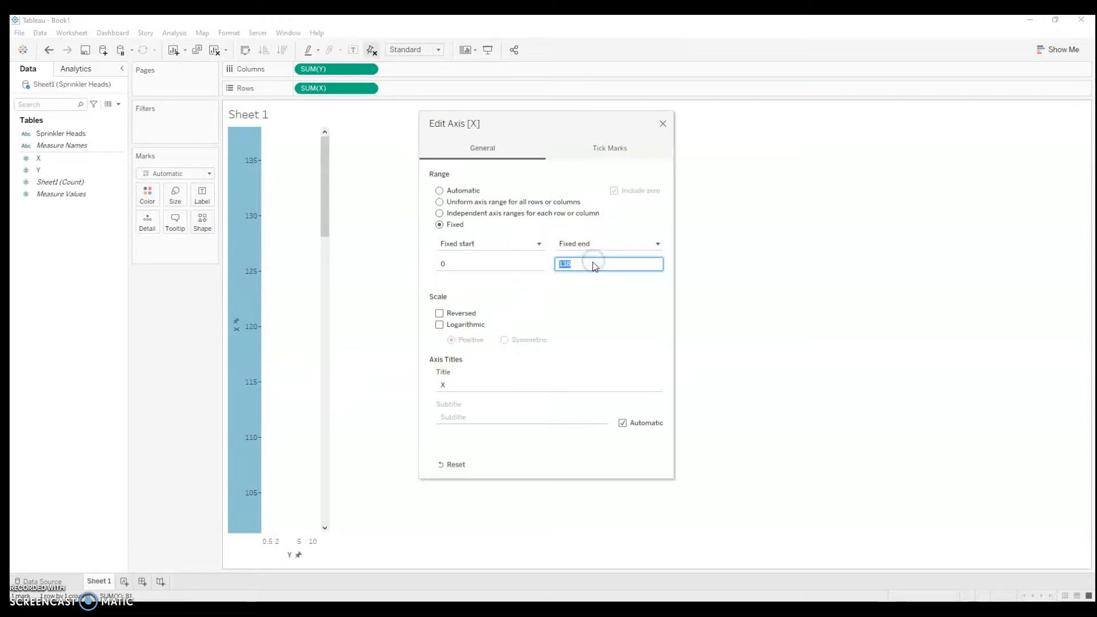
pyautogui.write('10')
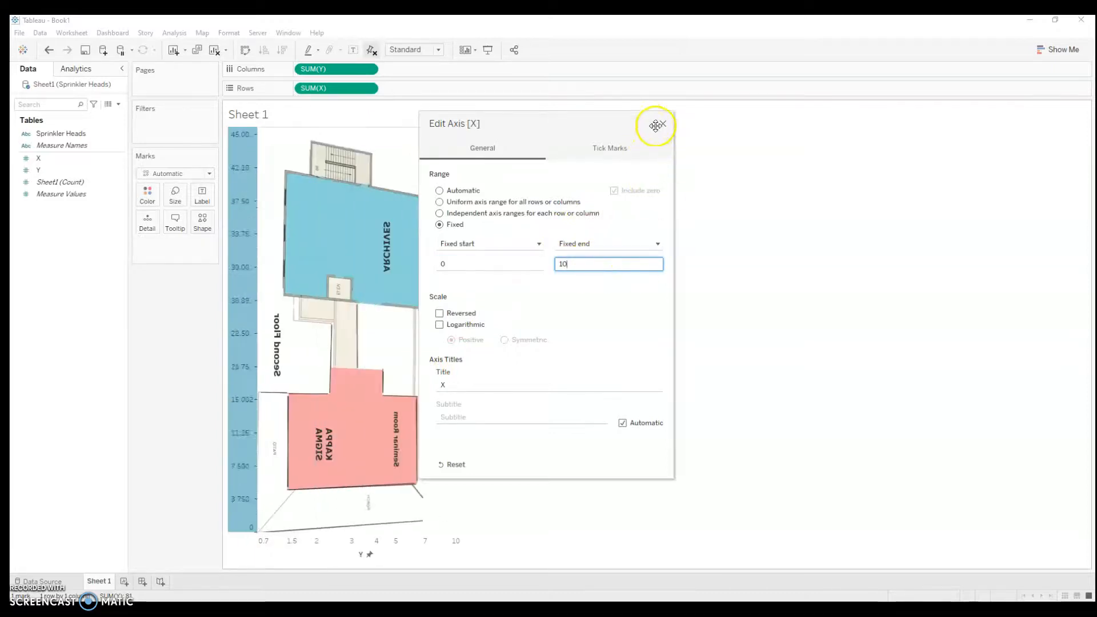
pyautogui.click(656, 125)
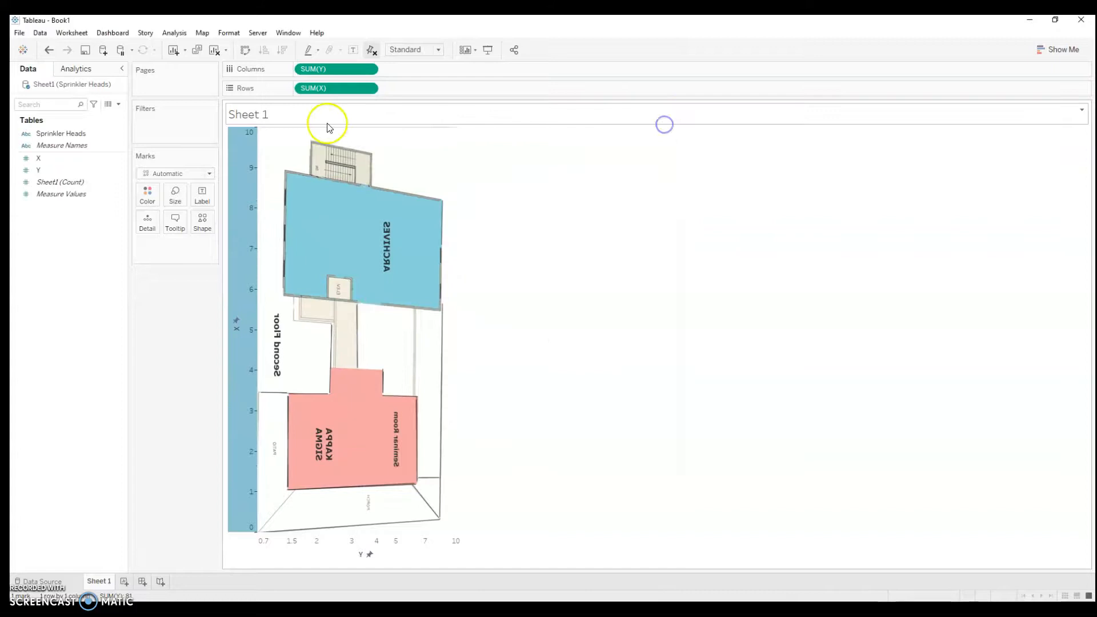
pyautogui.moveTo(336, 88); pyautogui.dragTo(315, 68)
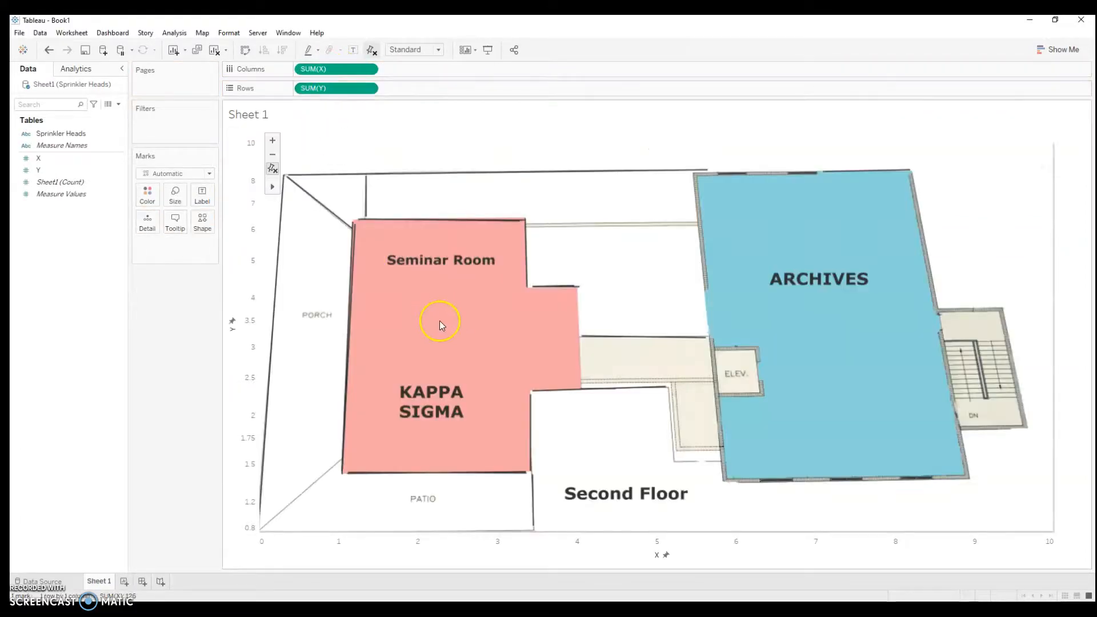
pyautogui.moveTo(412, 428)
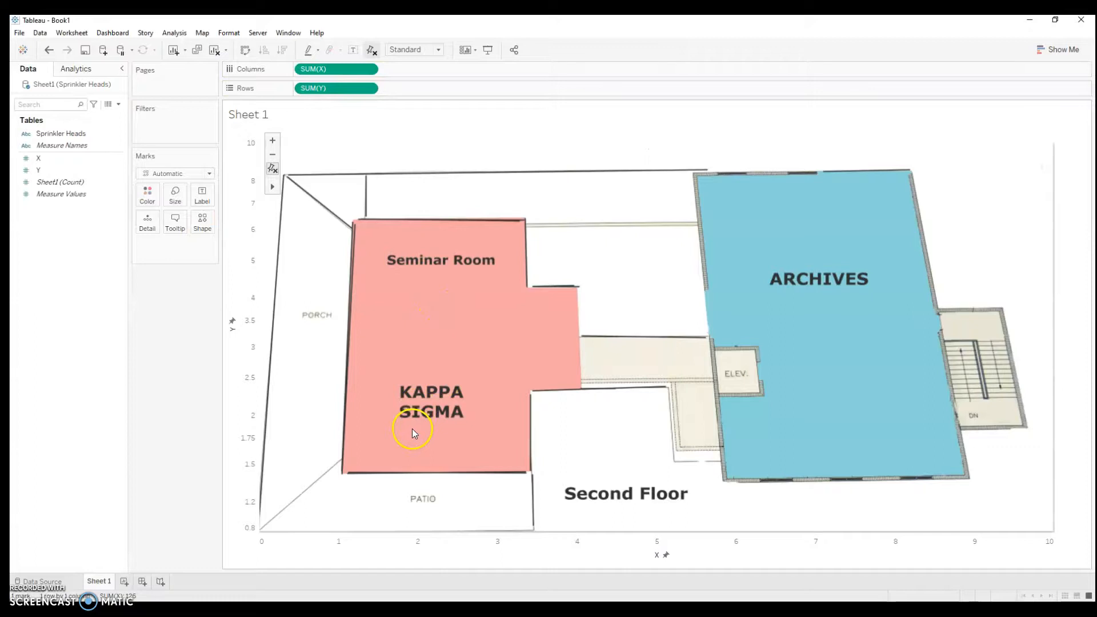
pyautogui.moveTo(389, 456)
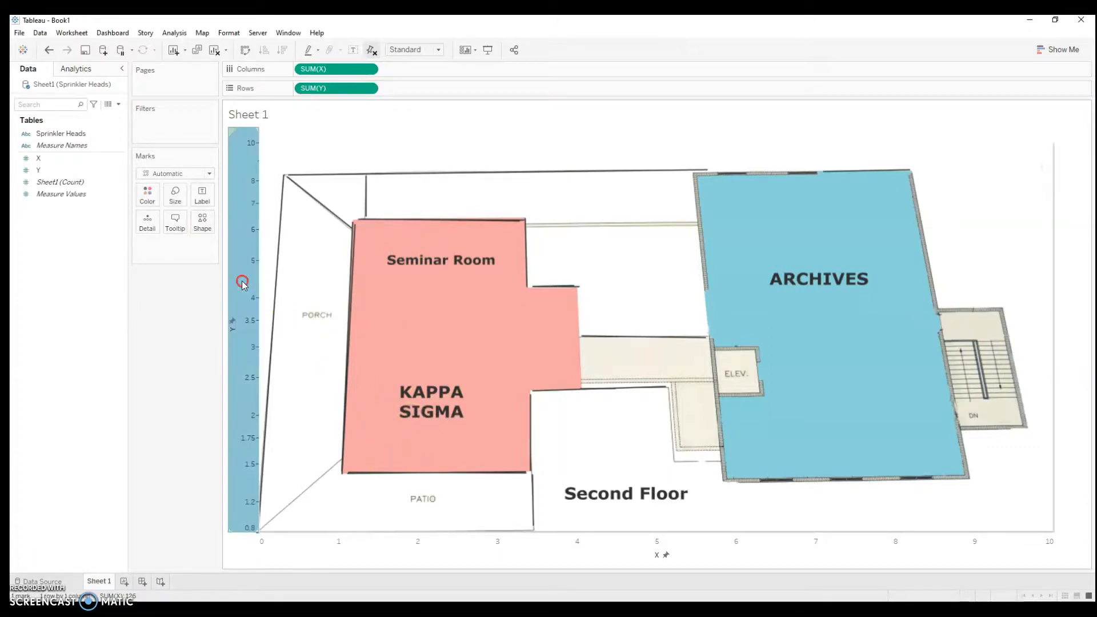
pyautogui.moveTo(267, 356)
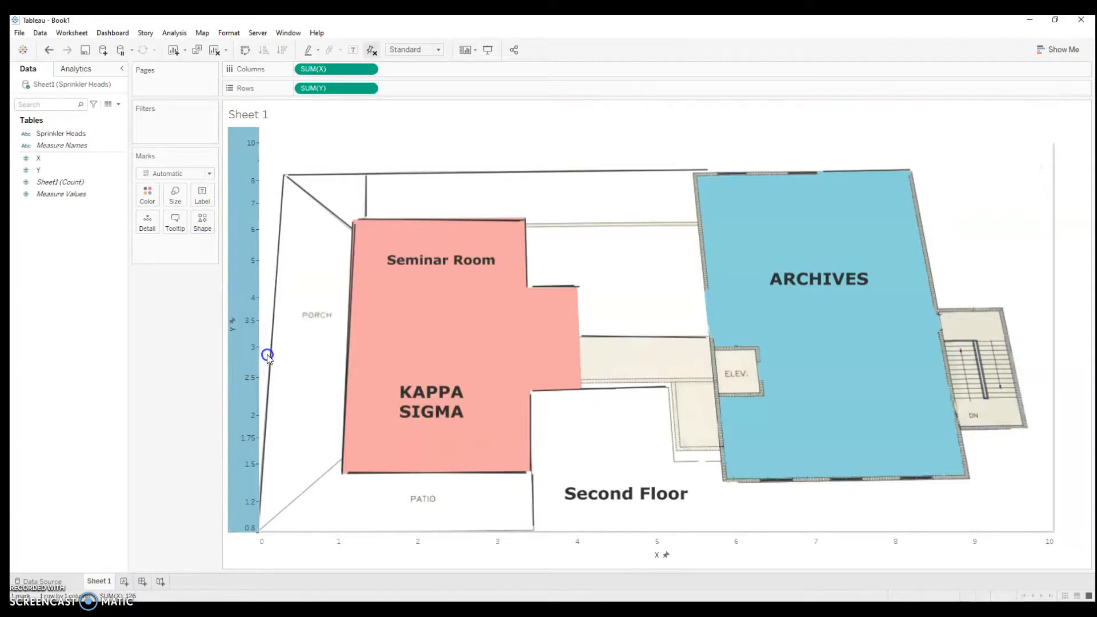
# Hide the X axis header and add Y to the Marks card as detail
pyautogui.rightClick(539, 550)
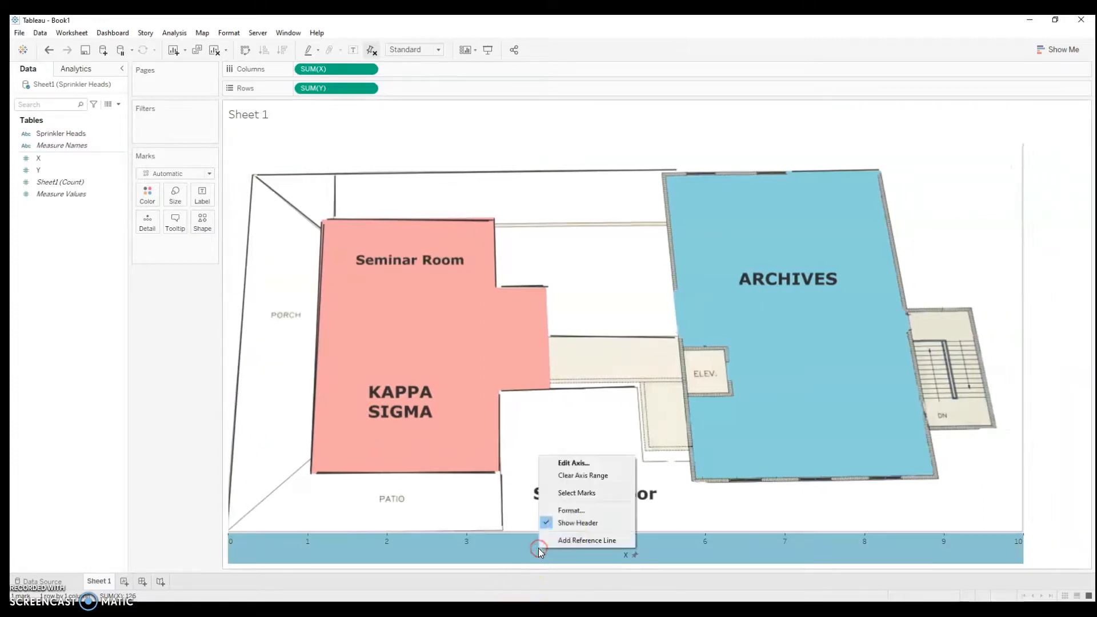
pyautogui.click(578, 522)
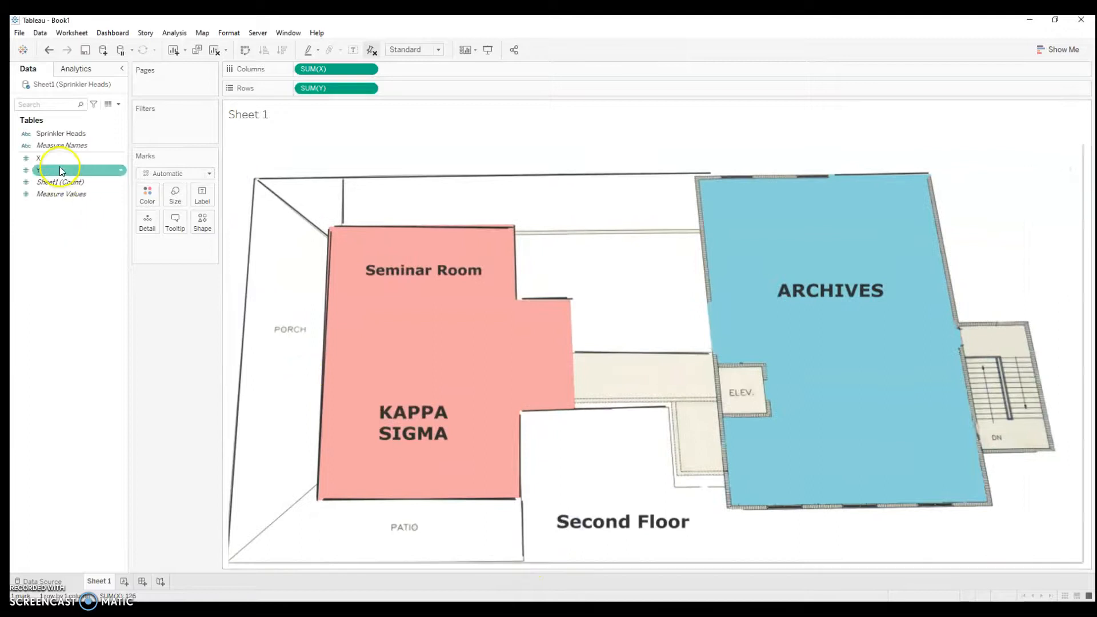
pyautogui.moveTo(62, 170); pyautogui.dragTo(147, 227)
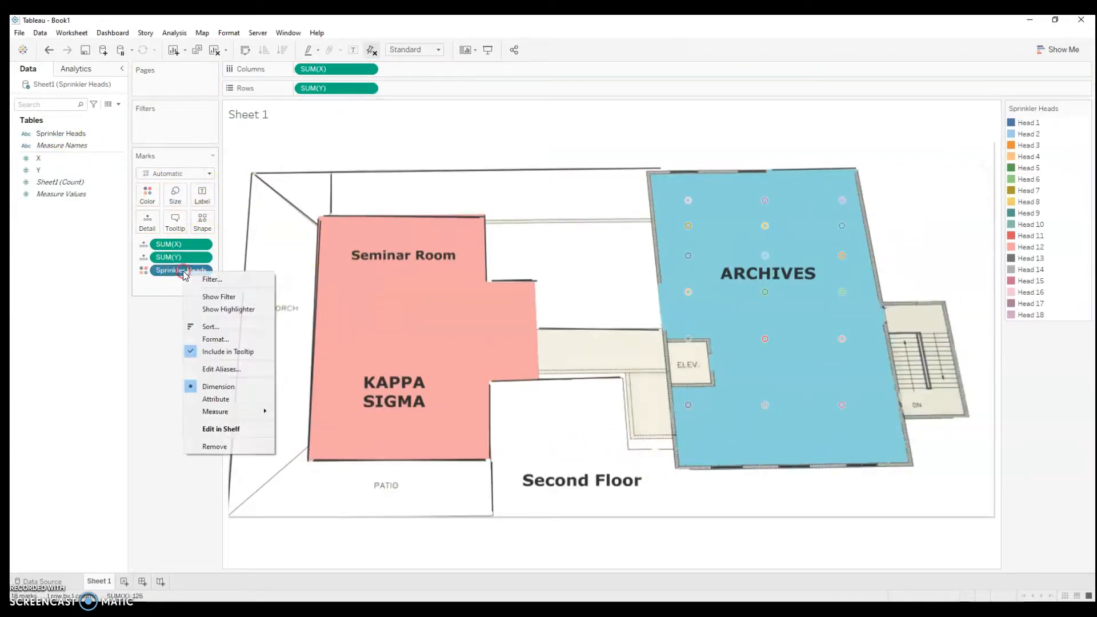
# Remove the Sprinkler Heads colour encoding so all points draw in one plain colour
pyautogui.click(215, 447)
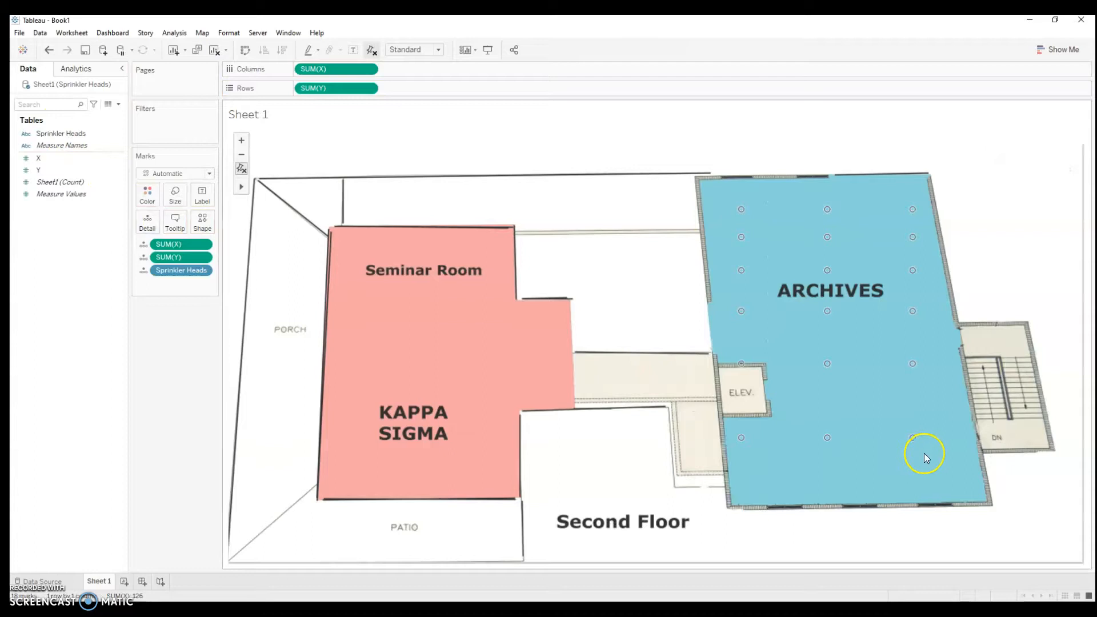
pyautogui.moveTo(915, 363)
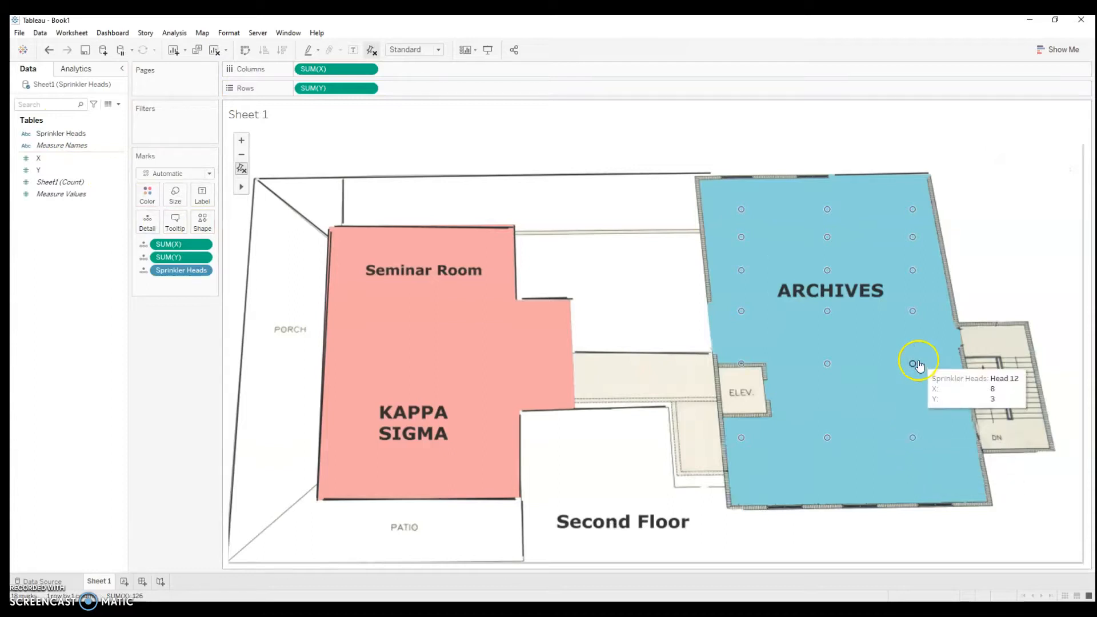
pyautogui.moveTo(914, 235)
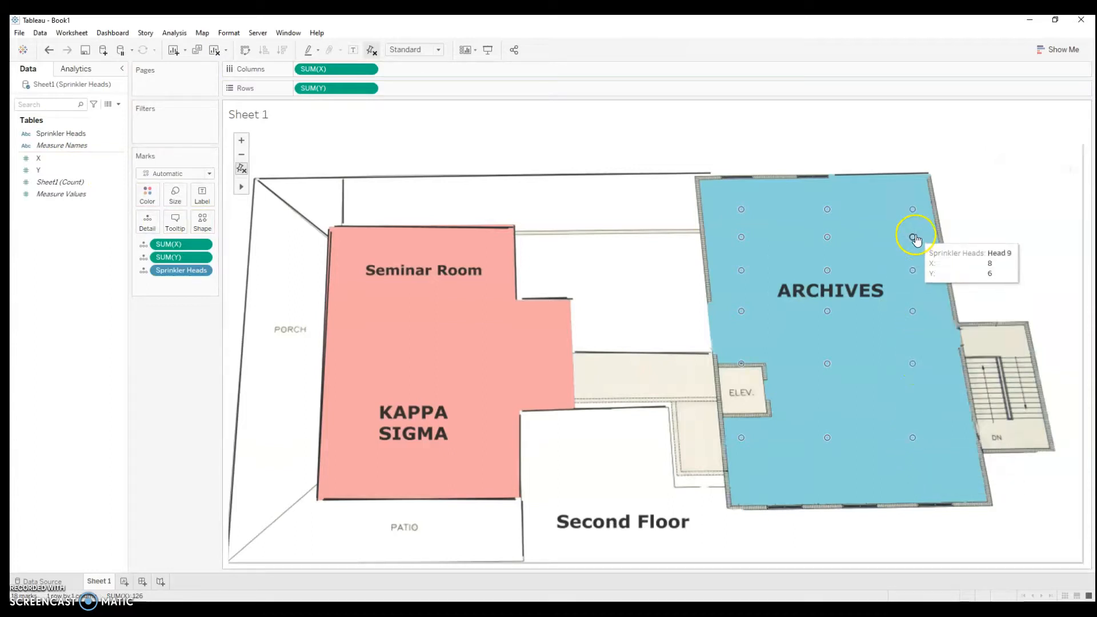
pyautogui.moveTo(827, 211)
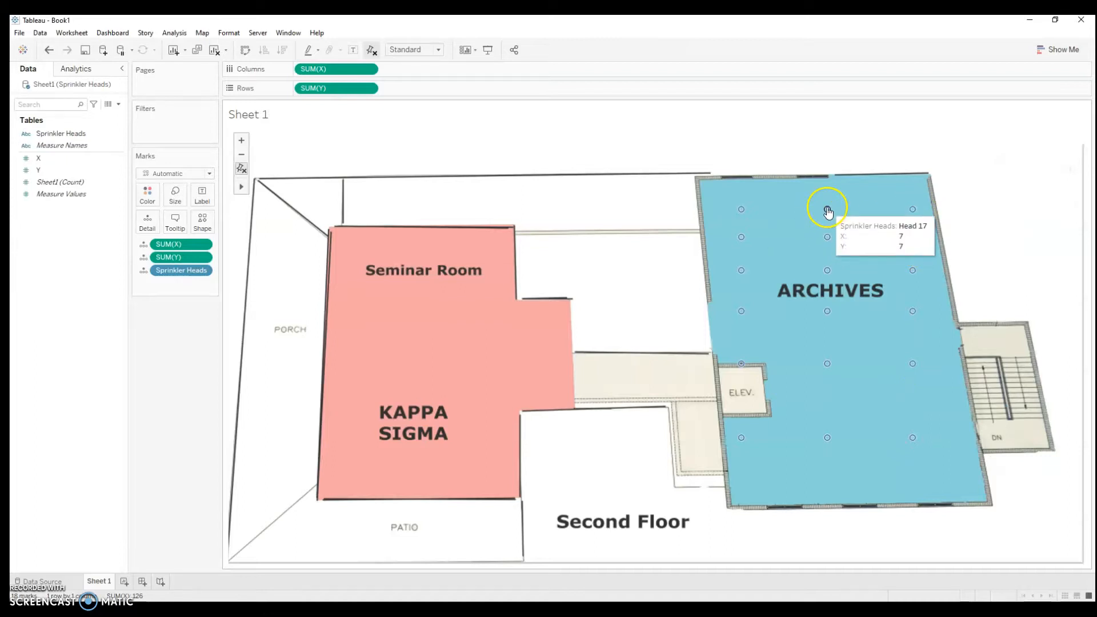
pyautogui.moveTo(828, 271)
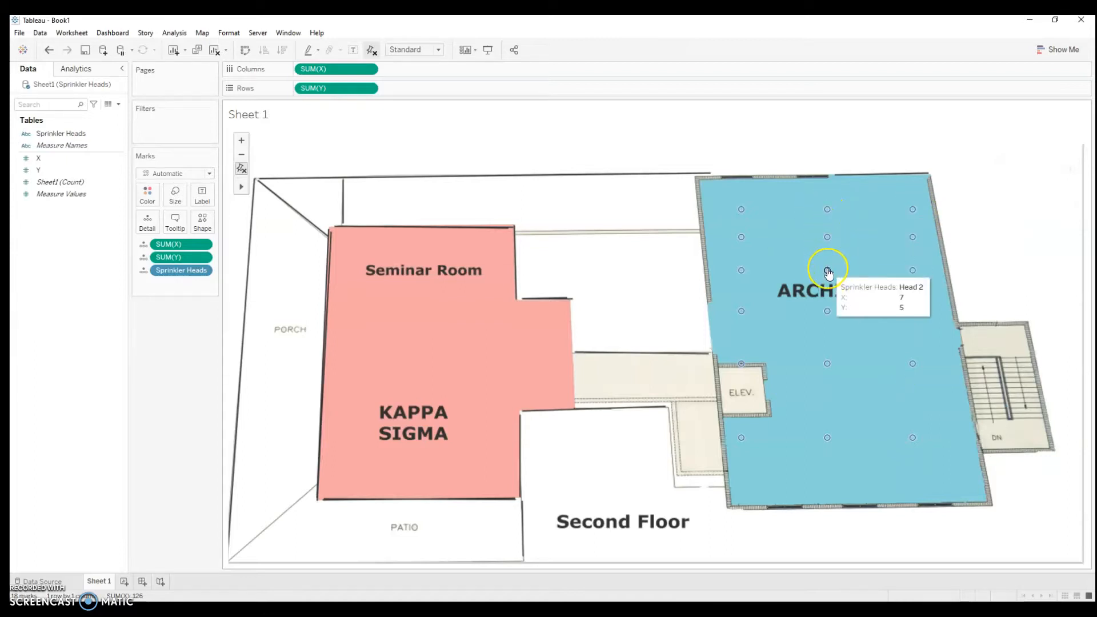
pyautogui.moveTo(831, 310)
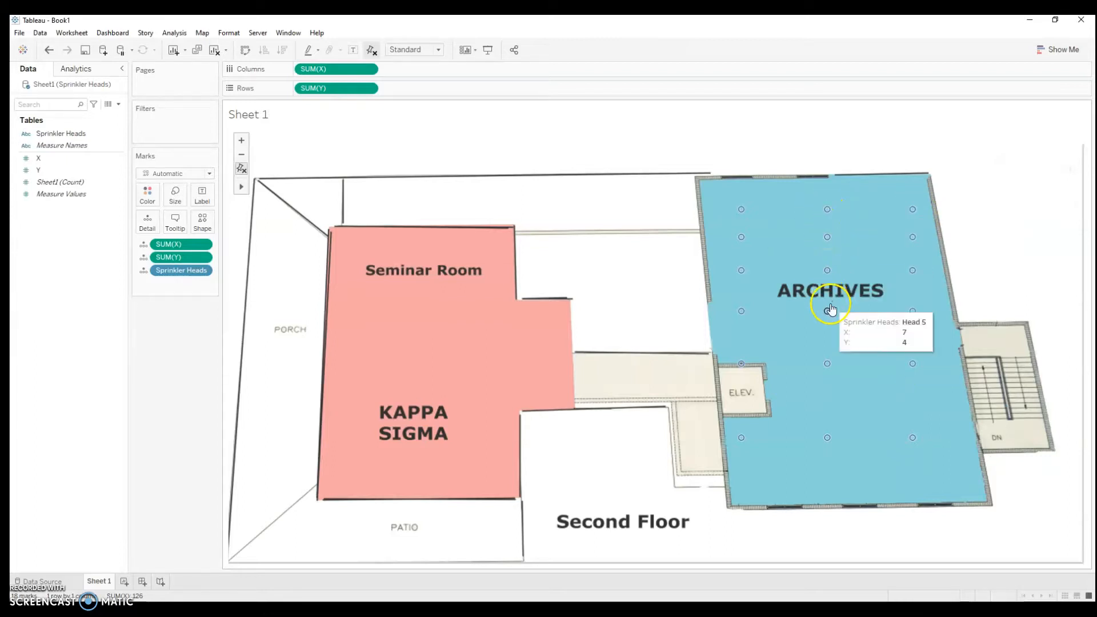
pyautogui.moveTo(827, 312)
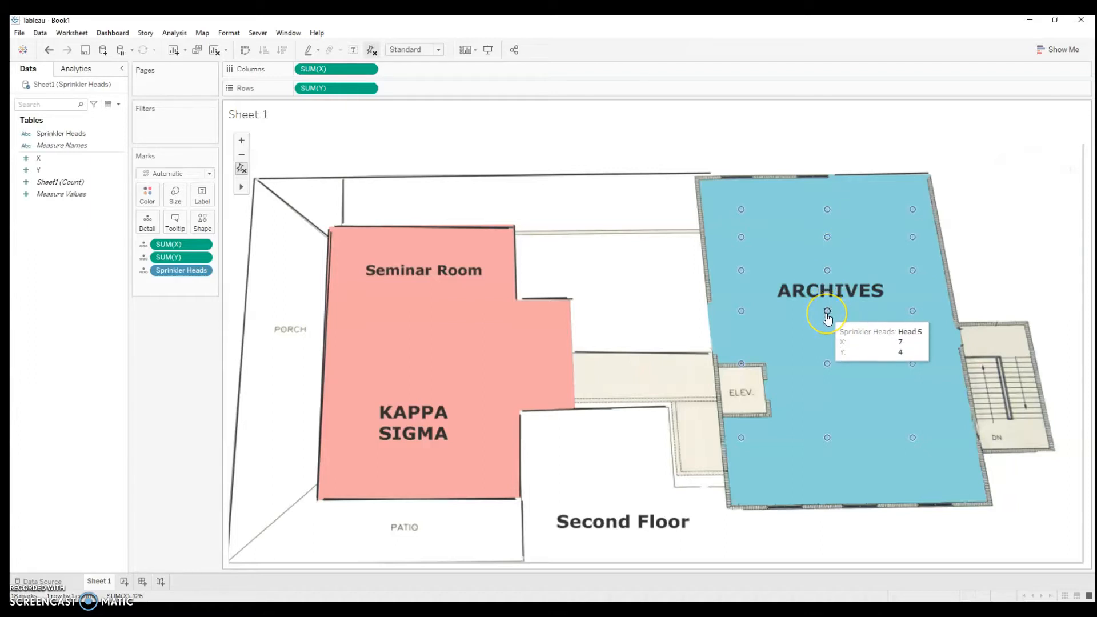
pyautogui.moveTo(827, 365)
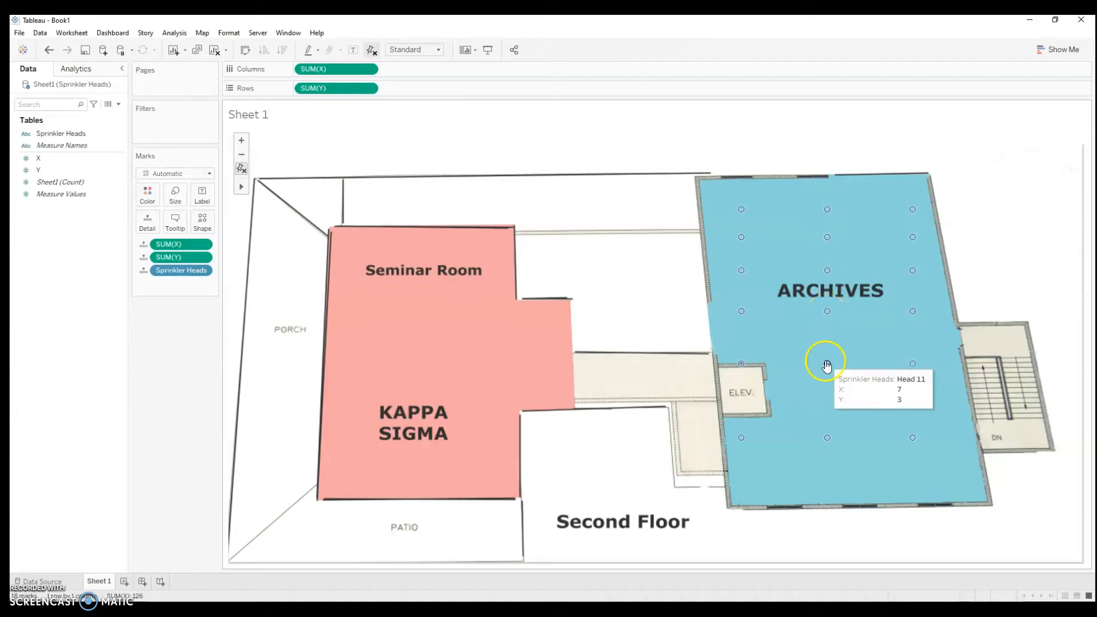
pyautogui.moveTo(754, 453)
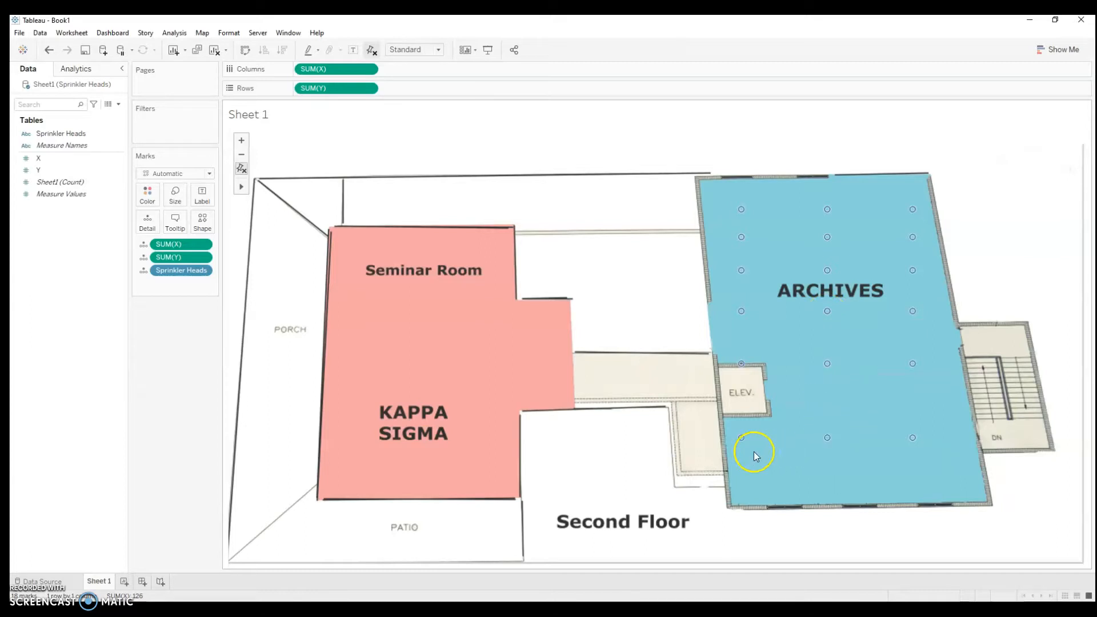
pyautogui.moveTo(740, 439)
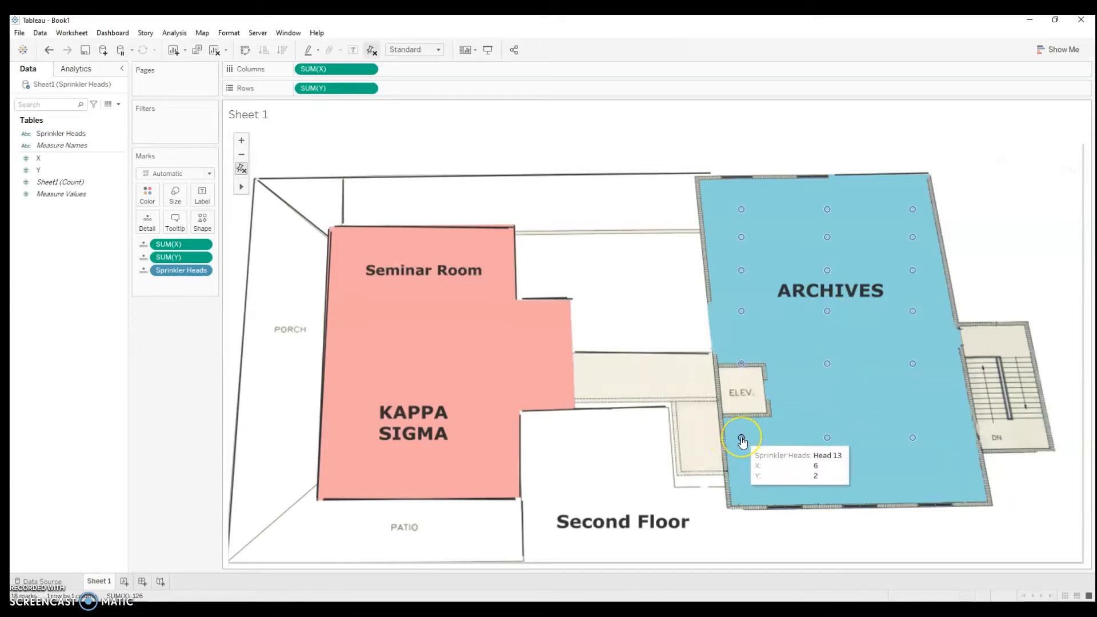
pyautogui.moveTo(742, 363)
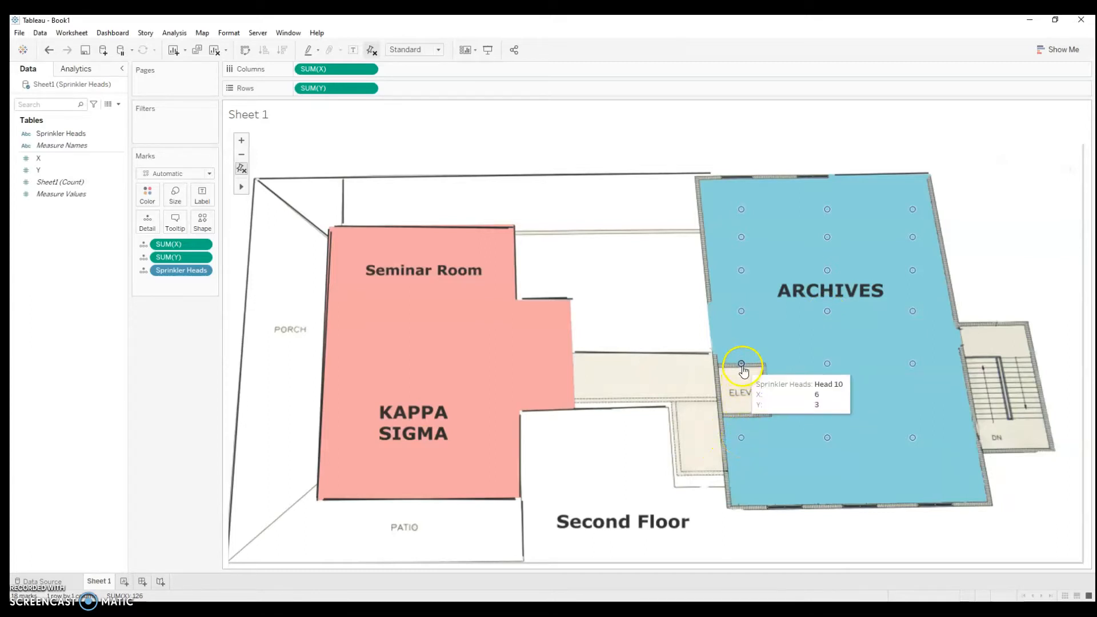
pyautogui.moveTo(598, 466)
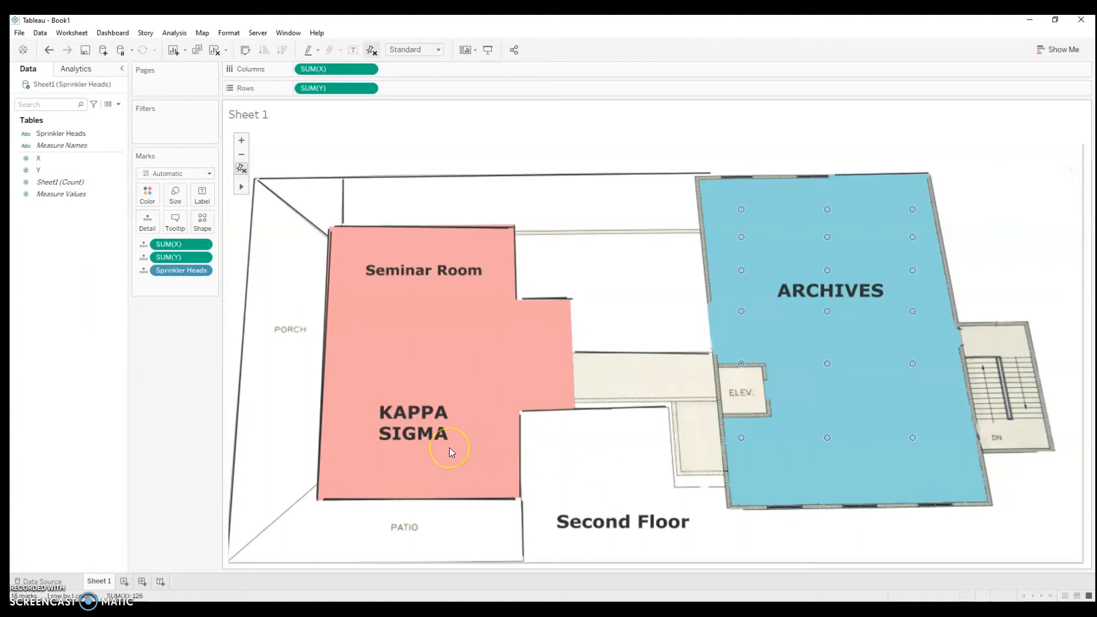
pyautogui.moveTo(432, 458)
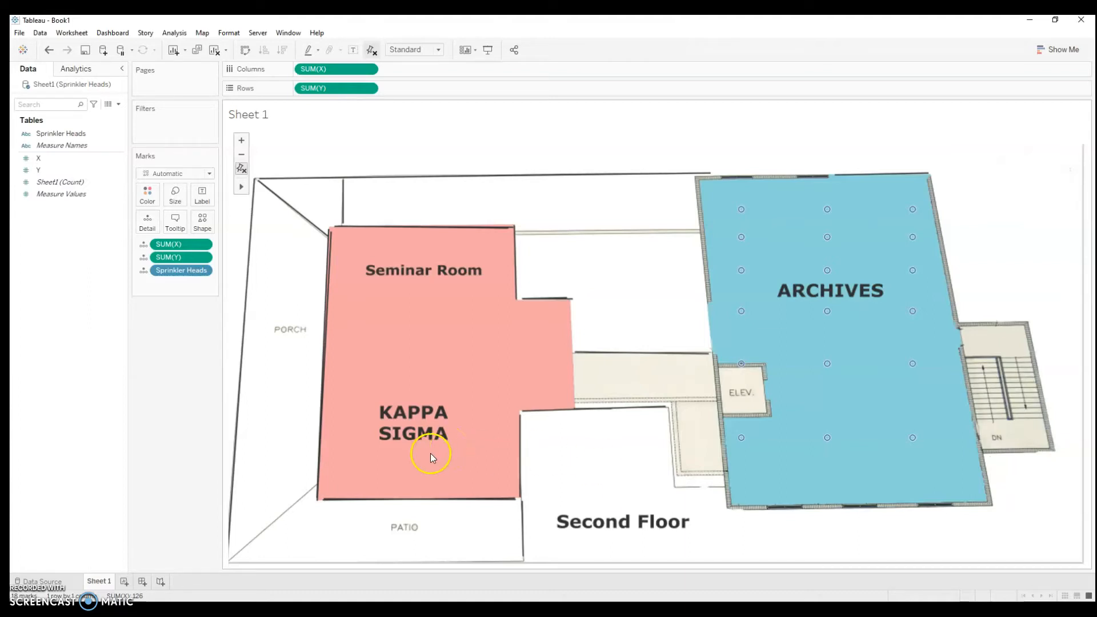
pyautogui.moveTo(385, 479)
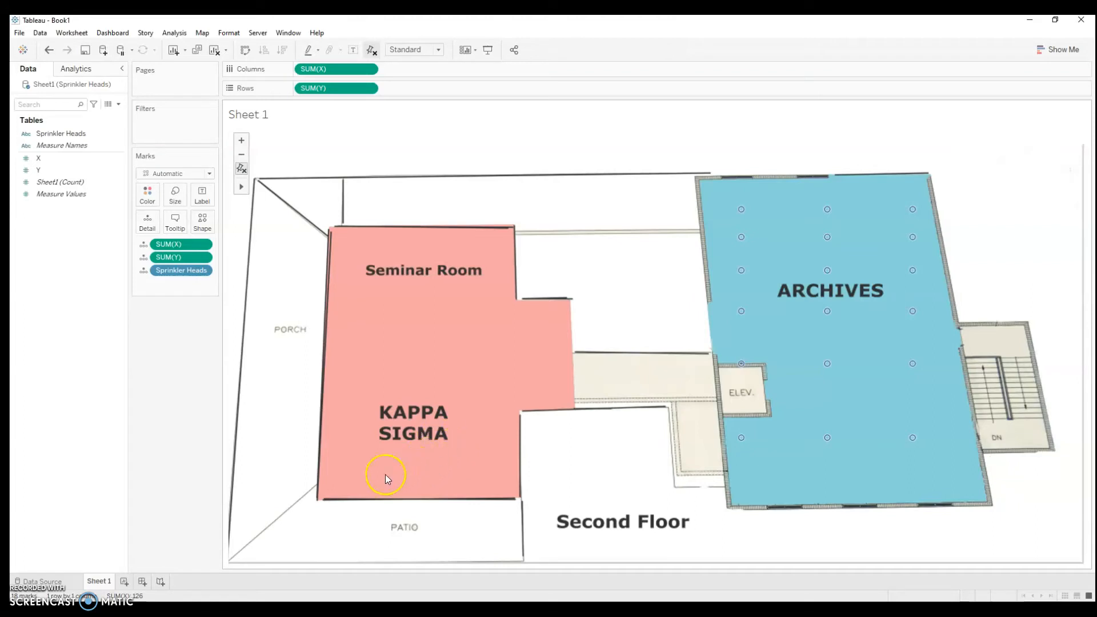